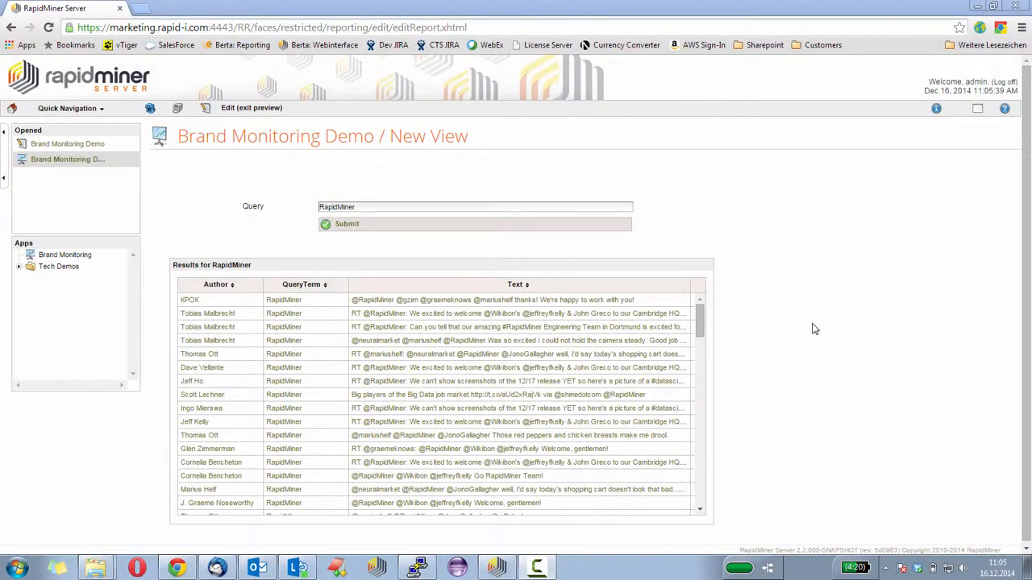
mouse_move(760, 299)
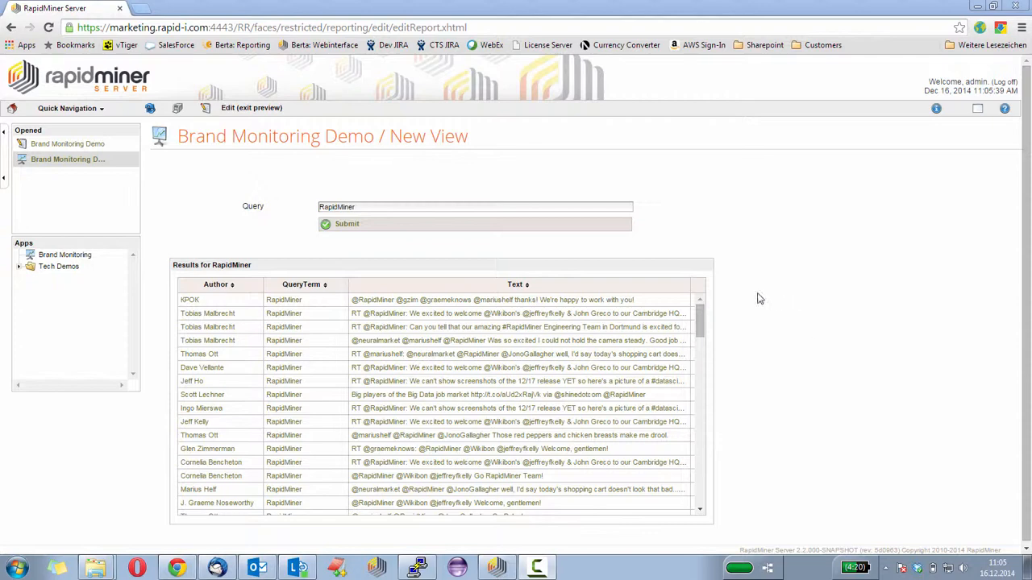
mouse_move(228, 318)
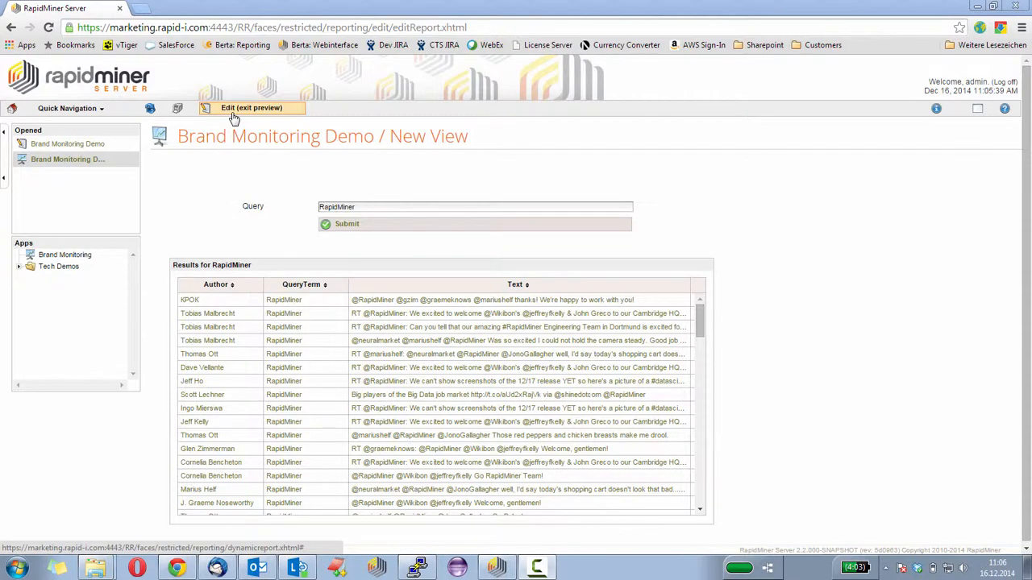
Exit preview, add New Component 2 as a visualization, and resize its box beside the results.
click(250, 108)
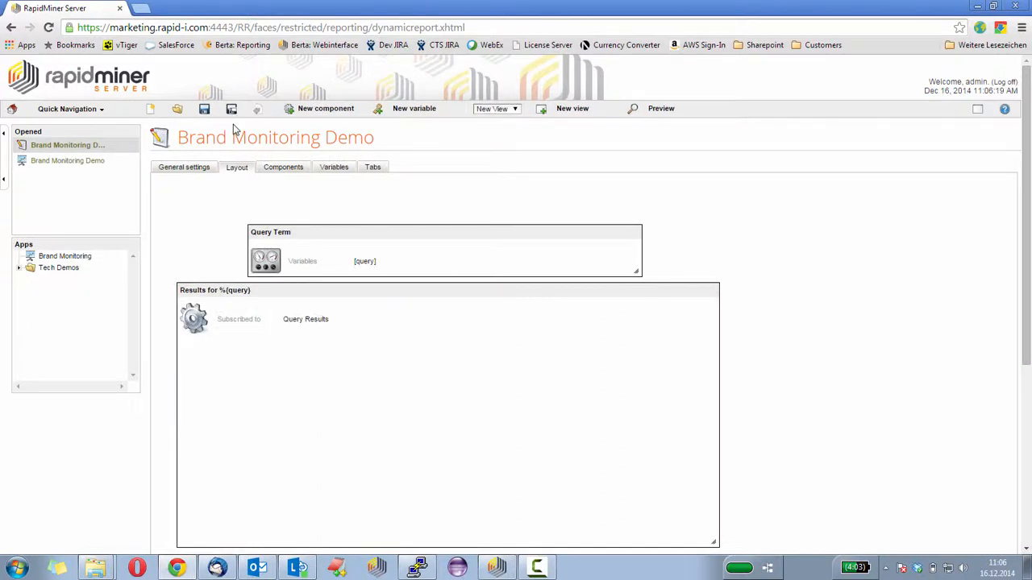
click(324, 108)
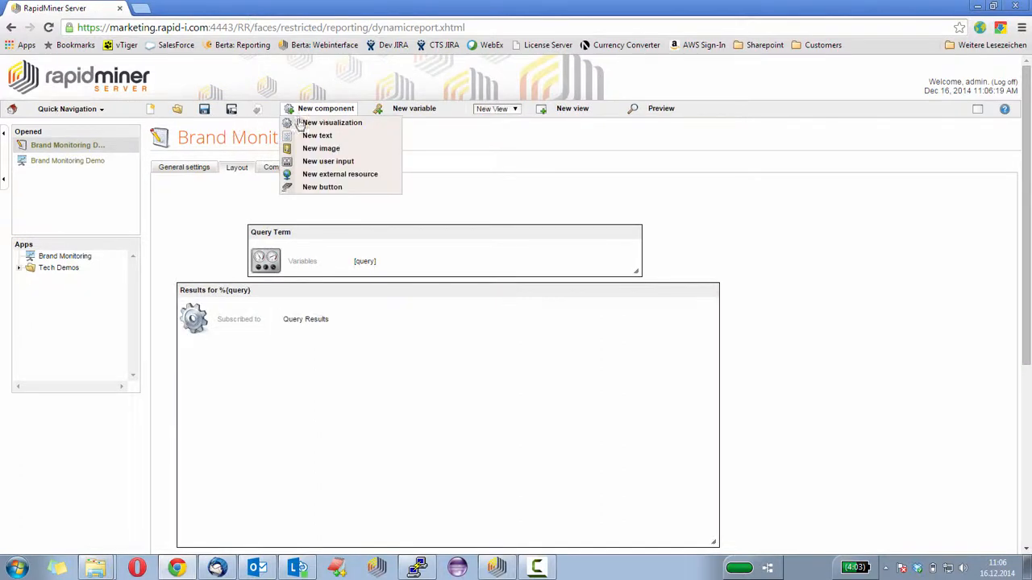
click(332, 121)
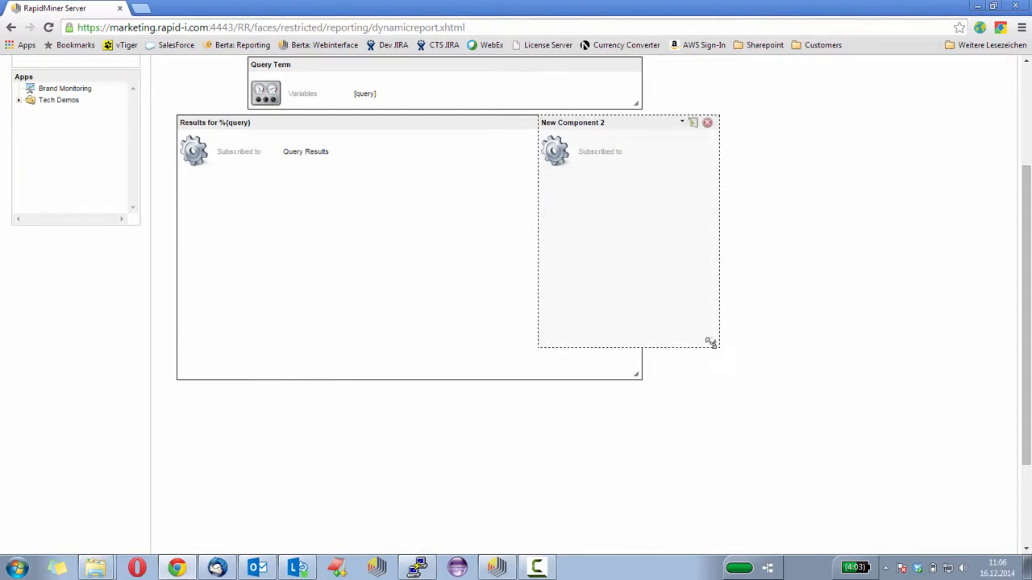
drag(713, 343, 798, 363)
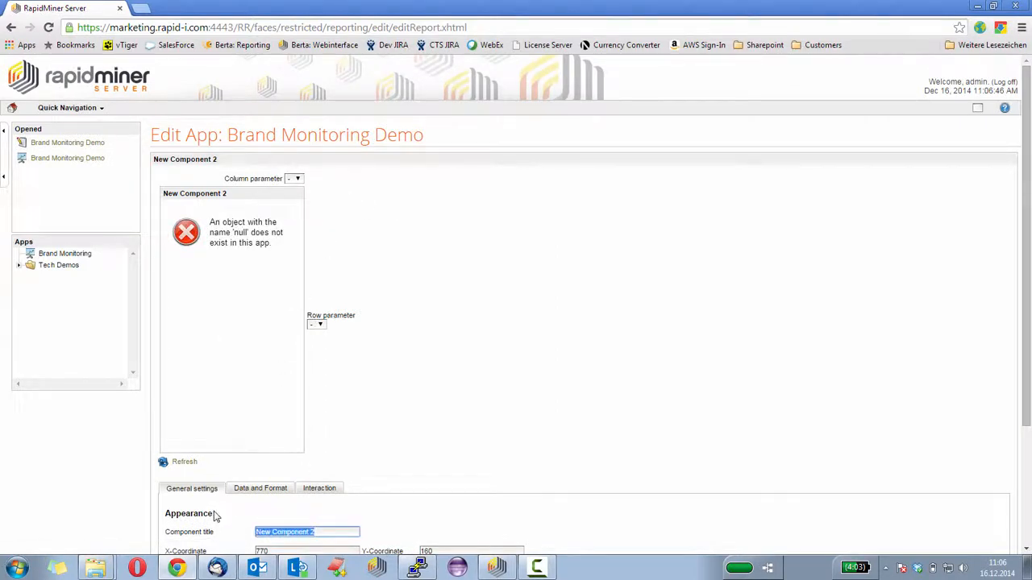
Title the component Top-Authors, subscribe it to Top Authors, and set diagram type bar_horizontal.
text(Authro)
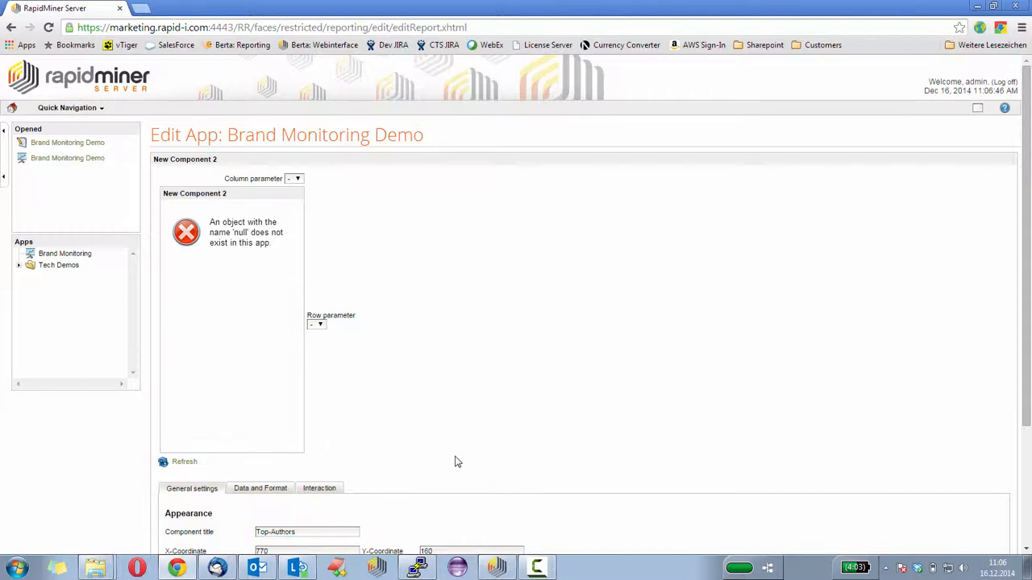
scroll(down, 3)
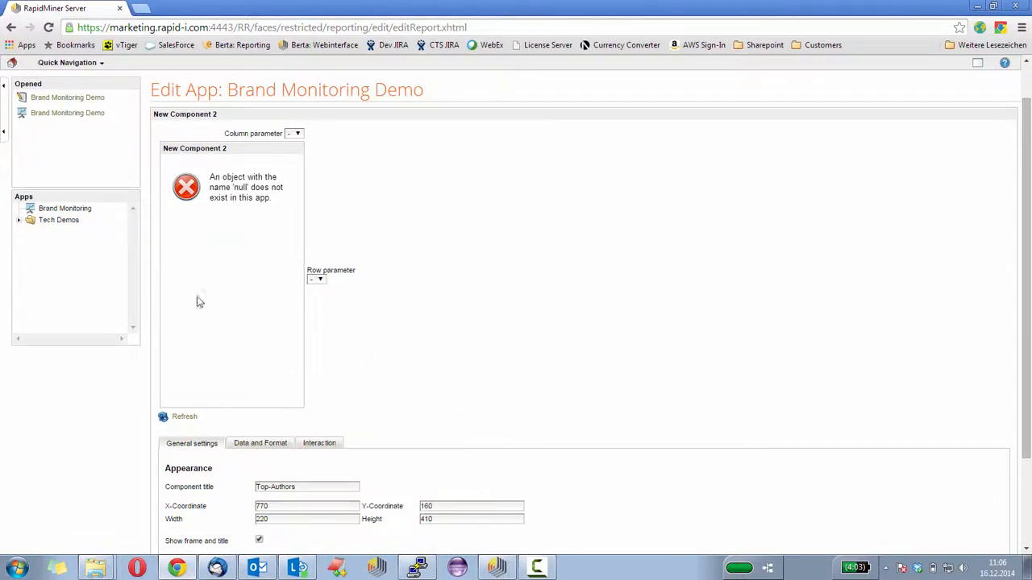
mouse_move(226, 421)
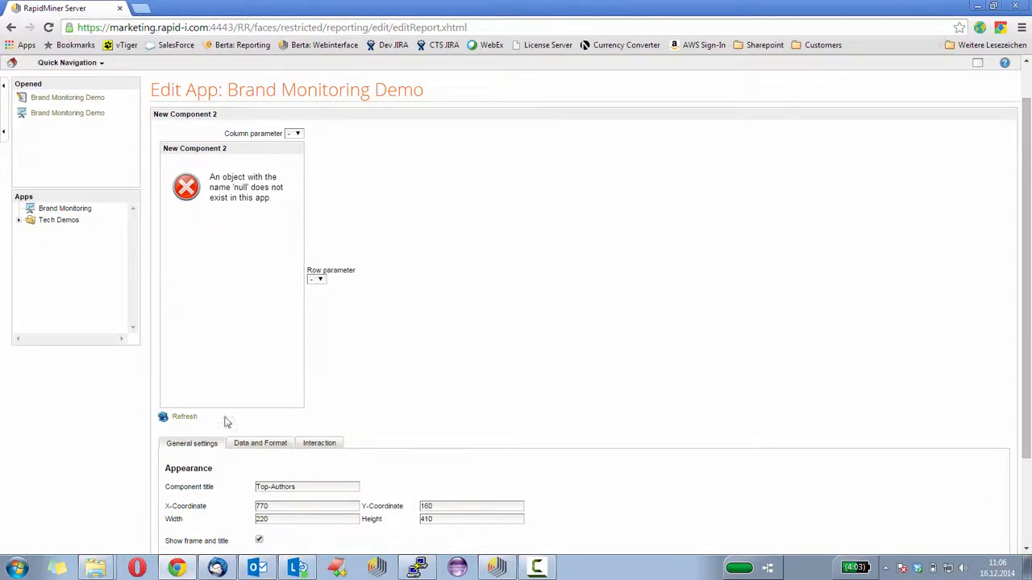
click(259, 444)
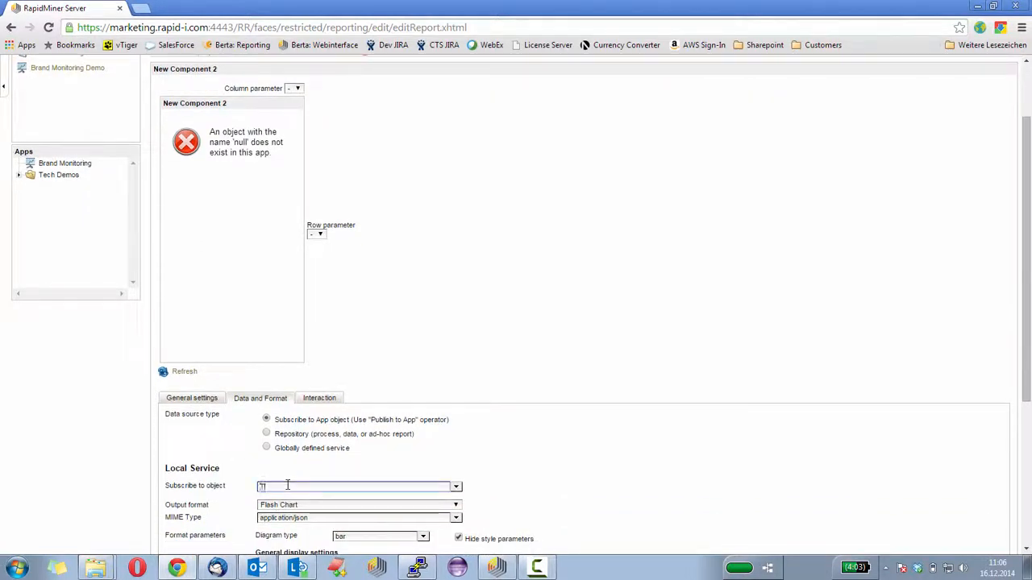
text(Top Authors)
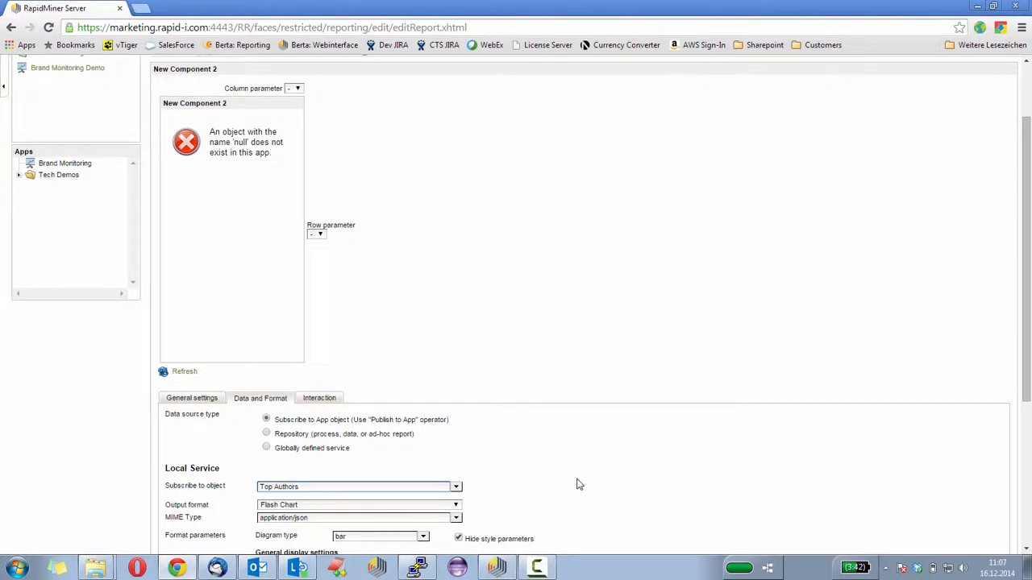
mouse_move(501, 505)
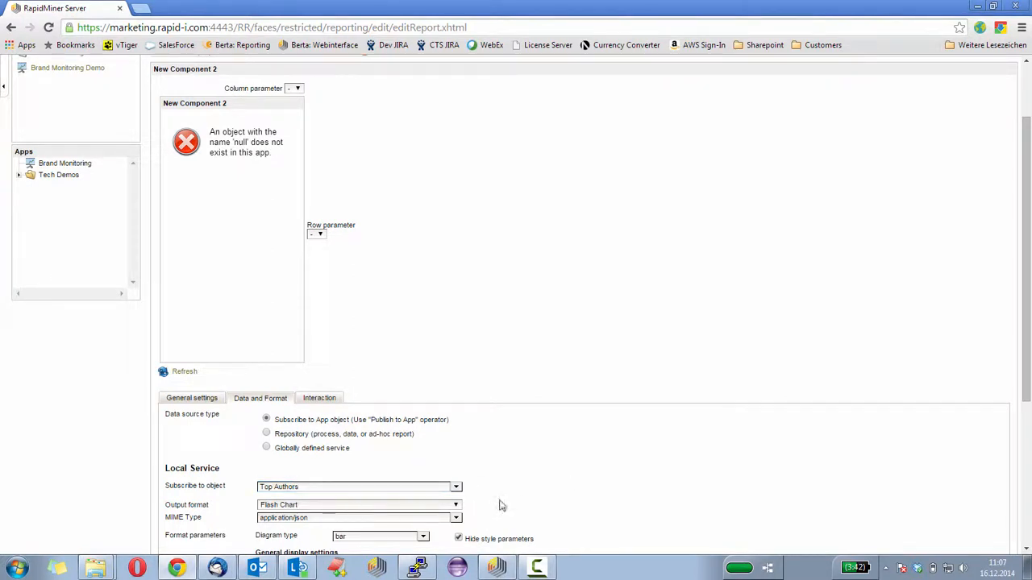
scroll(down, 3)
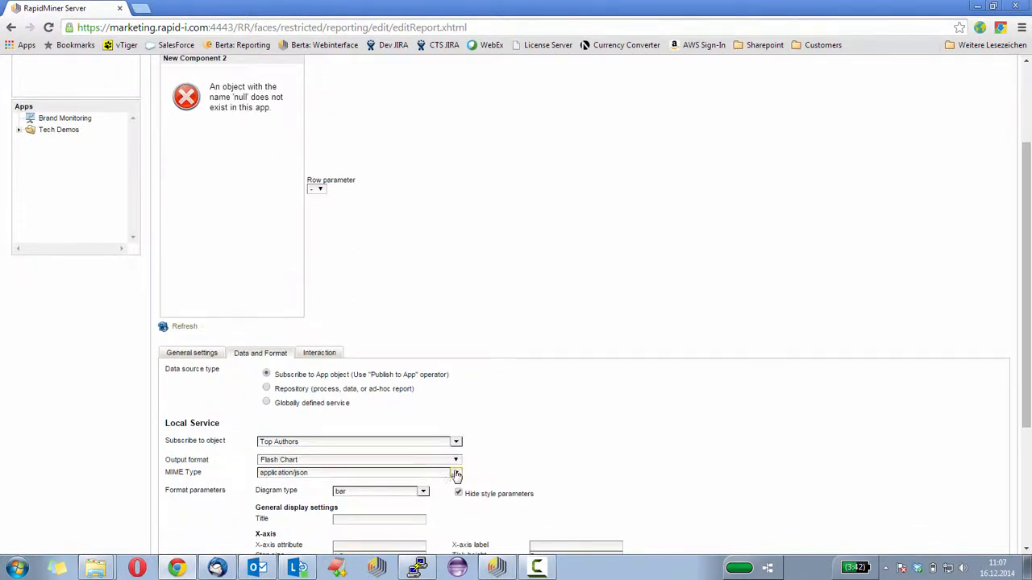
click(425, 491)
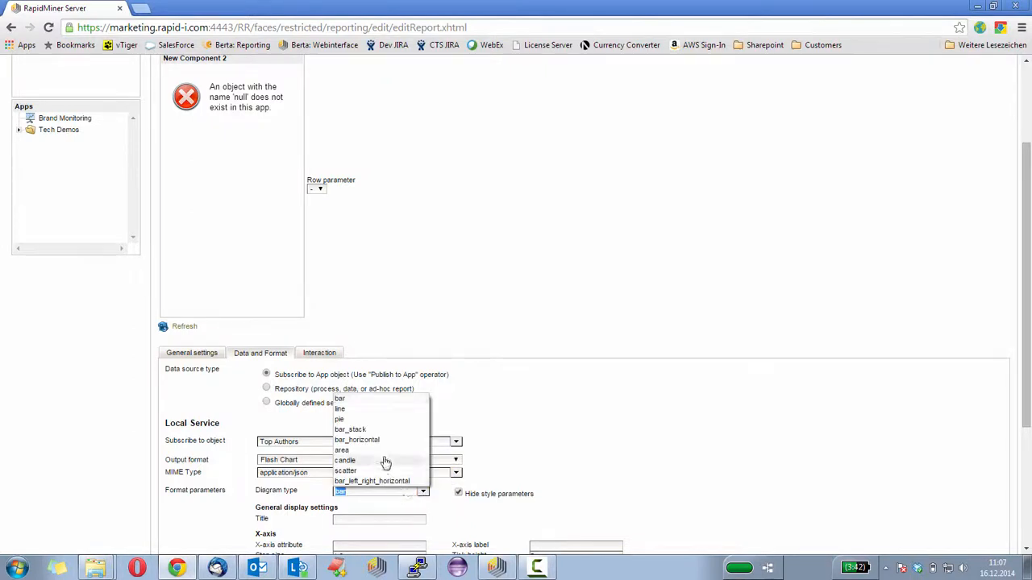
mouse_move(365, 444)
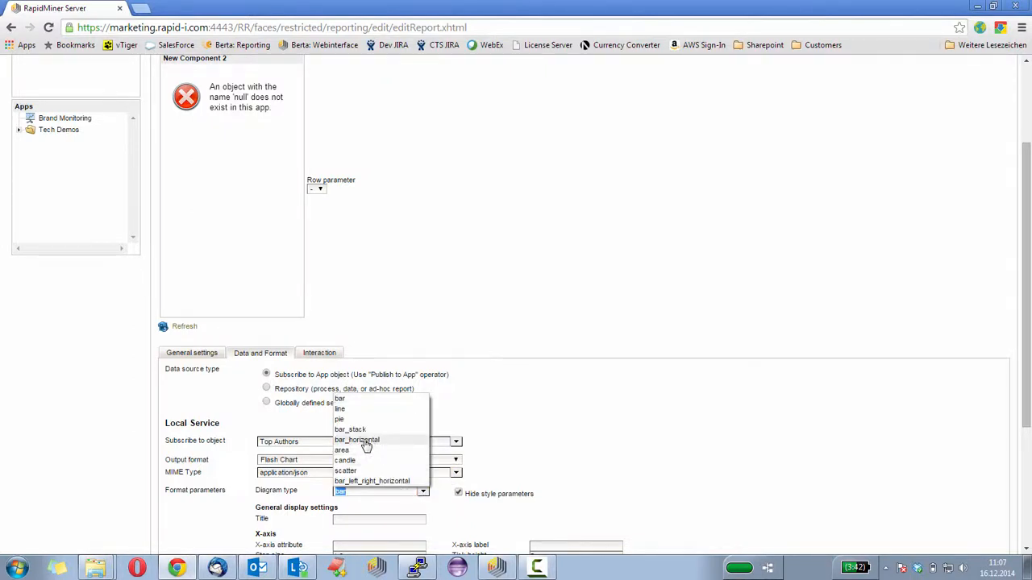
click(356, 440)
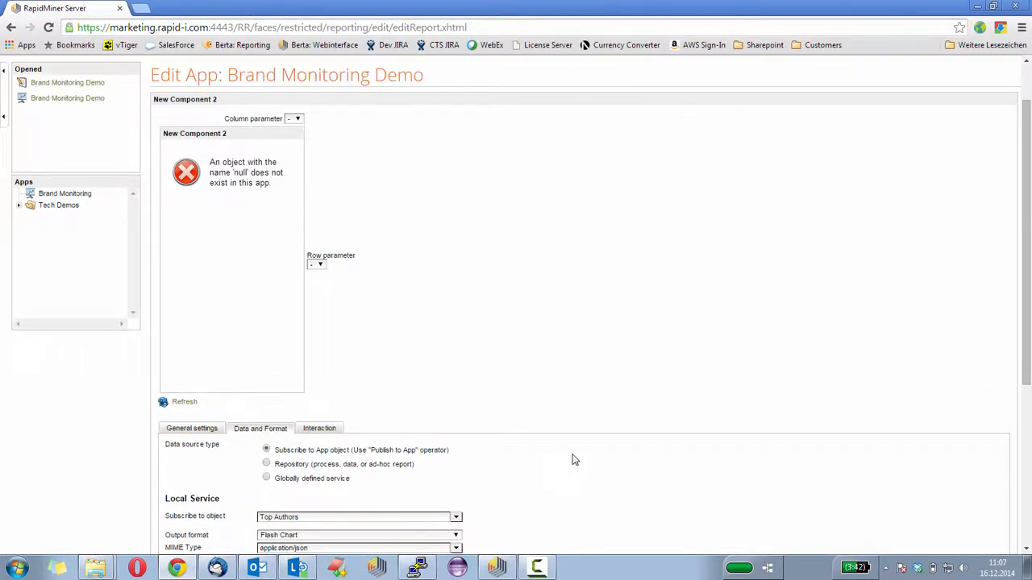
scroll(down, 3)
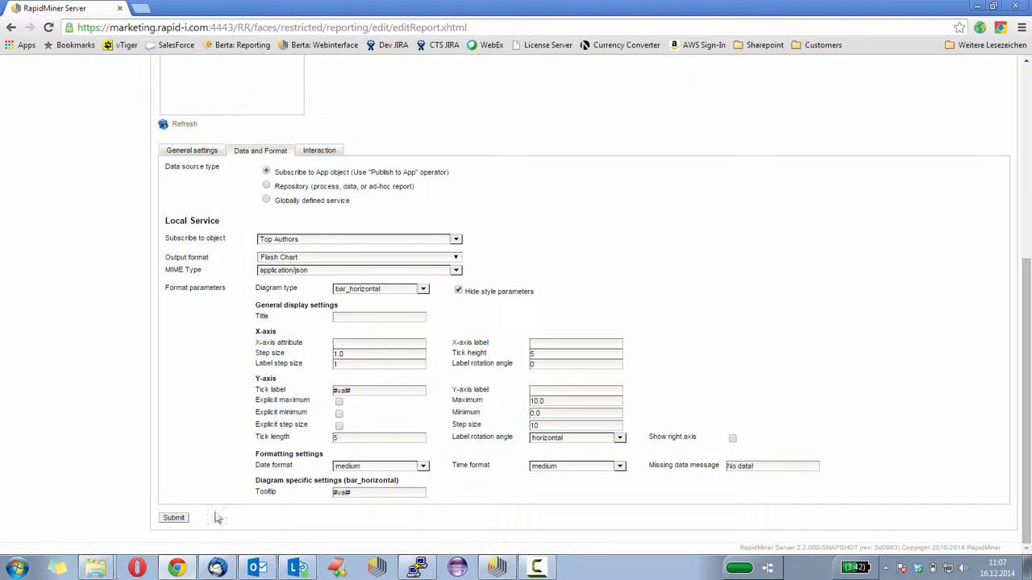
Submit the Top-Authors component settings and return to the Layout tab.
click(193, 518)
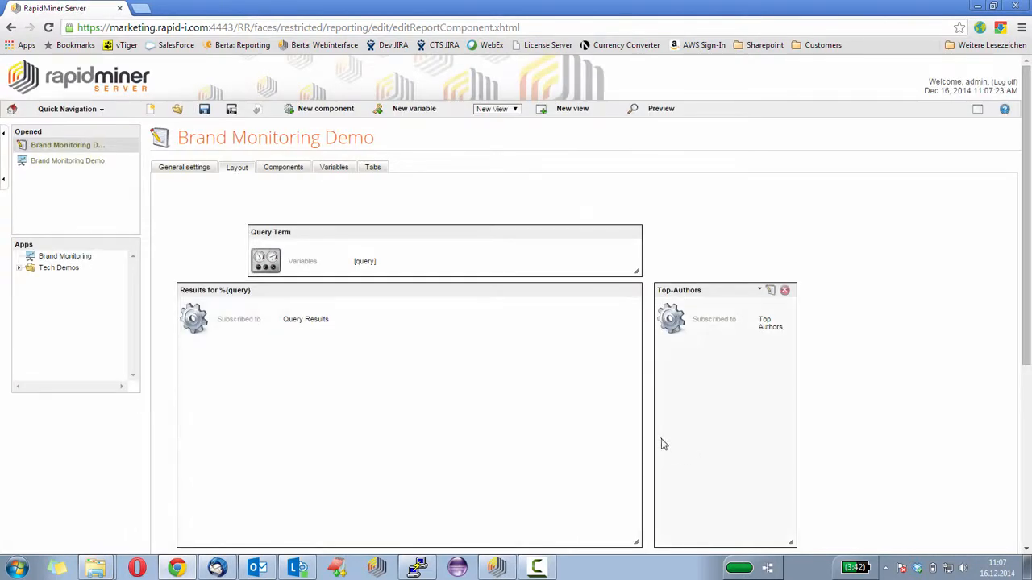
mouse_move(773, 338)
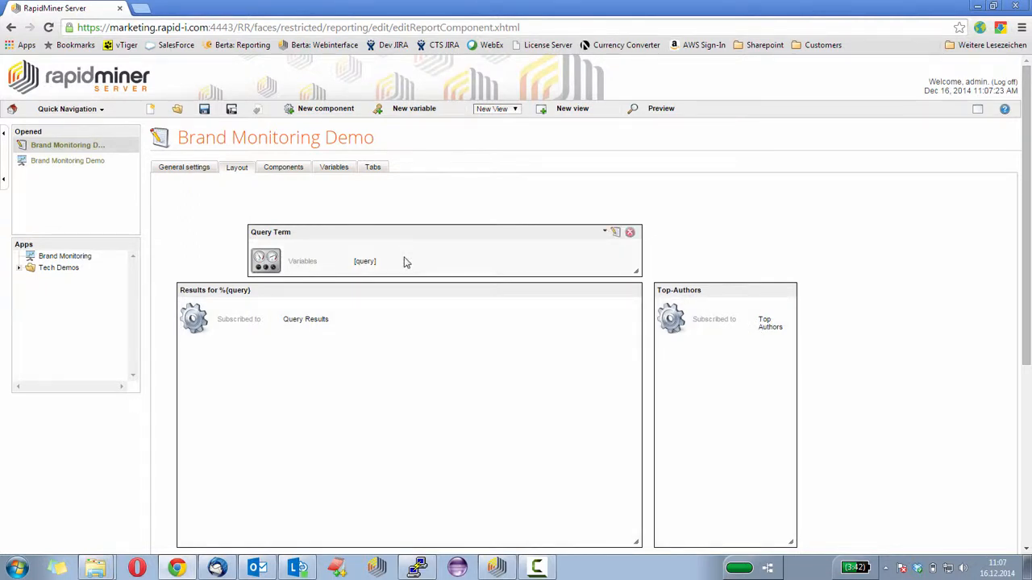
mouse_move(374, 248)
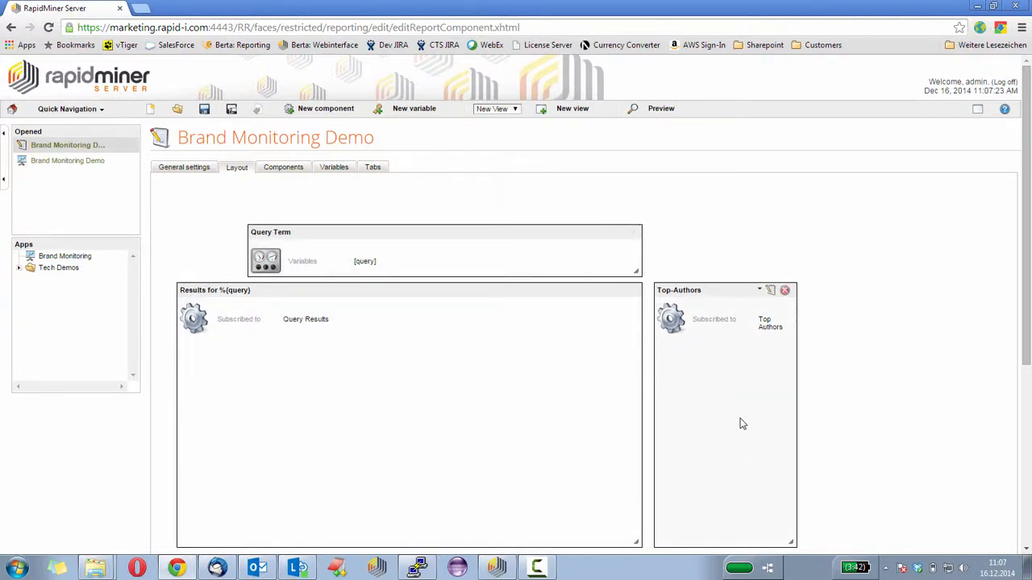
mouse_move(740, 409)
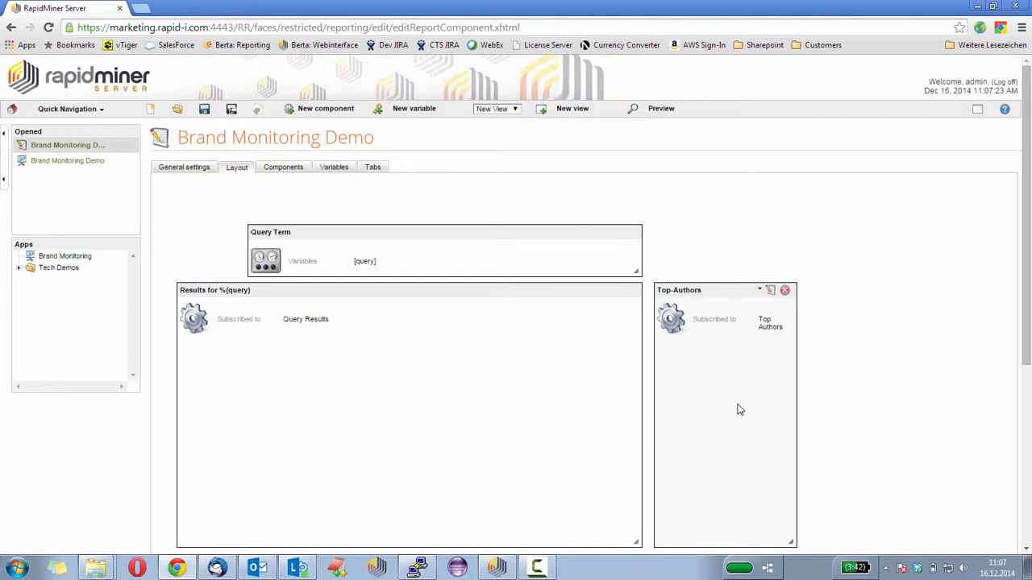
mouse_move(740, 421)
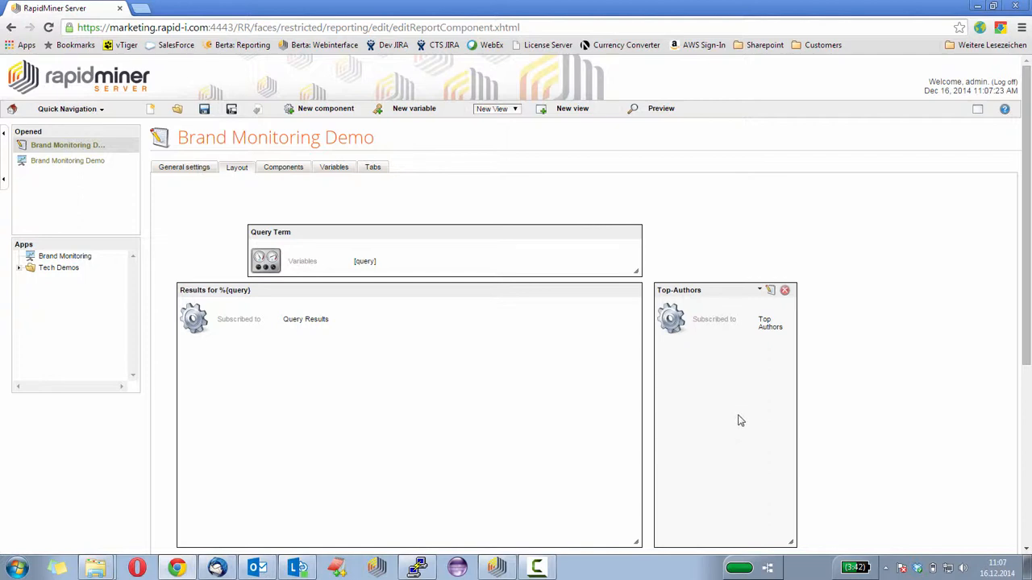
mouse_move(707, 423)
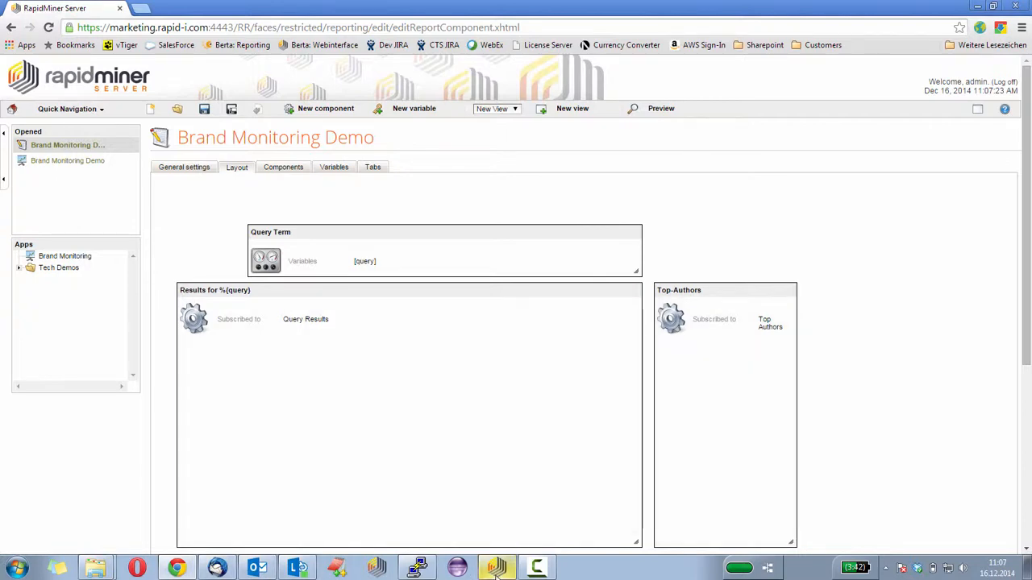
Switch to RapidMiner Studio and select the Query process's Search Solr operator.
click(494, 567)
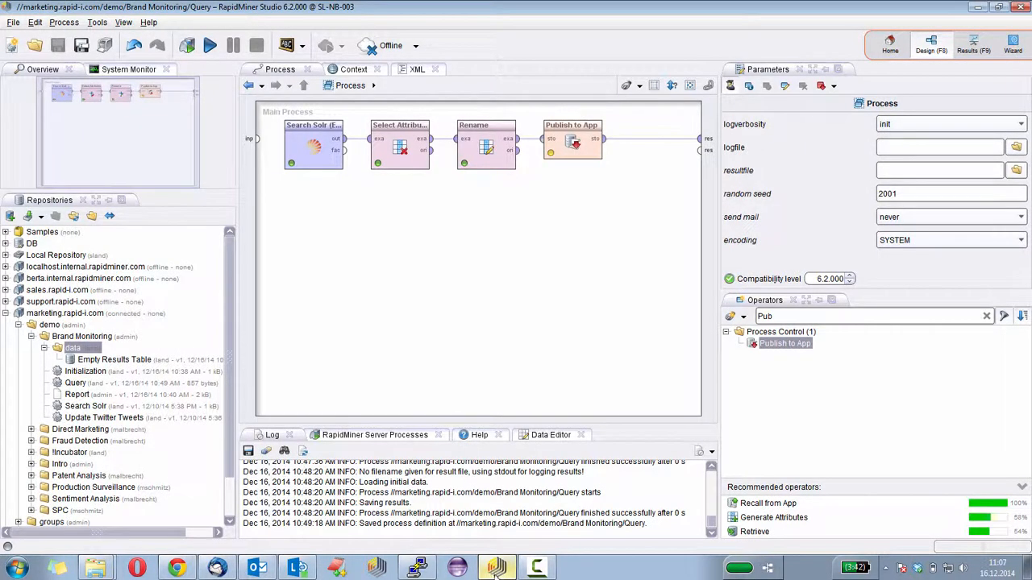
mouse_move(529, 414)
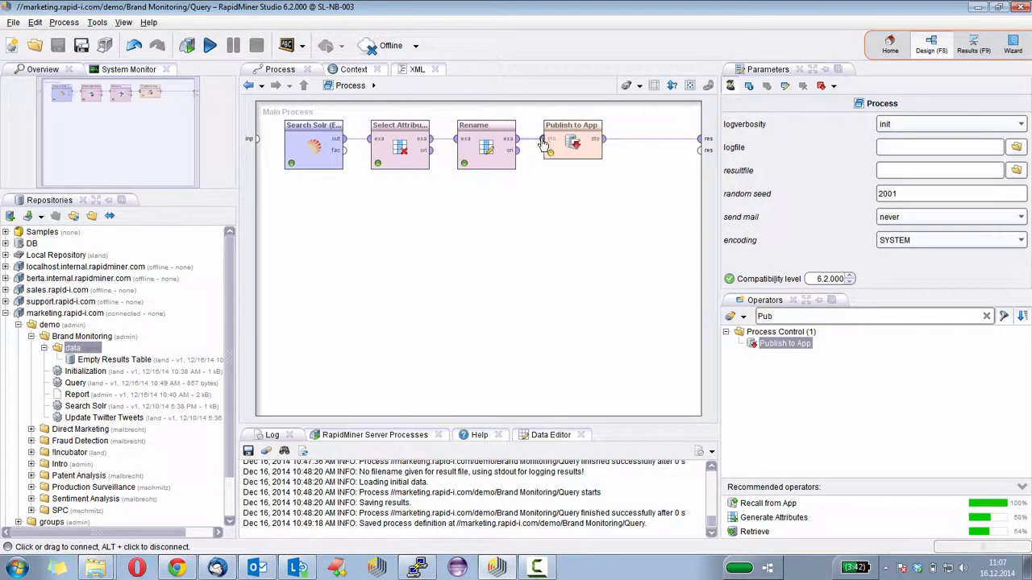
click(313, 144)
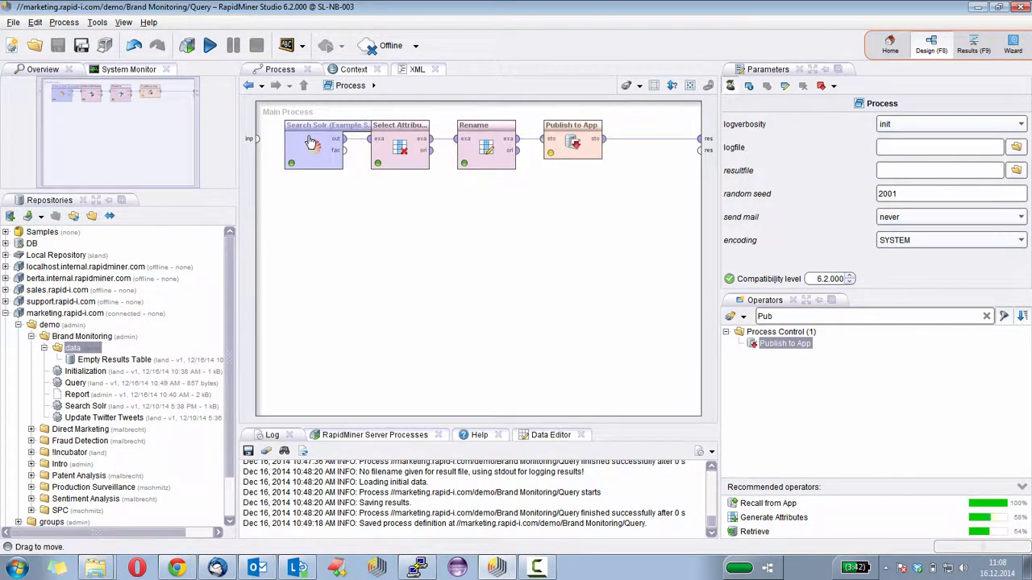
click(314, 147)
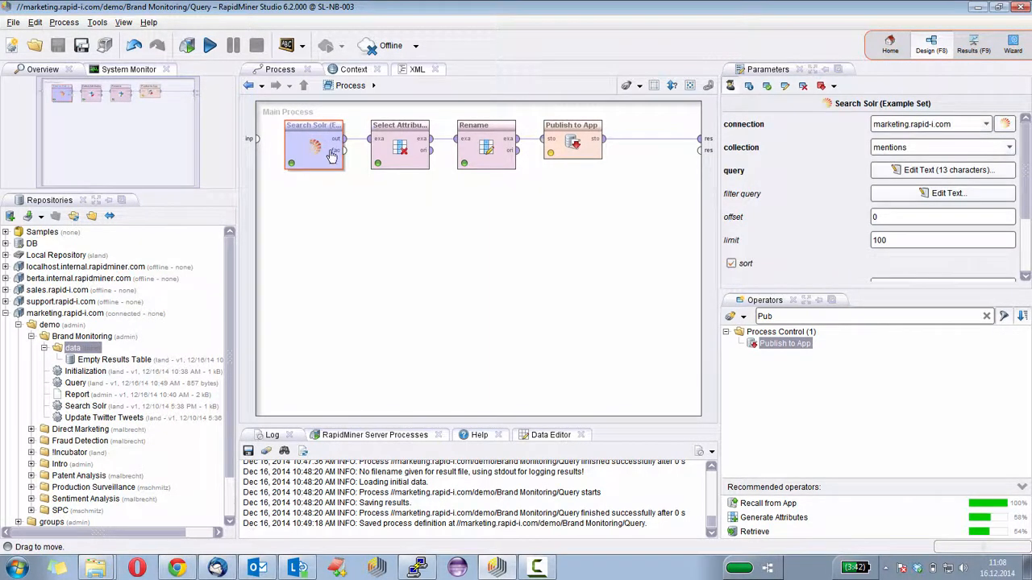
mouse_move(341, 153)
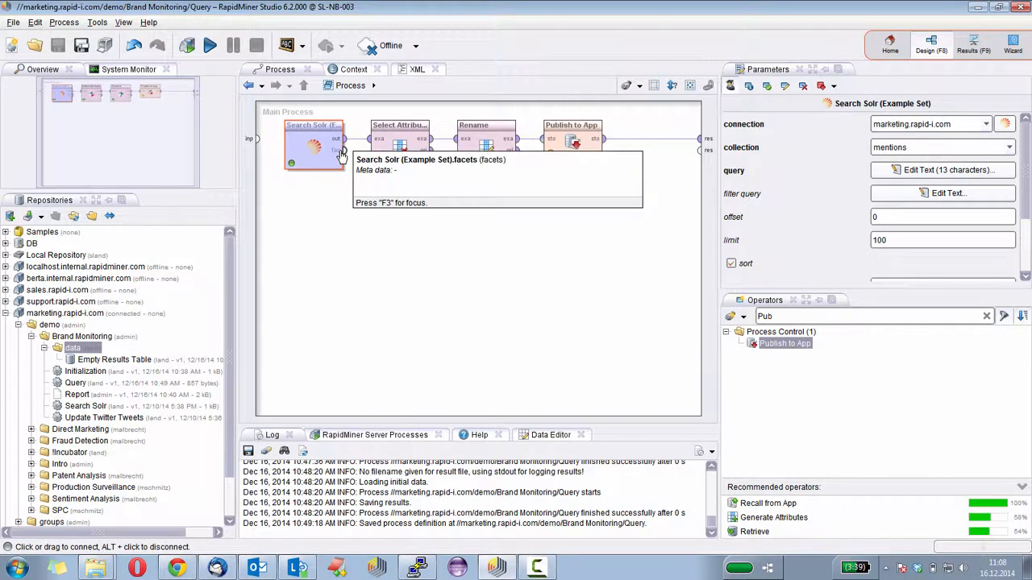
mouse_move(337, 157)
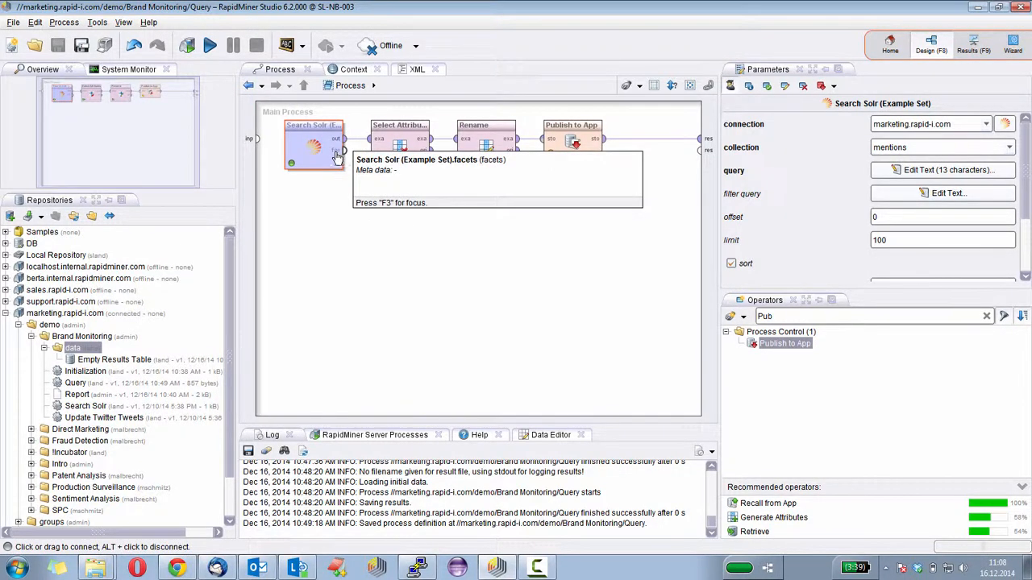
mouse_move(347, 156)
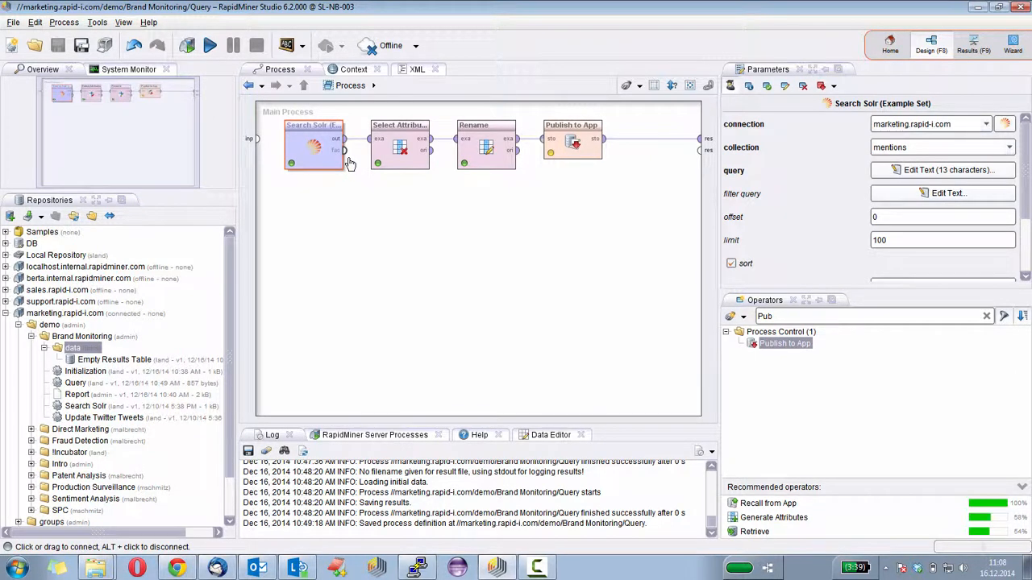
mouse_move(343, 153)
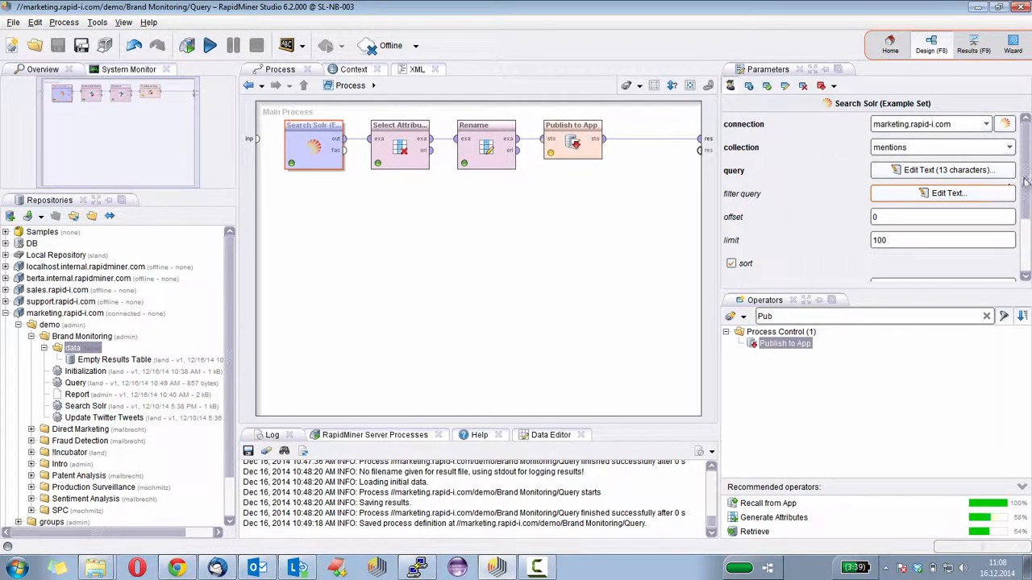
Tick the 'faceted search' checkbox in the Search Solr parameters.
scroll(down, 3)
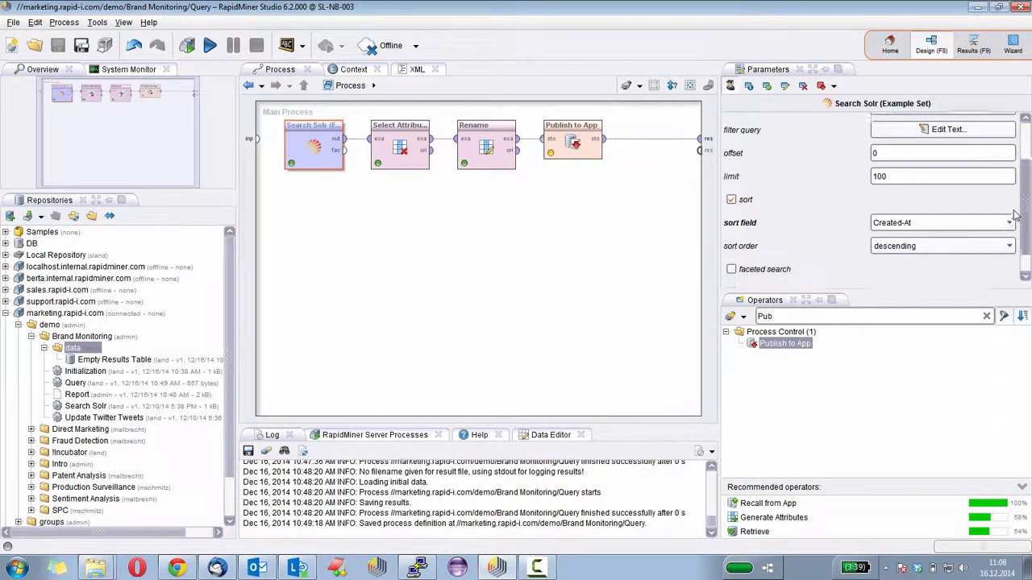
scroll(down, 3)
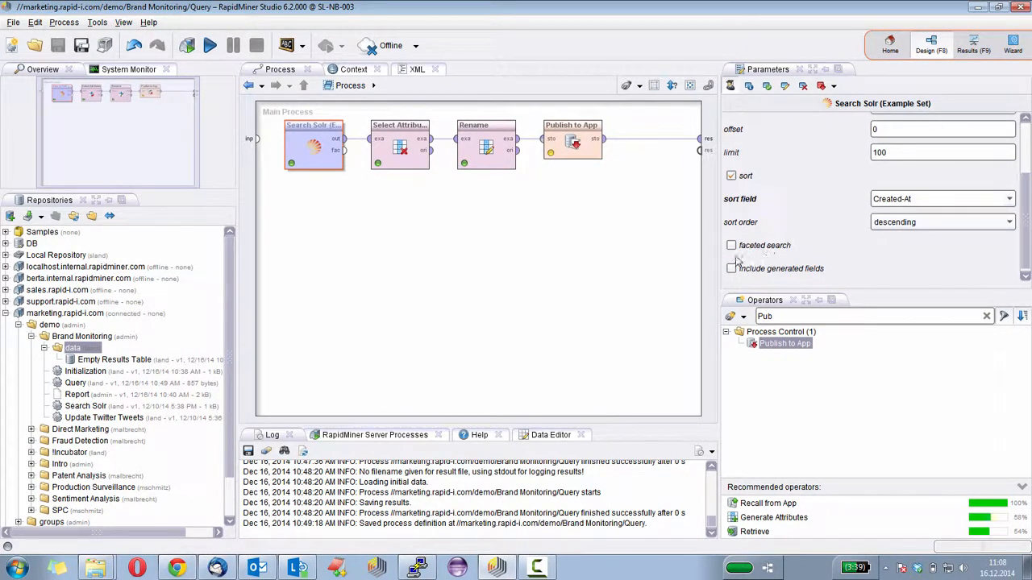
click(730, 245)
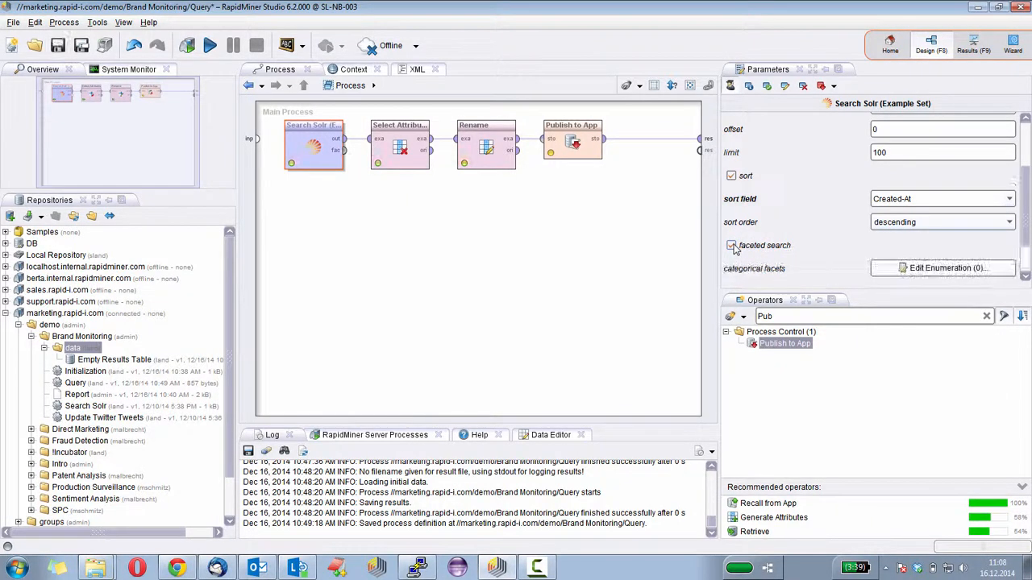
click(731, 245)
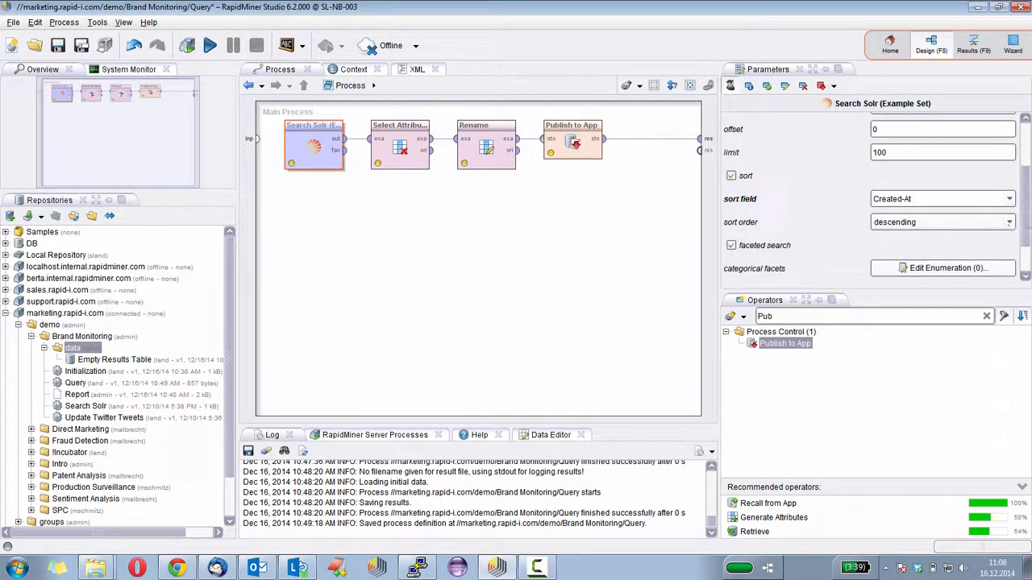
scroll(down, 3)
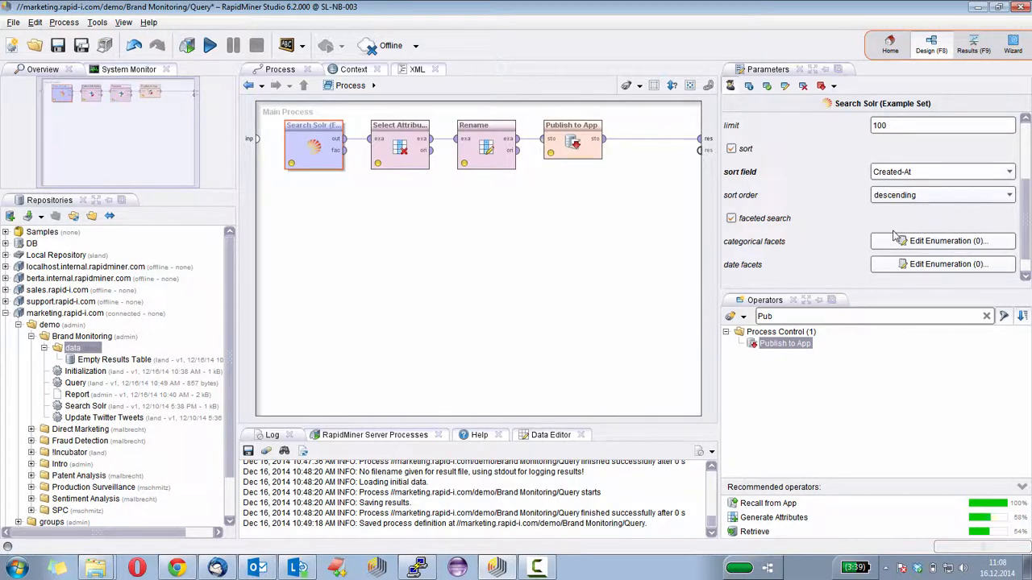
mouse_move(765, 238)
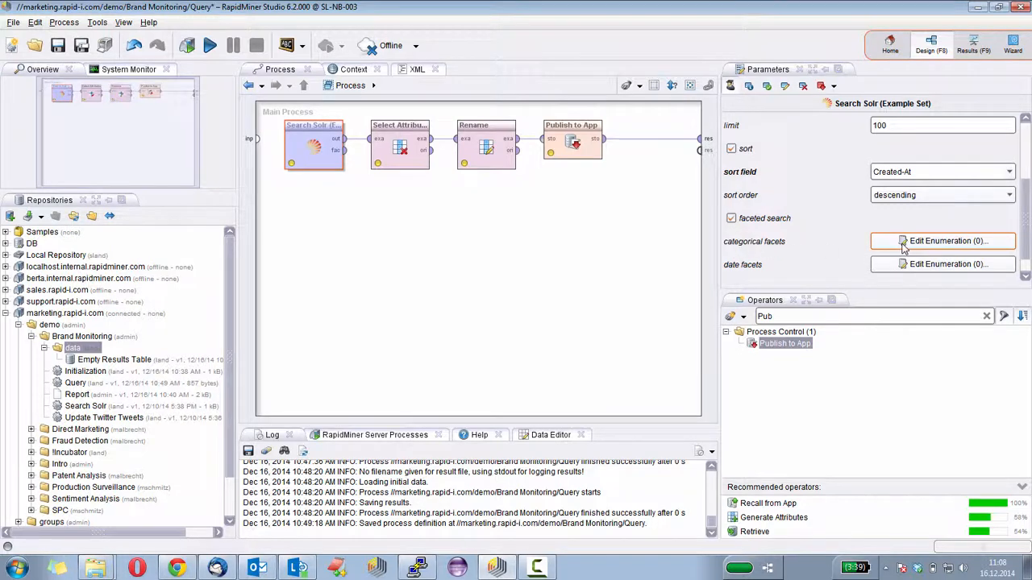
Add a From-User entry to the categorical facets list and confirm it.
click(941, 241)
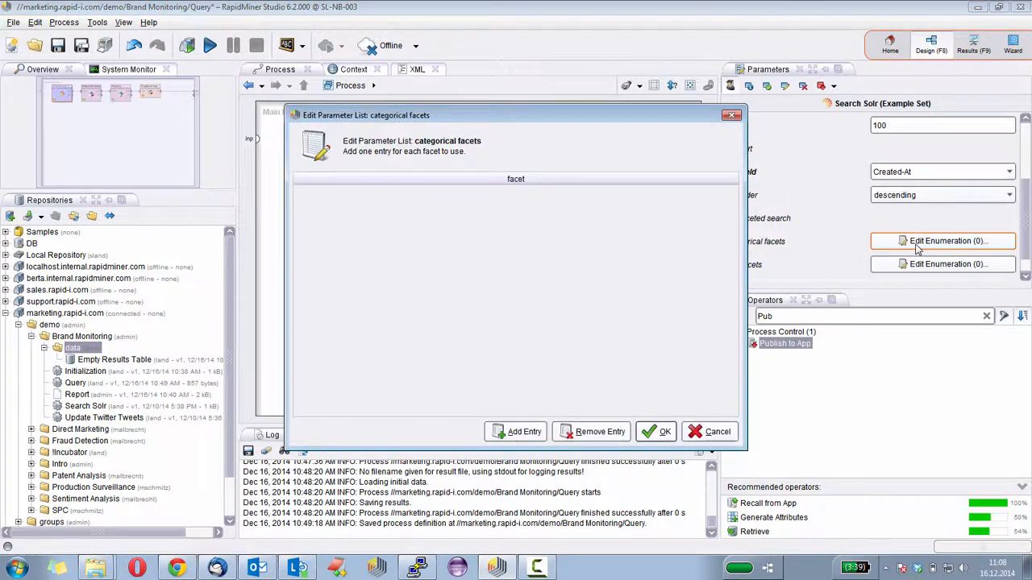
click(516, 432)
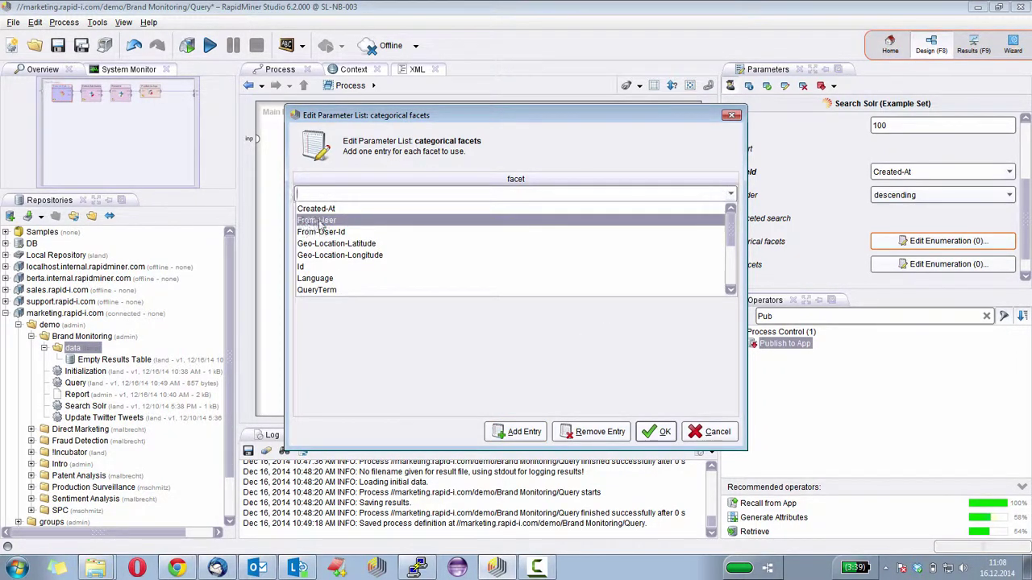
click(319, 220)
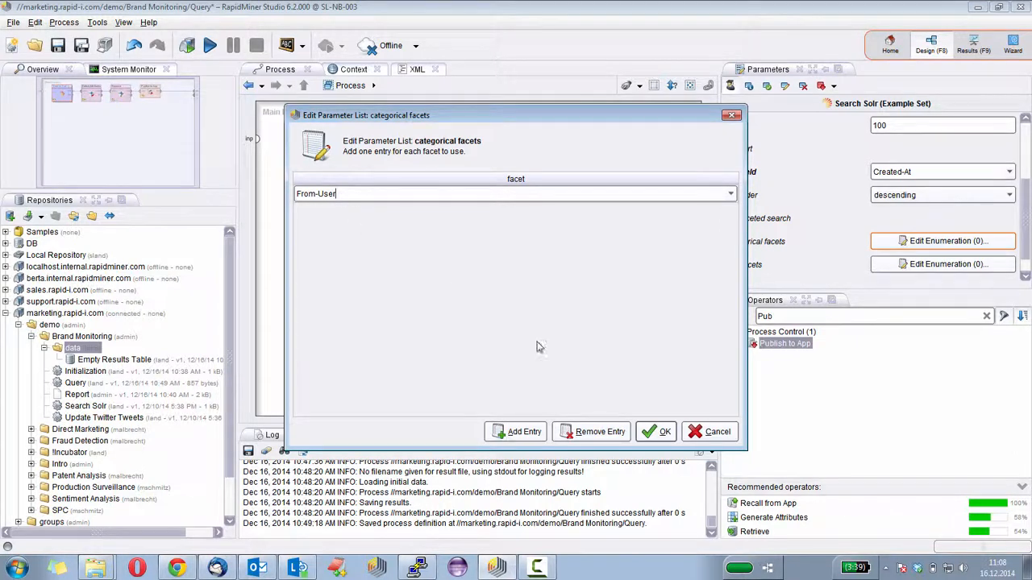
mouse_move(454, 251)
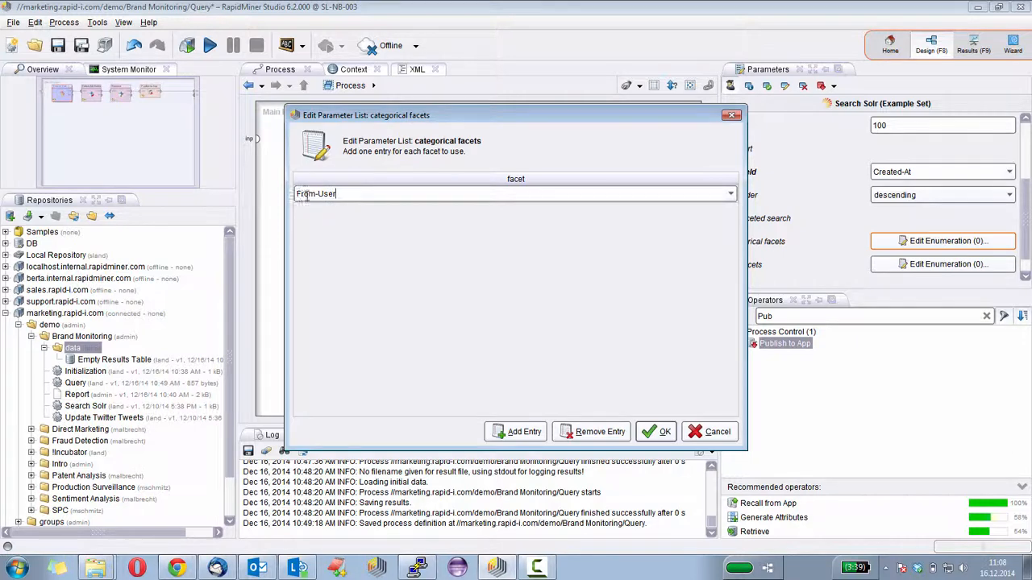
mouse_move(336, 194)
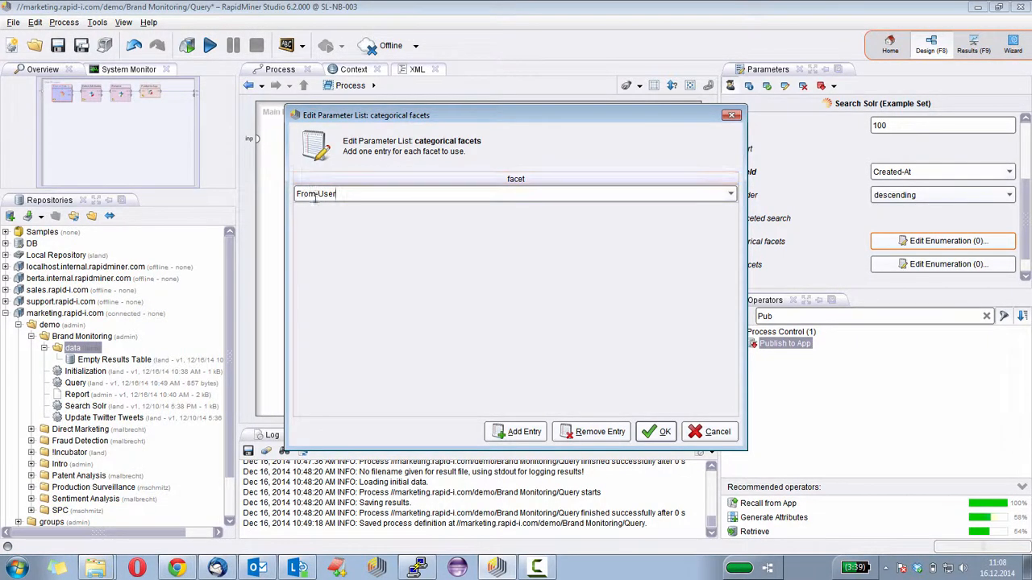
mouse_move(532, 269)
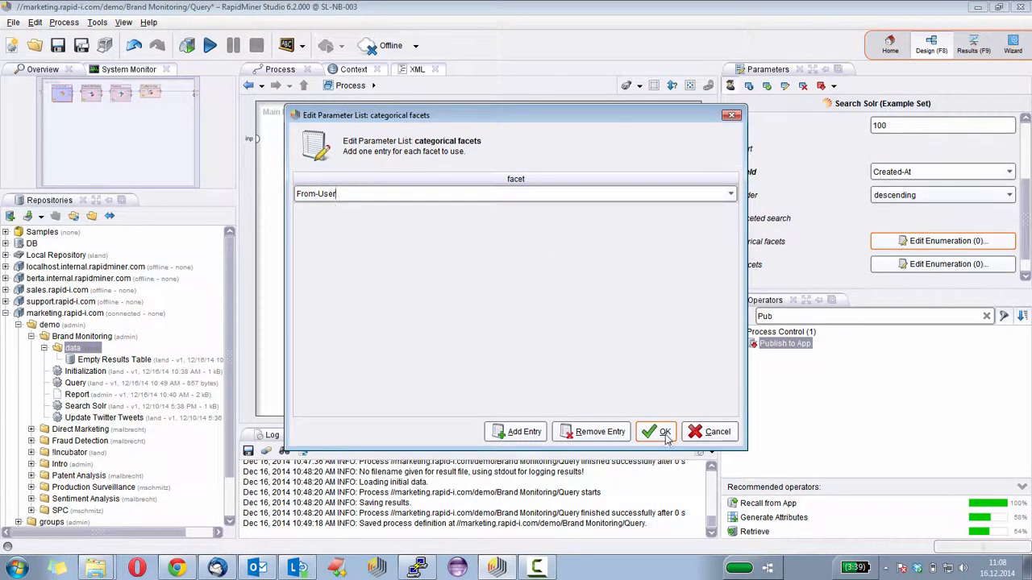
click(656, 431)
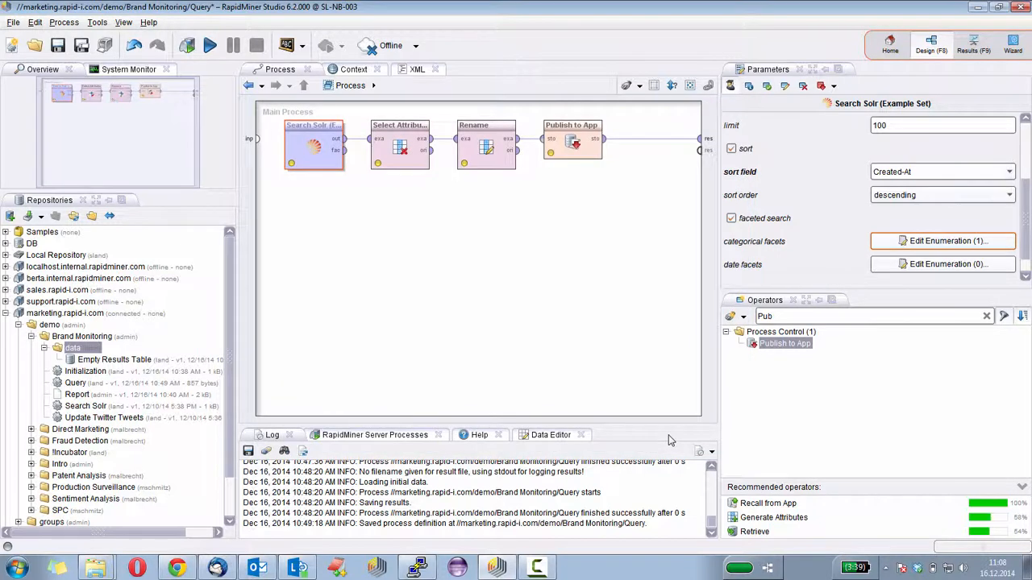
mouse_move(351, 161)
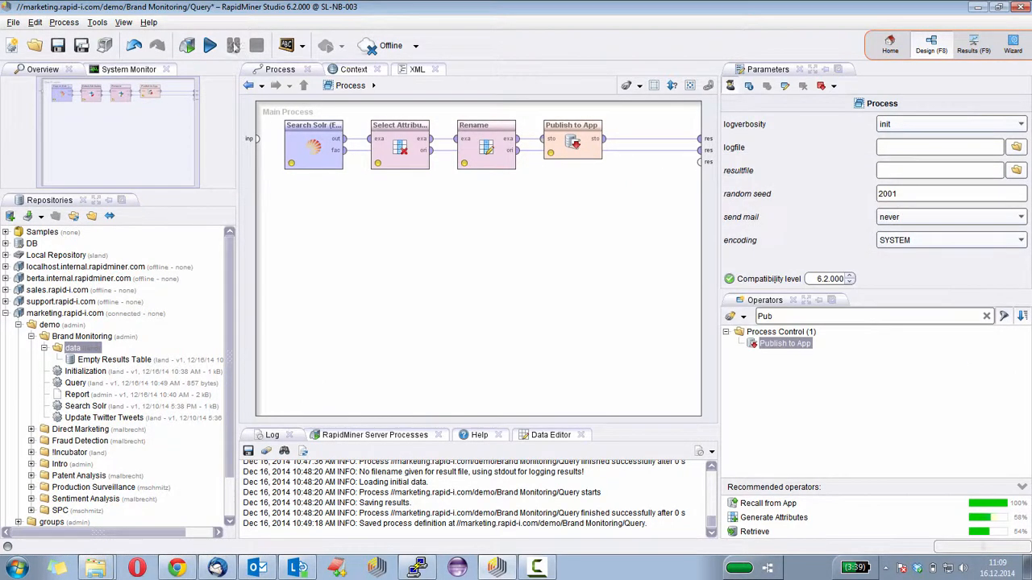
Run the Query process, check the 100-author From-User facet counts, and return to design.
click(207, 45)
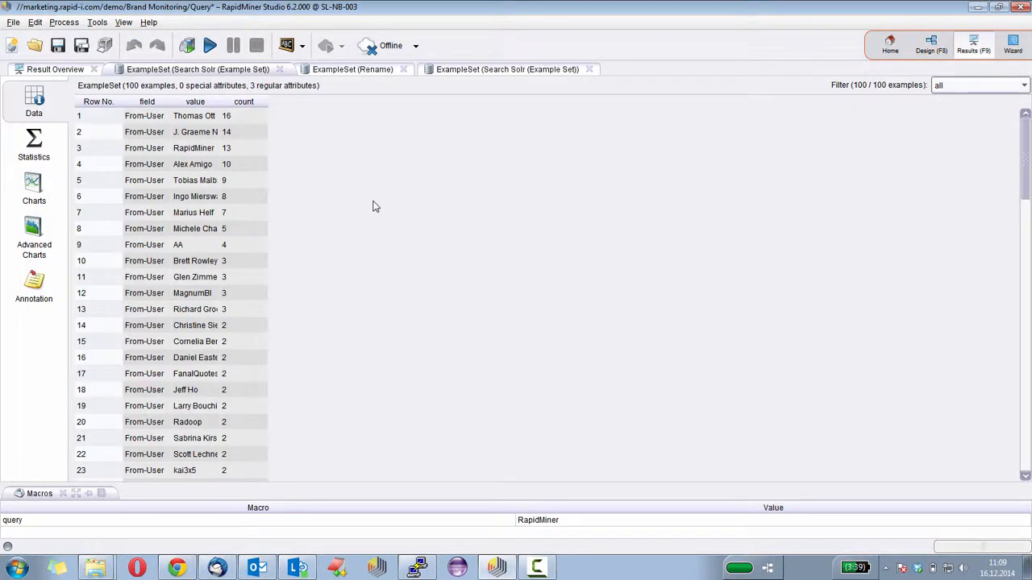
mouse_move(370, 189)
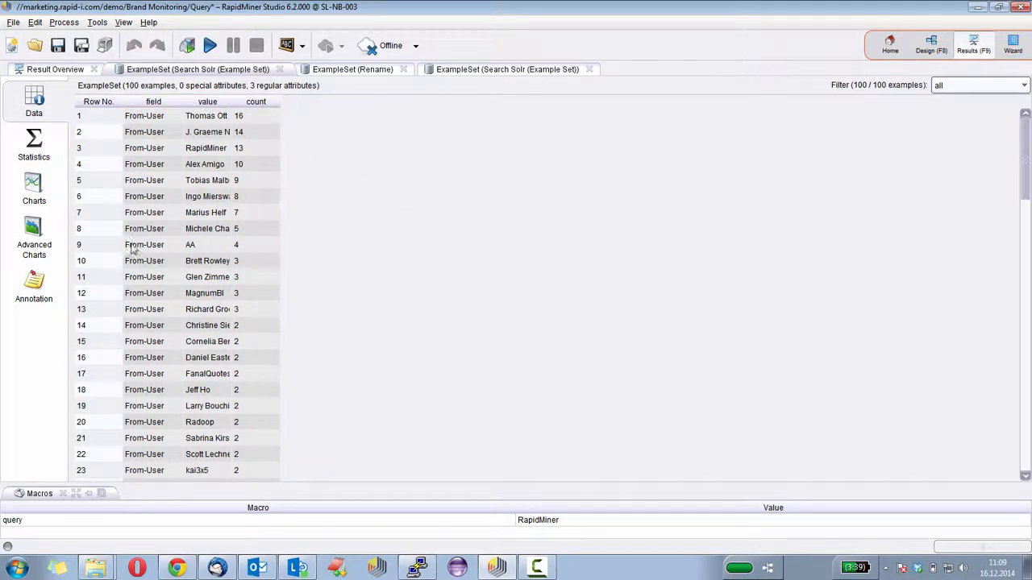
click(256, 115)
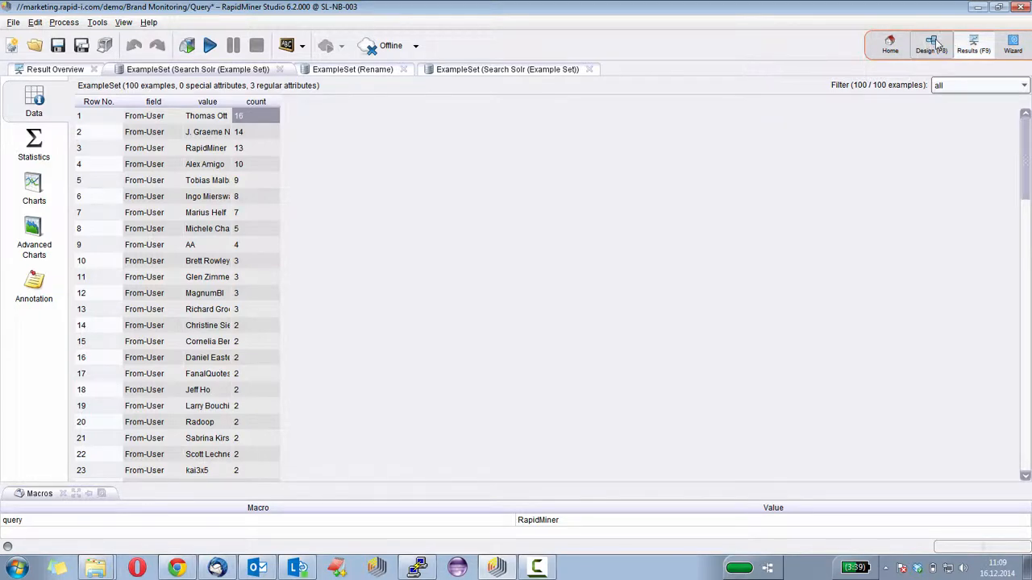
click(931, 45)
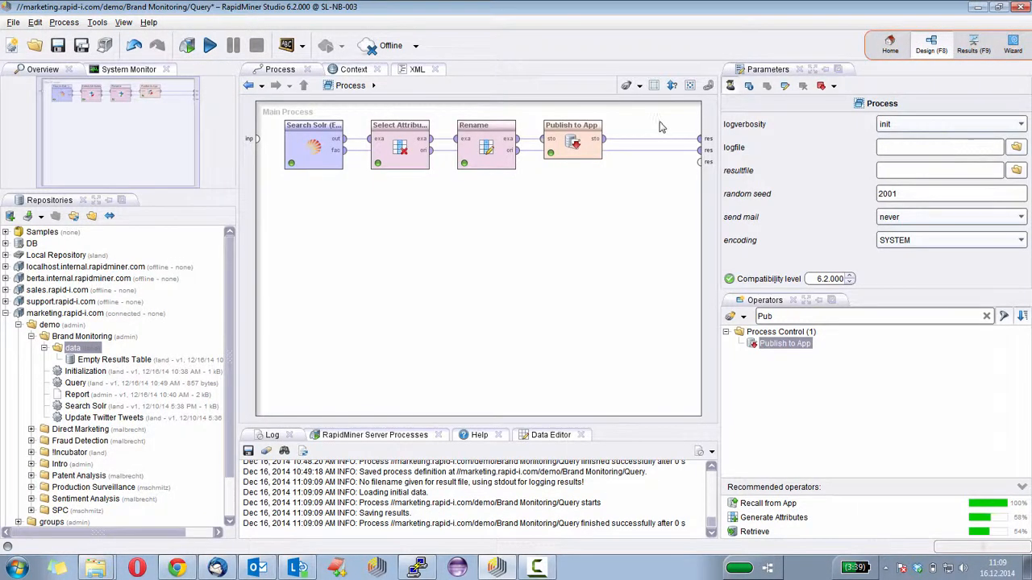
mouse_move(334, 151)
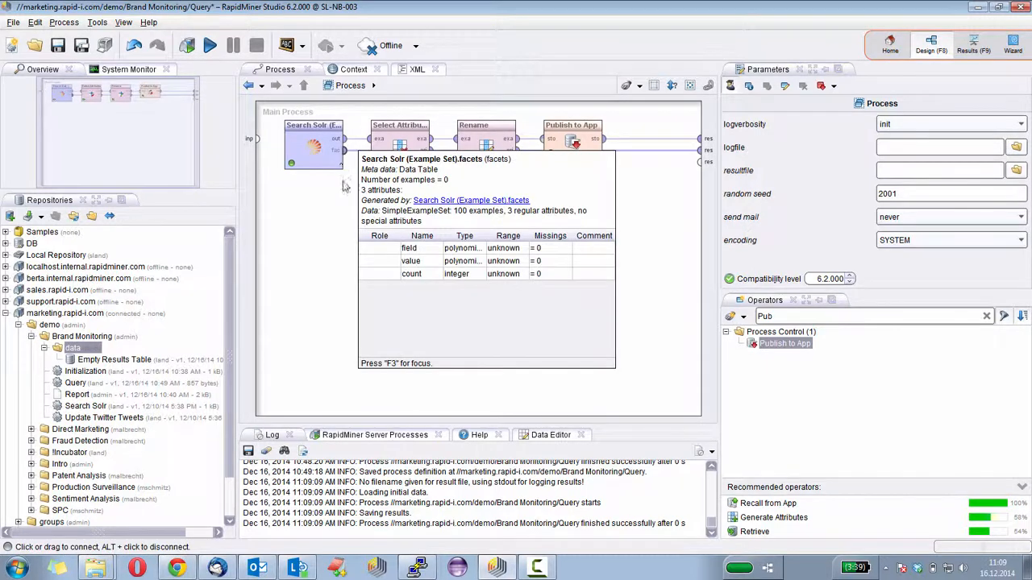
Attach a second Select Attributes to the facets port, keeping only value and count.
text(Select At)
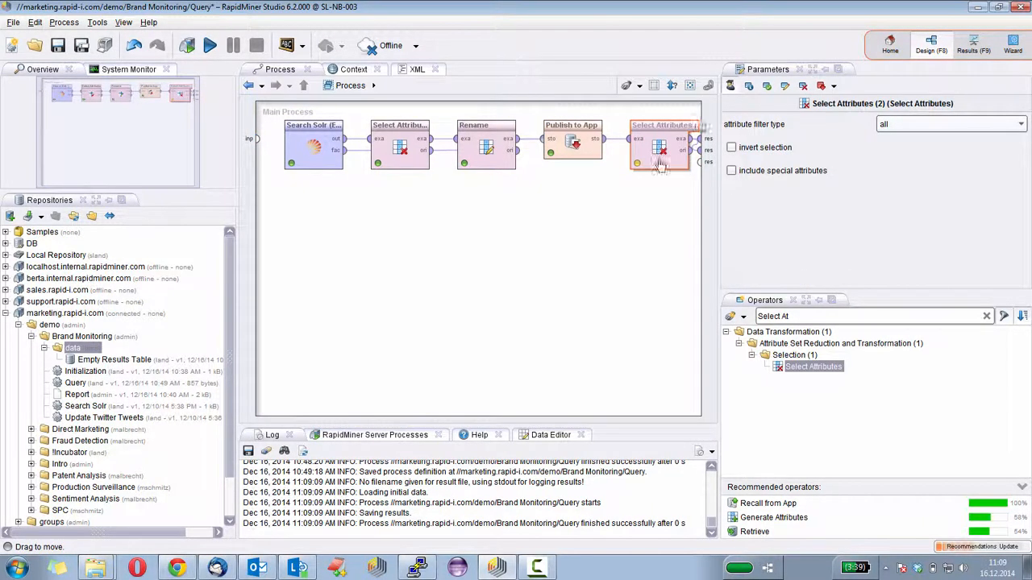
drag(661, 143, 401, 204)
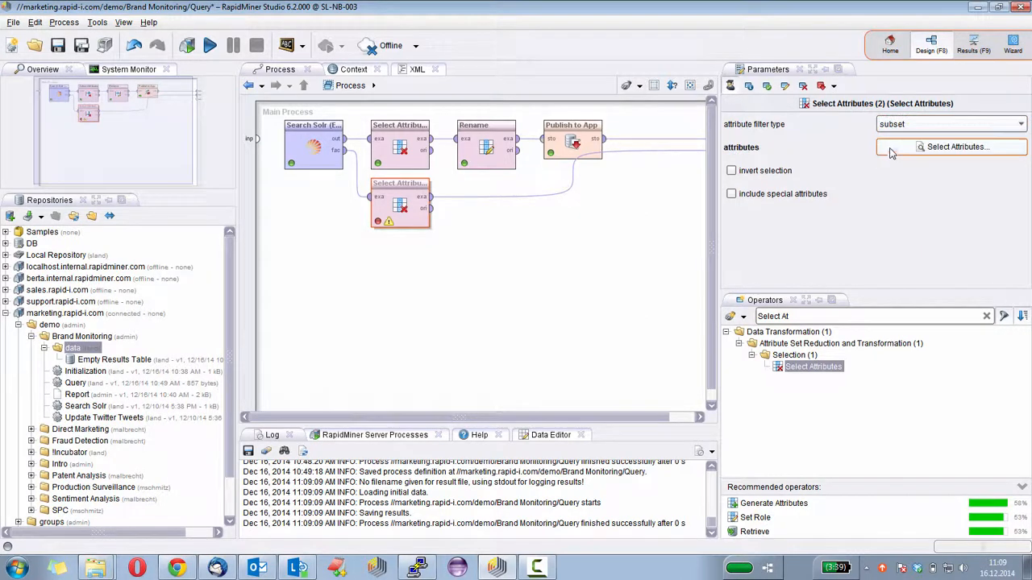
click(952, 147)
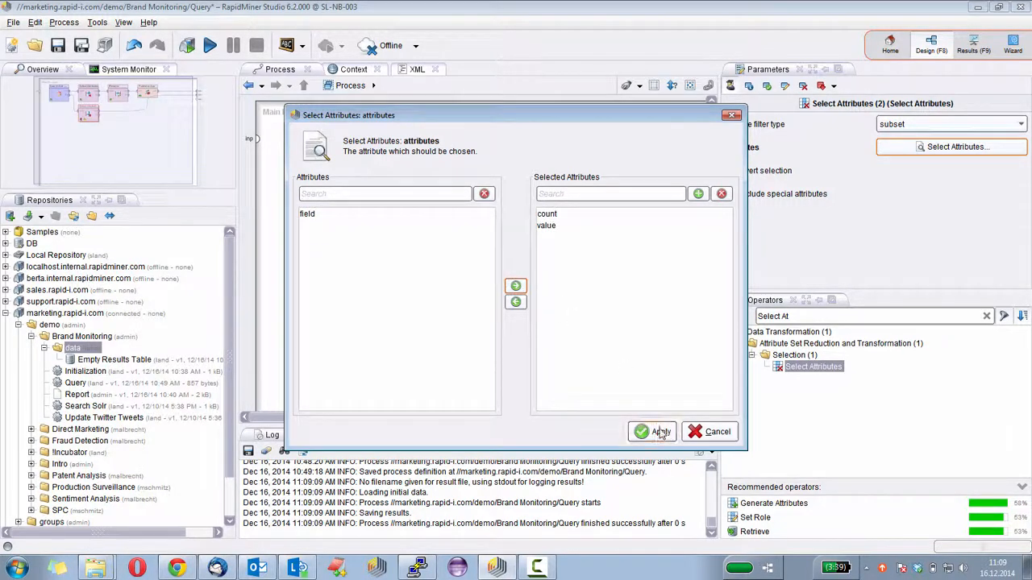
click(651, 431)
text(Rename)
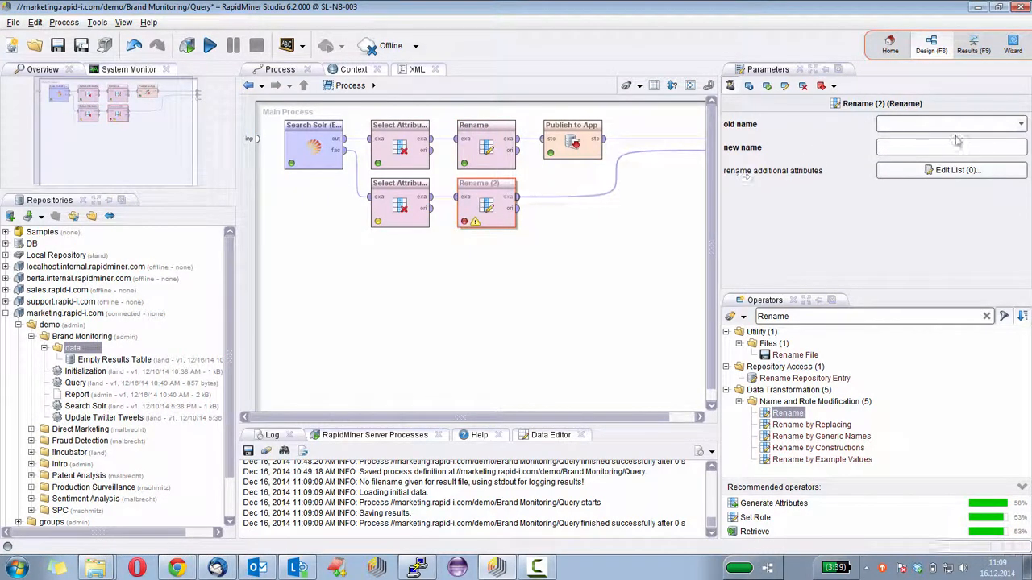
Add a Rename mapping value to Author and count to Count.
text(value)
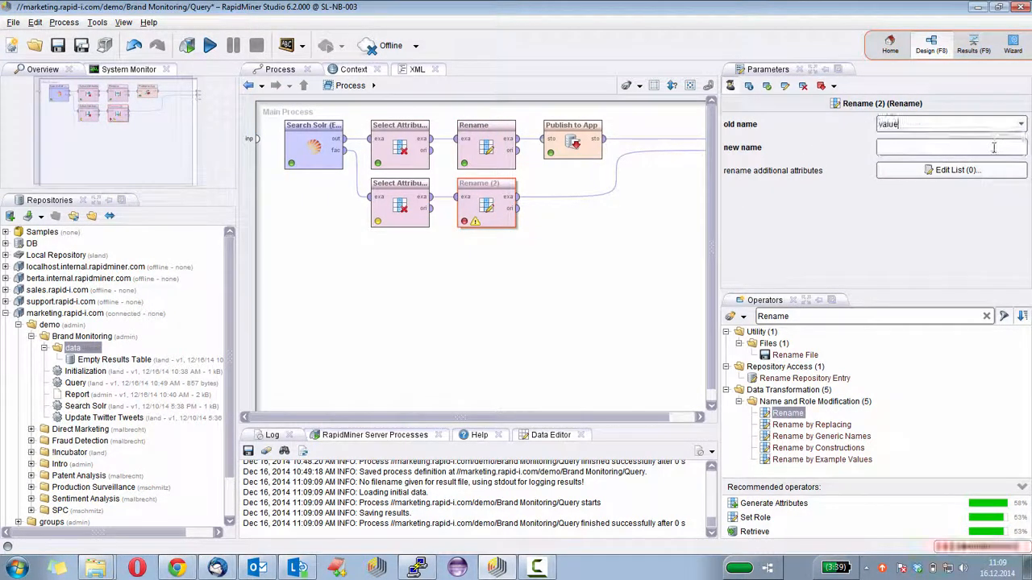
text(Author)
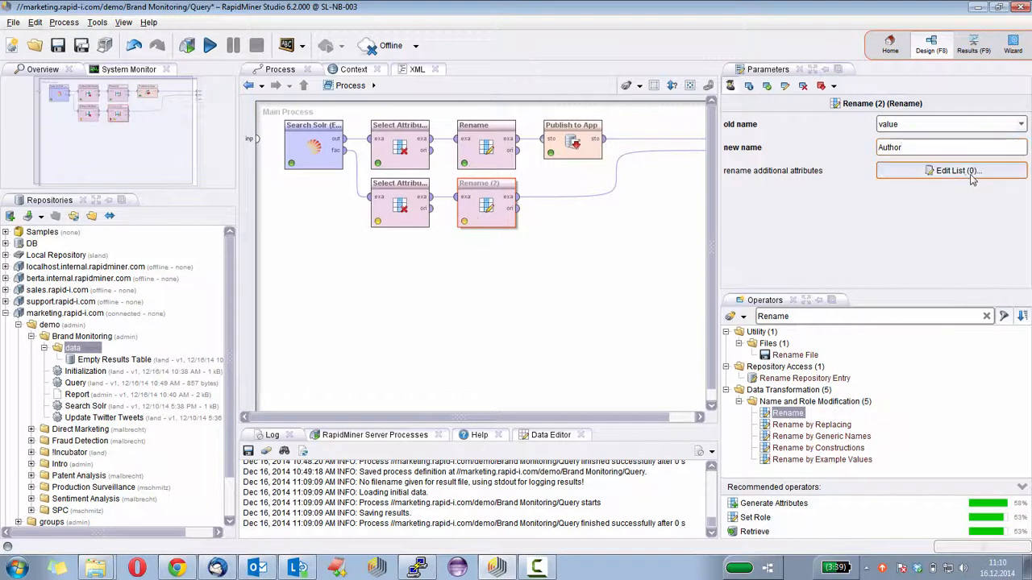
click(951, 170)
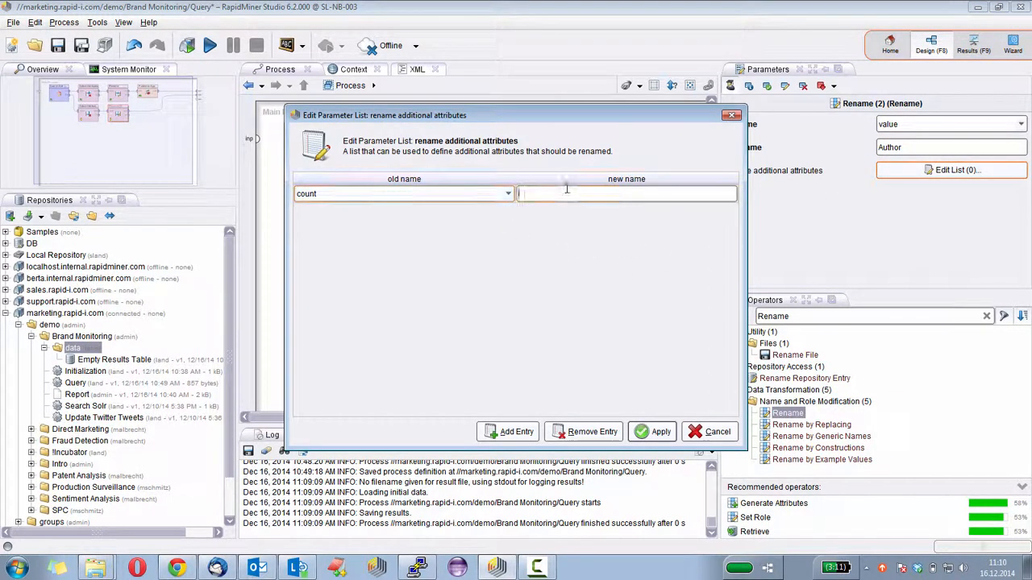
text(Count)
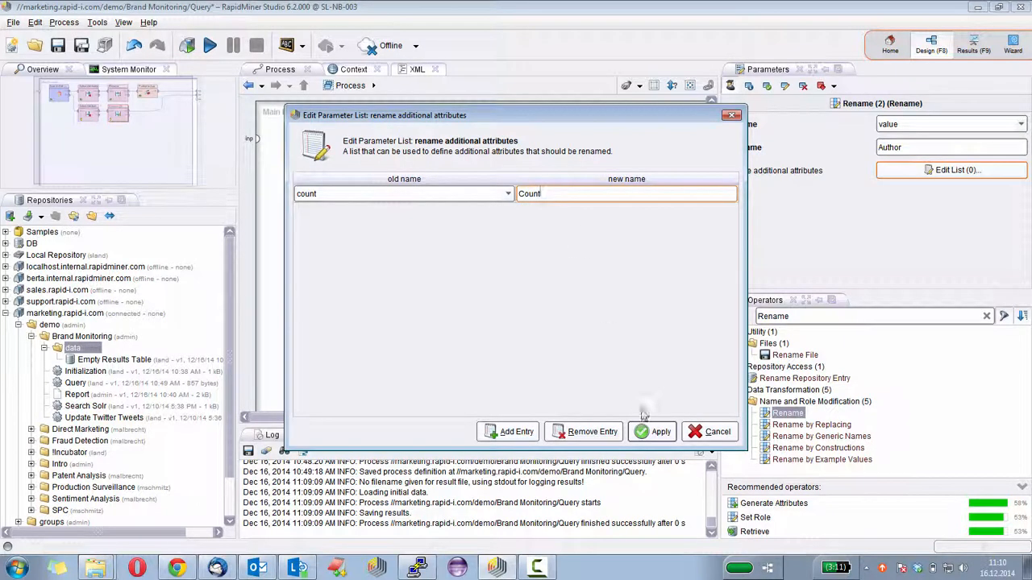
click(652, 431)
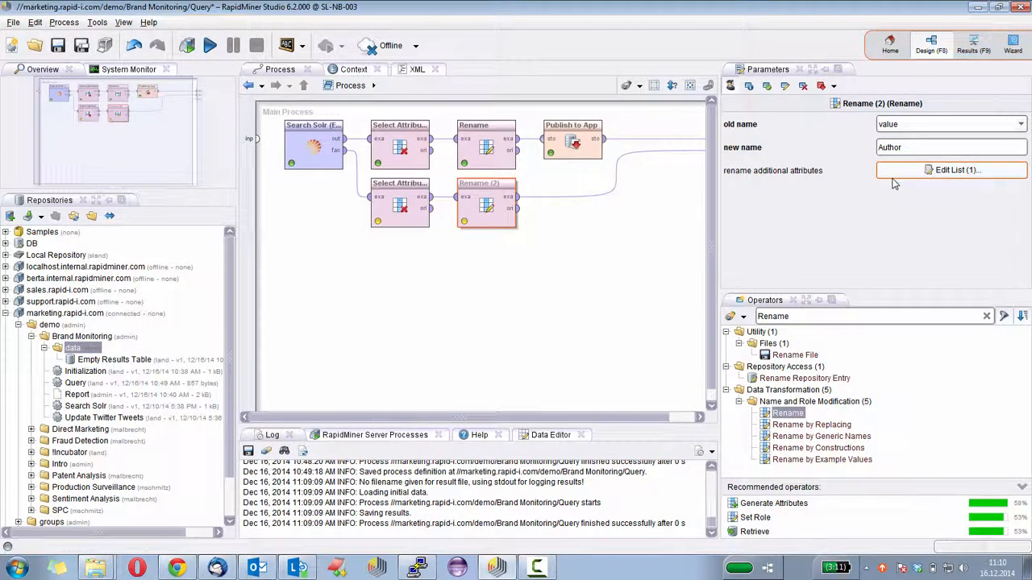
mouse_move(951, 169)
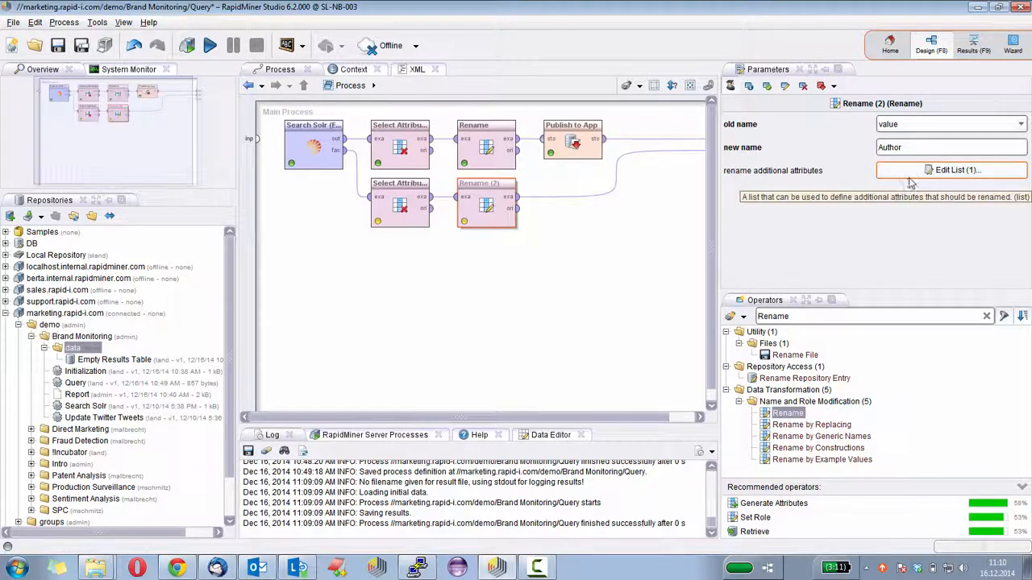
mouse_move(884, 189)
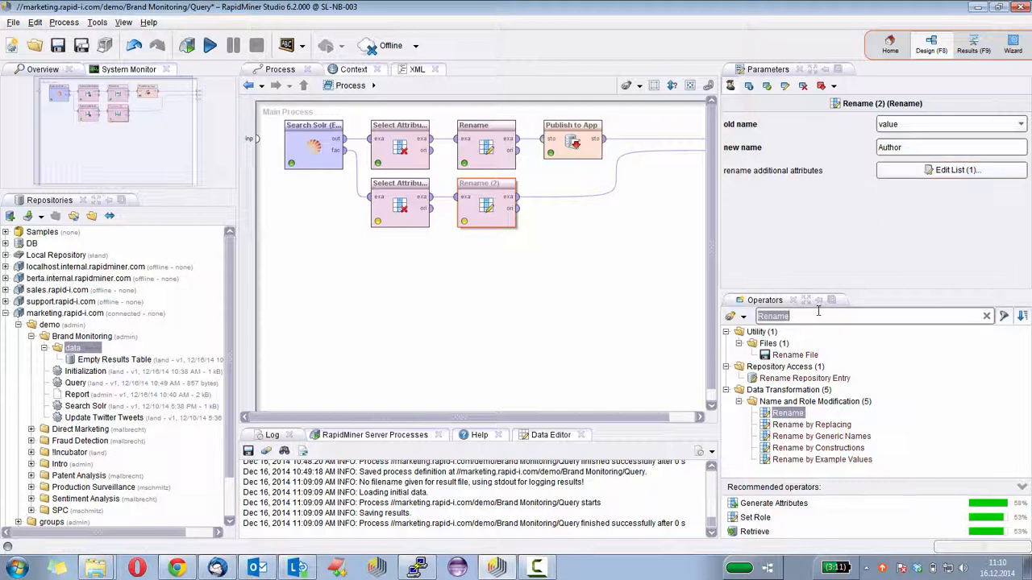
Sort by Count decreasing, then add Filter Example Range keeping examples 1 to 5.
text(Sort)
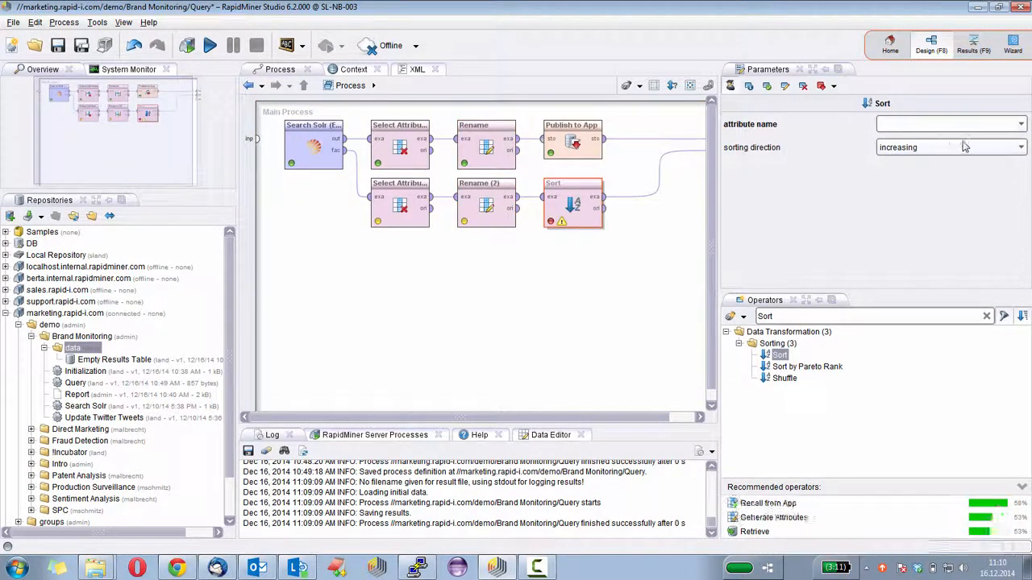
text(Count)
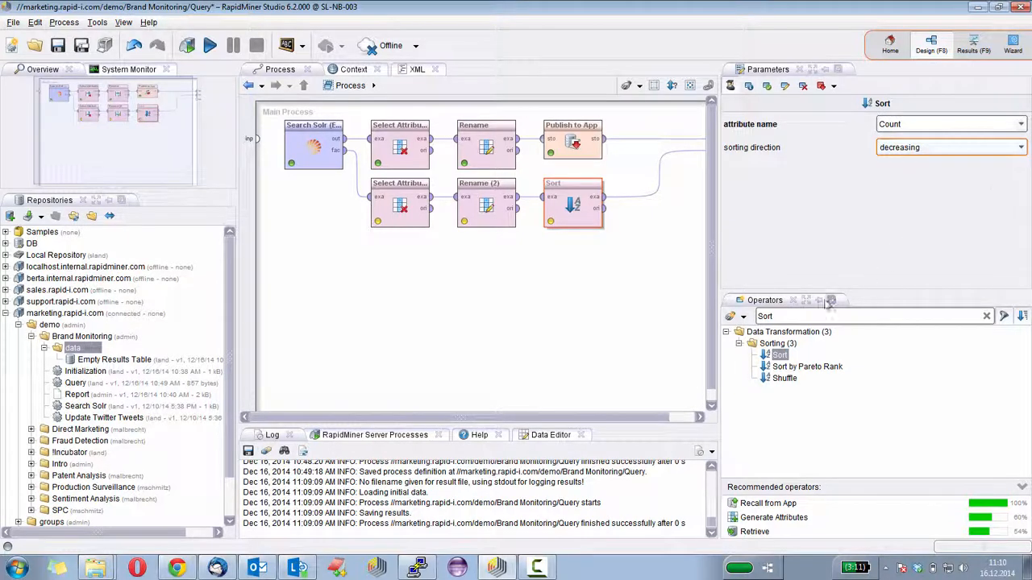
text(Filter E)
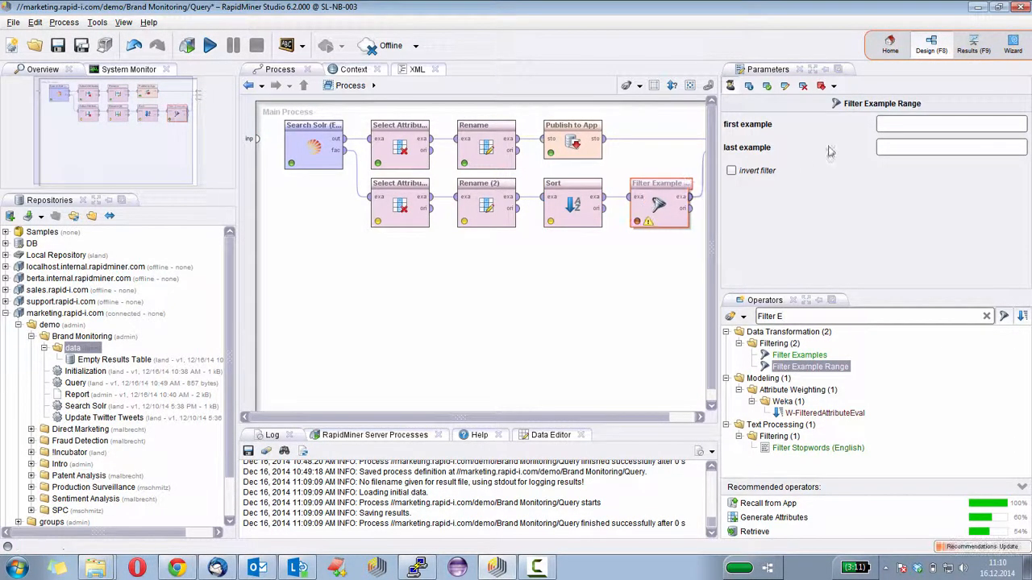
text(5)
text(1)
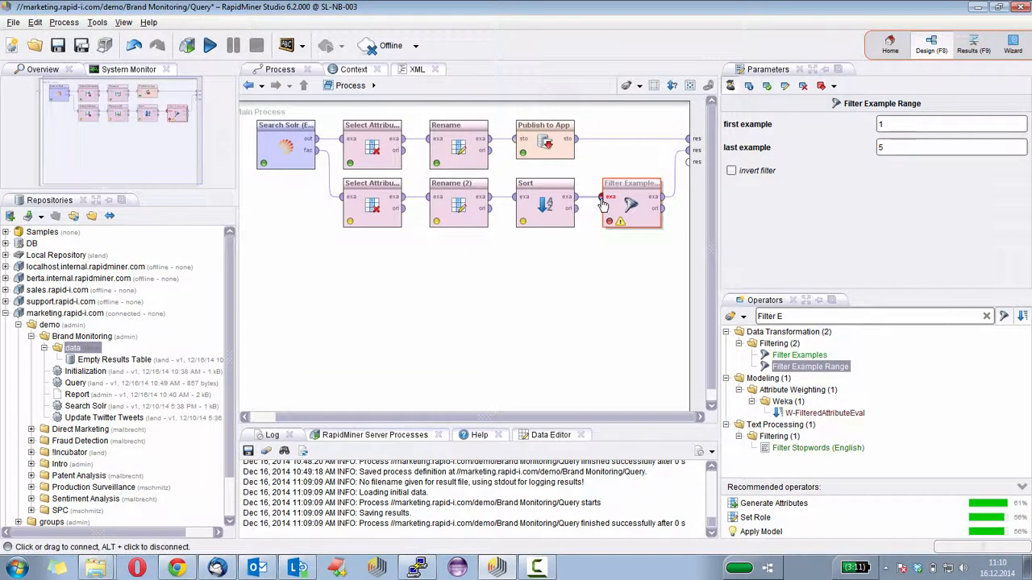
mouse_move(603, 202)
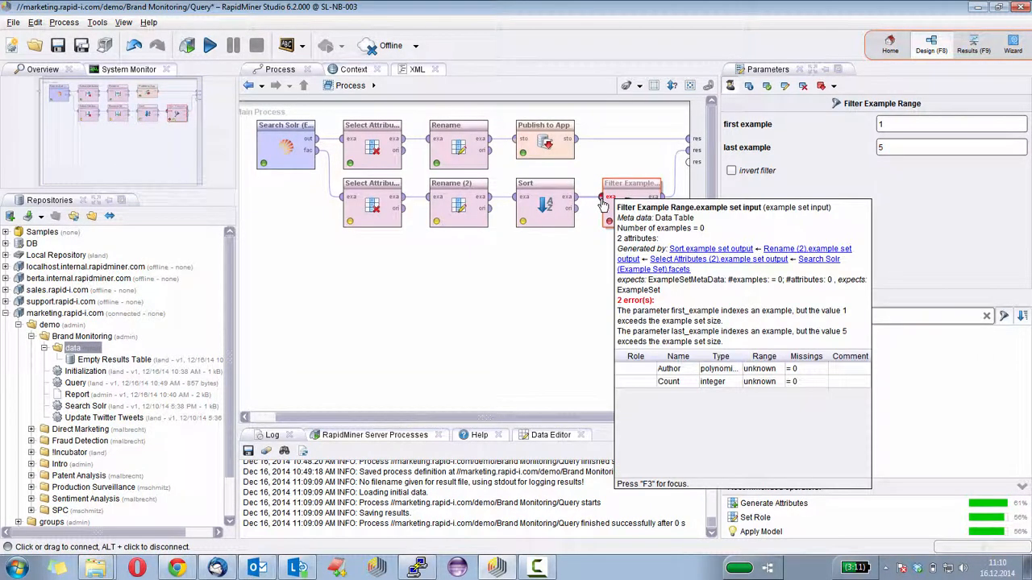
mouse_move(597, 255)
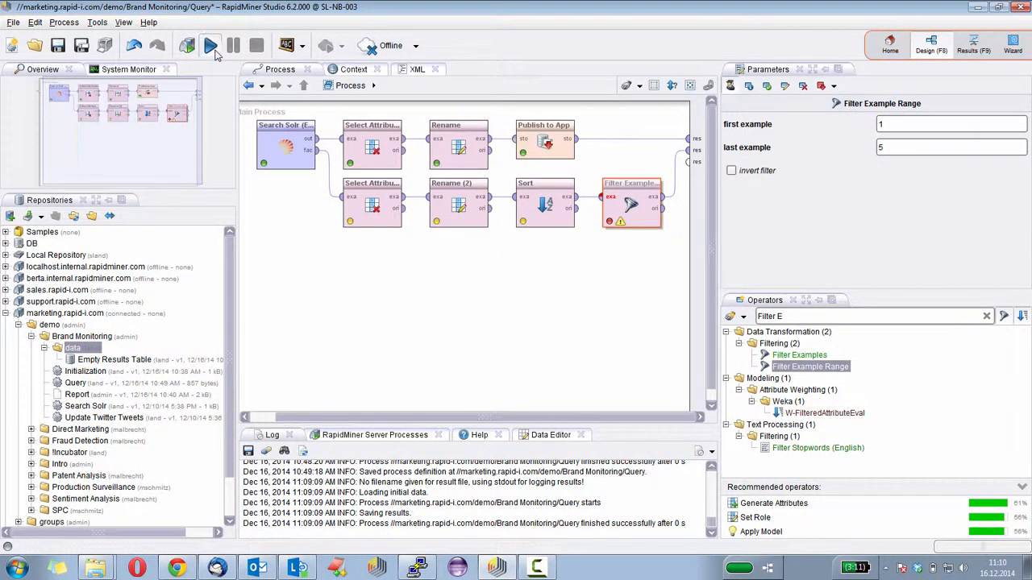
Run the process to list the top five authors, save it, and return to design.
click(208, 44)
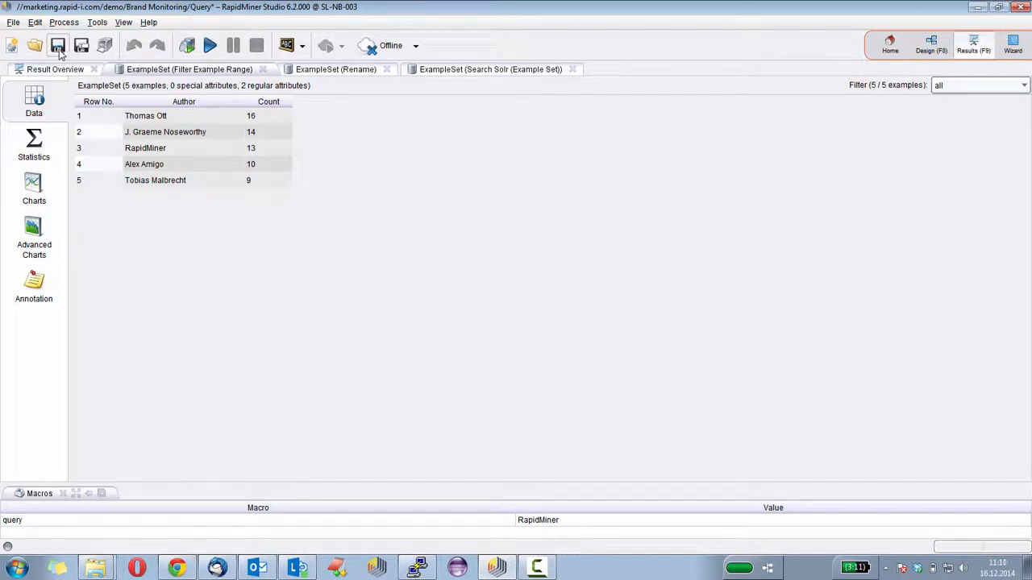
click(61, 46)
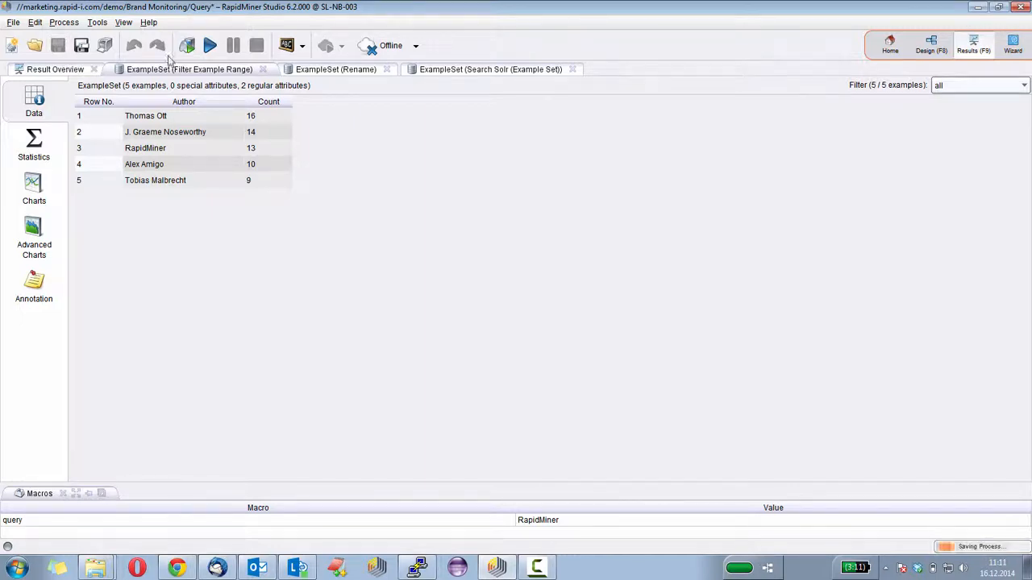
click(927, 46)
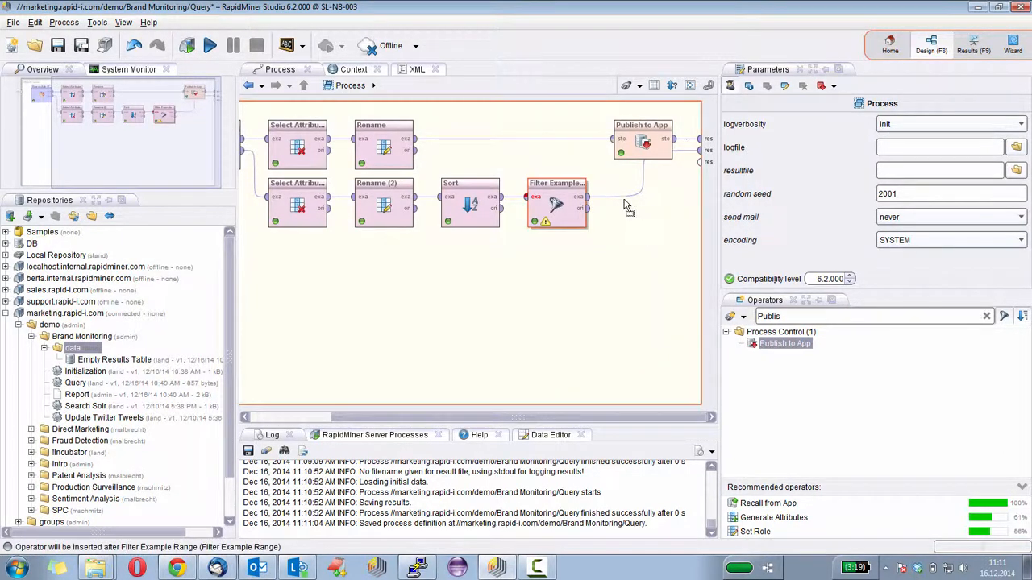
Add a Publish to App operator named 'Top Authors' after Filter Example Range, then save.
click(640, 201)
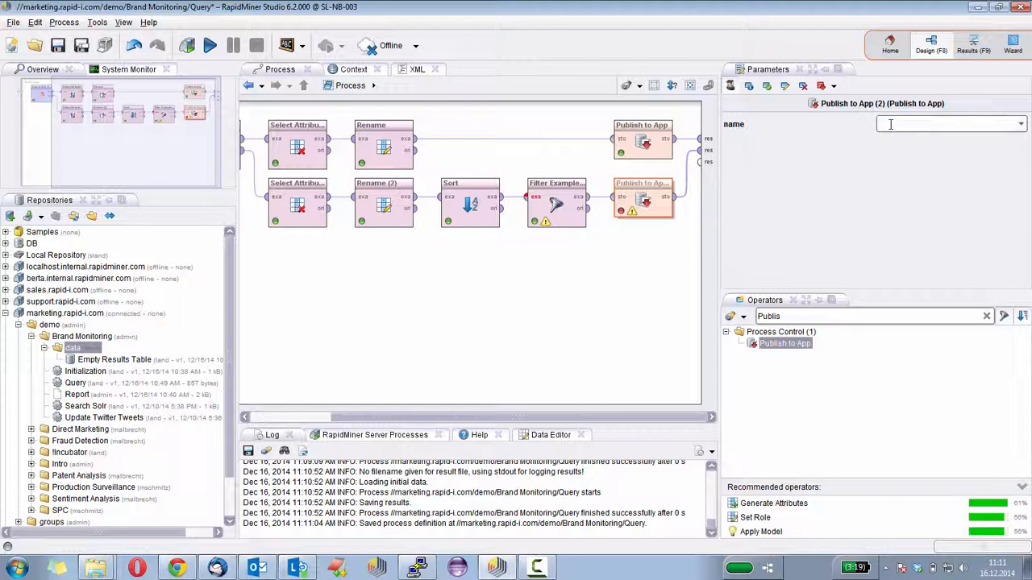
text(Top Authors)
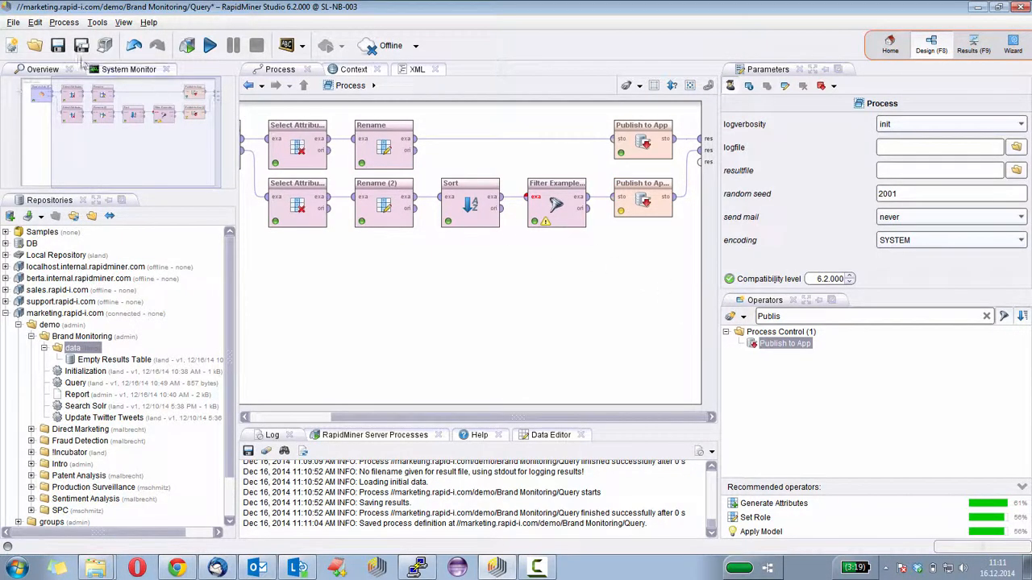
click(75, 45)
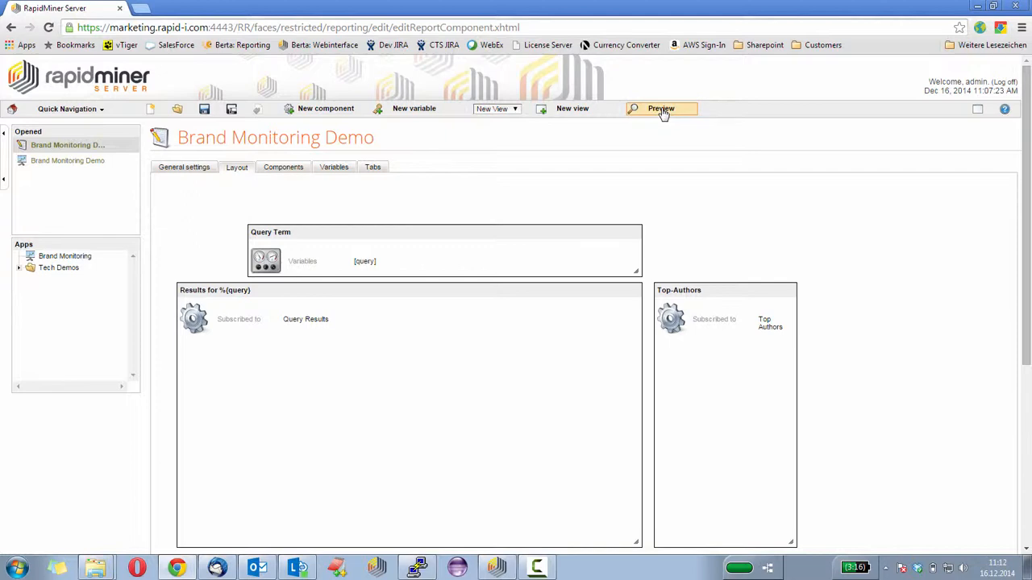
Preview the Brand Monitoring Demo app and submit the query 'Rapid'.
click(660, 109)
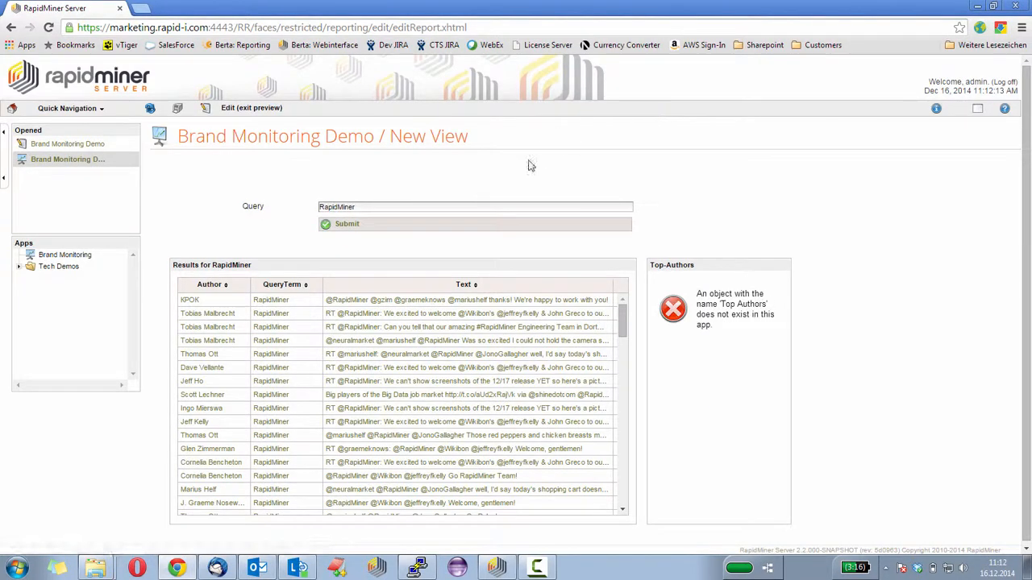
click(378, 207)
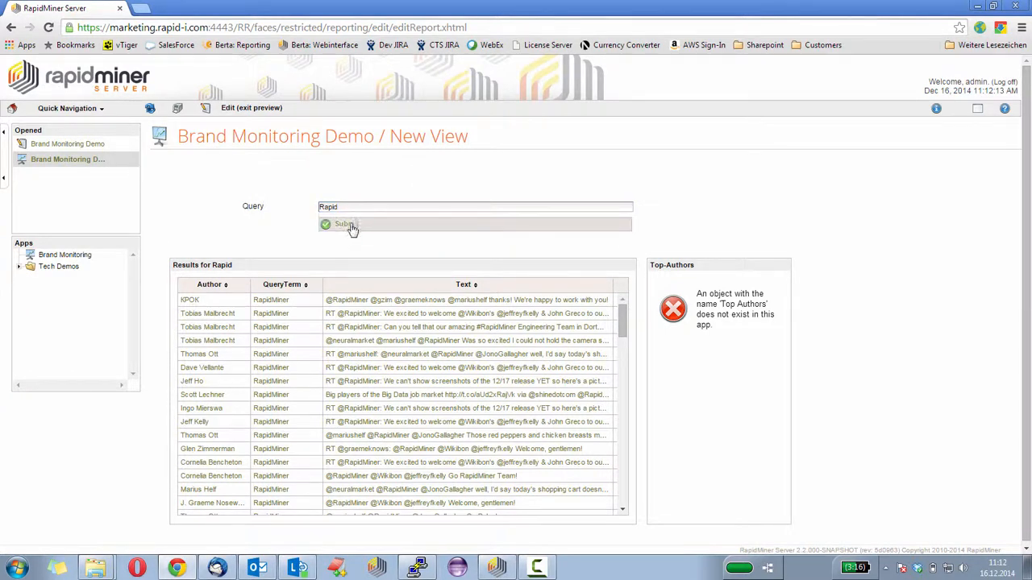
click(341, 224)
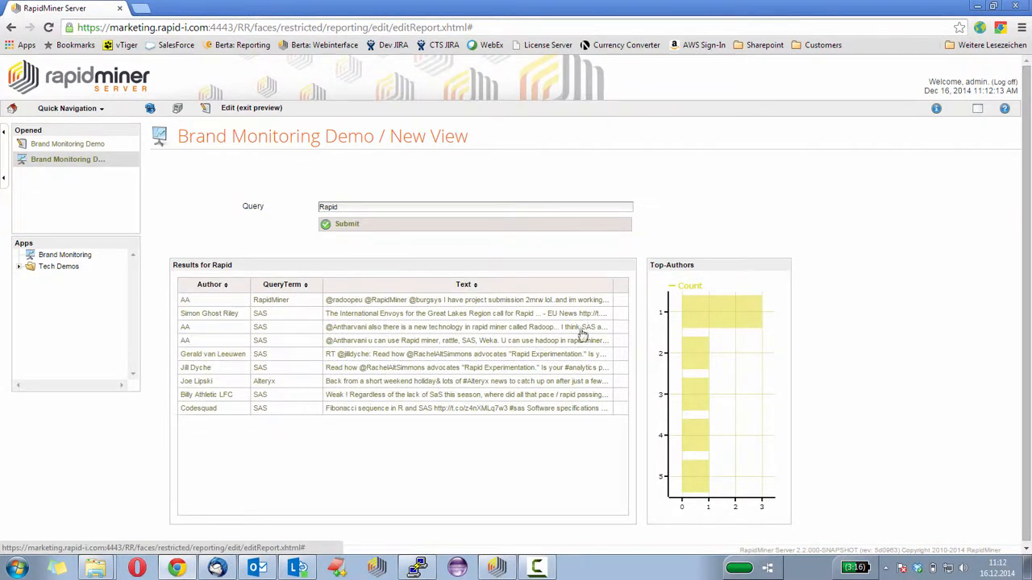
mouse_move(686, 407)
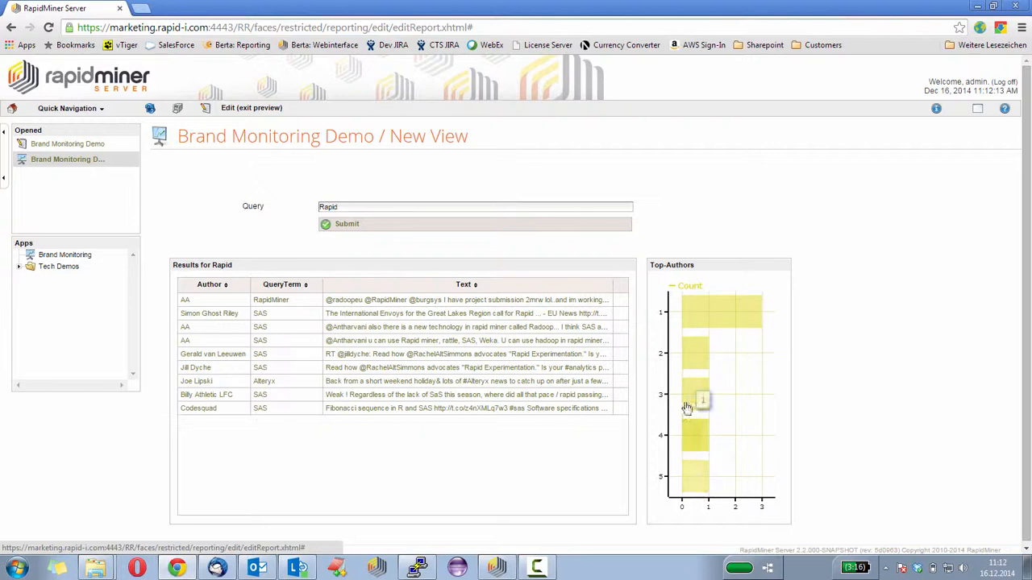
mouse_move(696, 479)
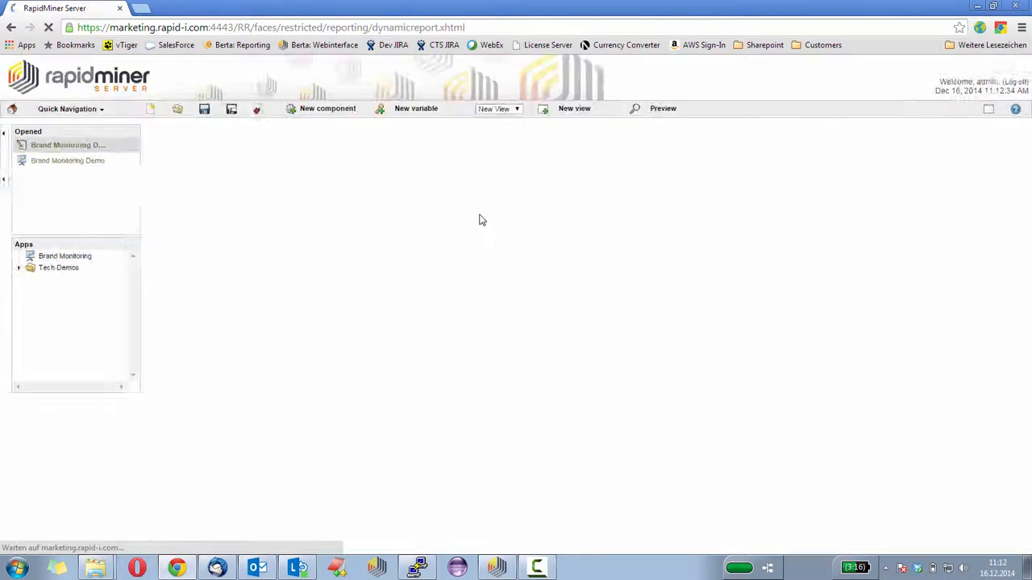
In the Top-Authors chart's Data and Format settings, set the x-axis attribute to Author.
click(68, 145)
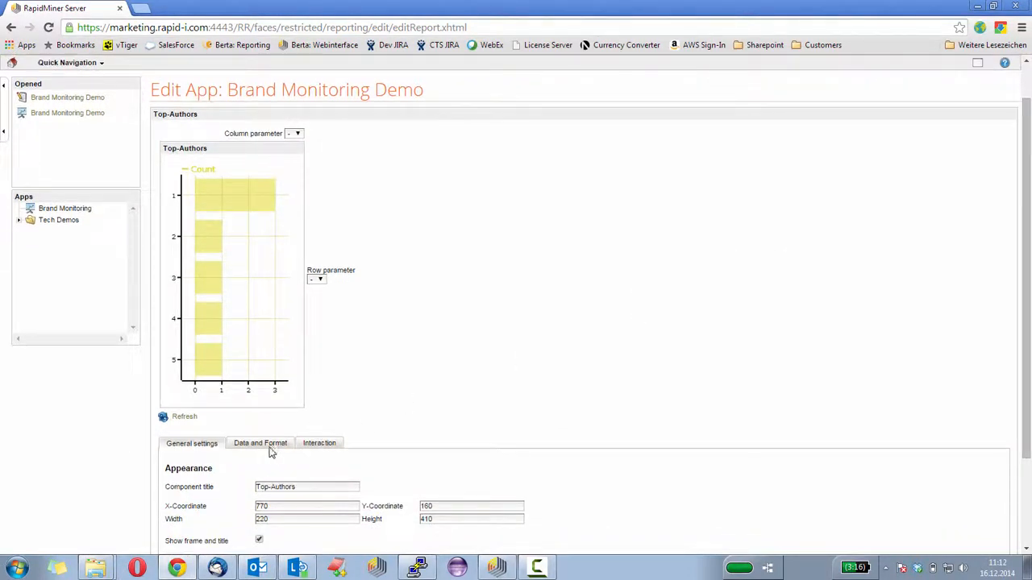
click(259, 443)
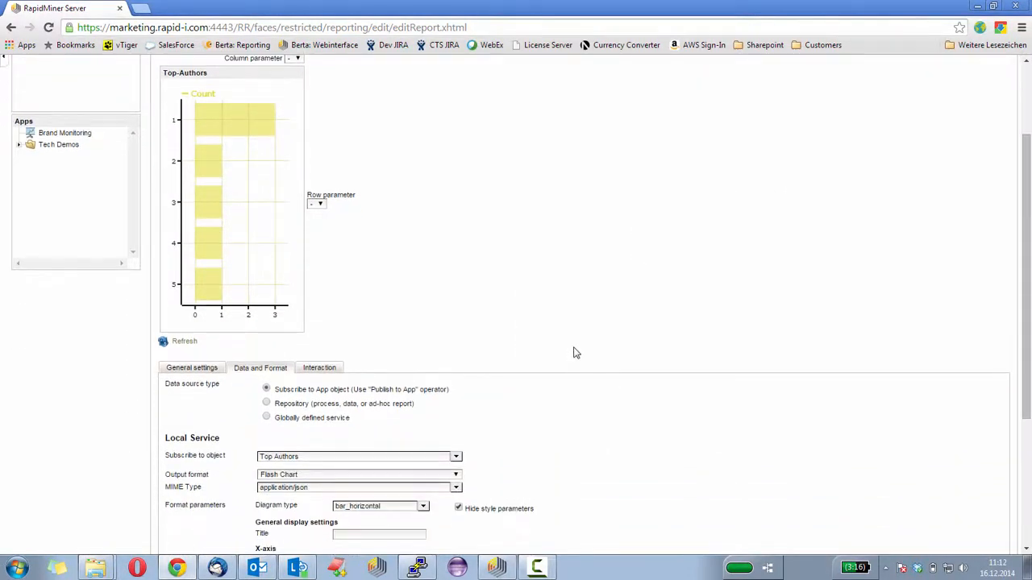
scroll(down, 3)
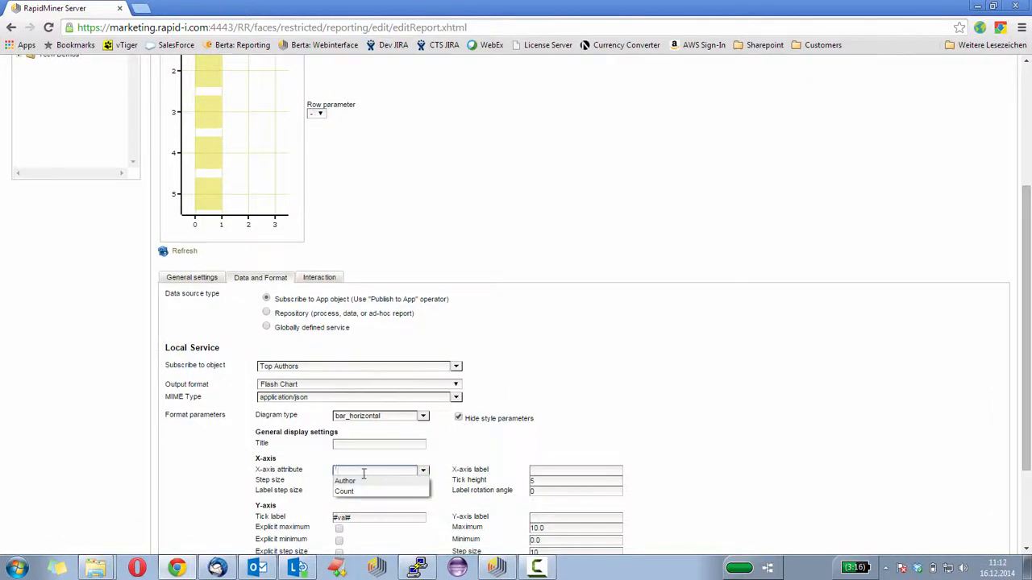
click(344, 481)
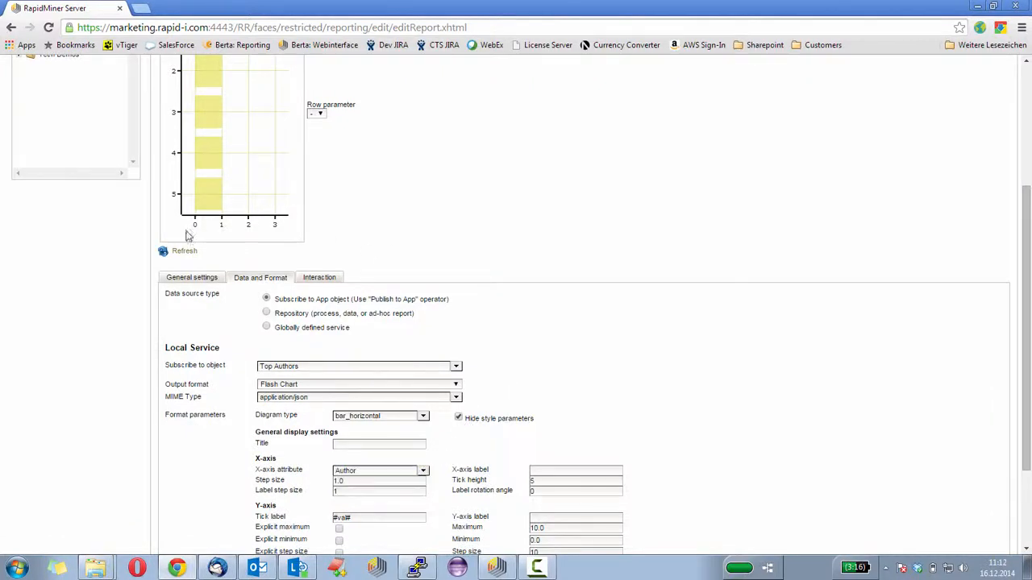
click(184, 251)
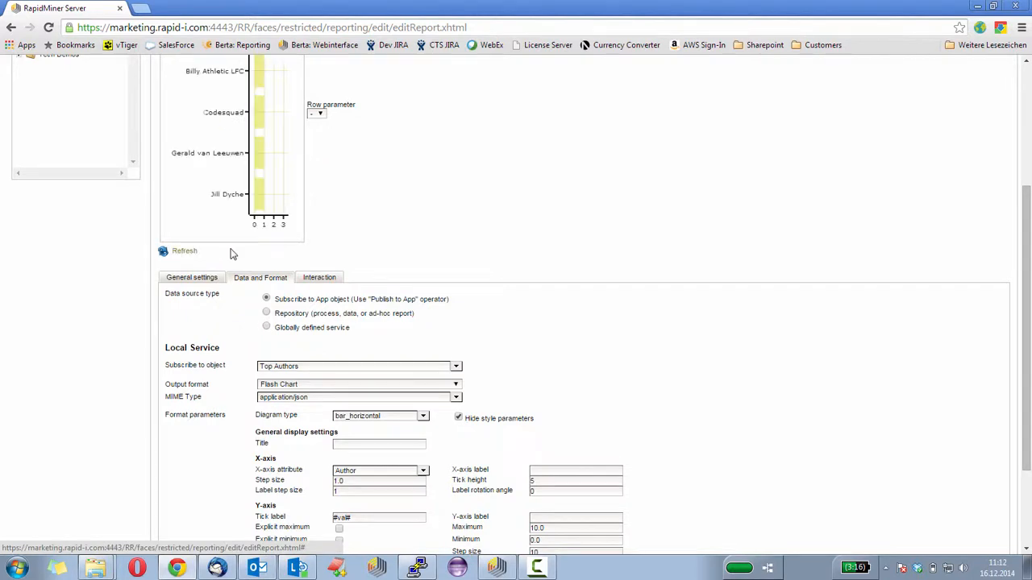
Switch the chart to vertical bars with a -45 label rotation angle and refresh.
click(423, 431)
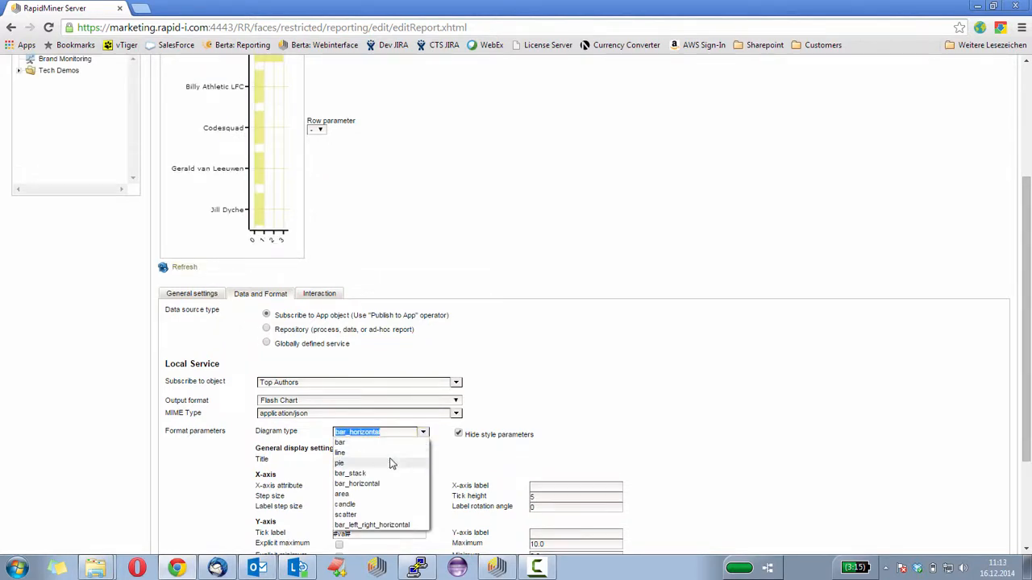
click(340, 443)
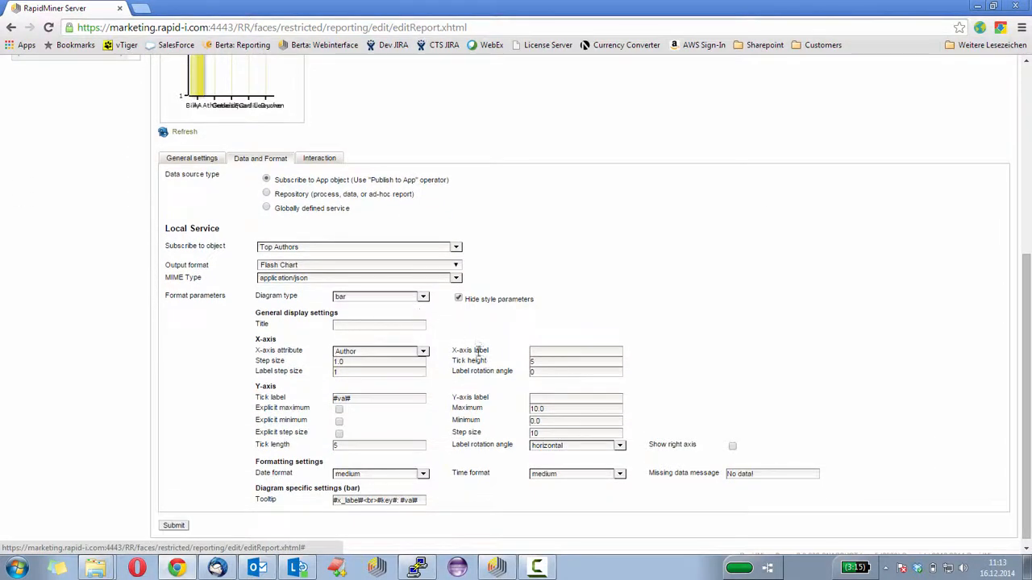
click(573, 371)
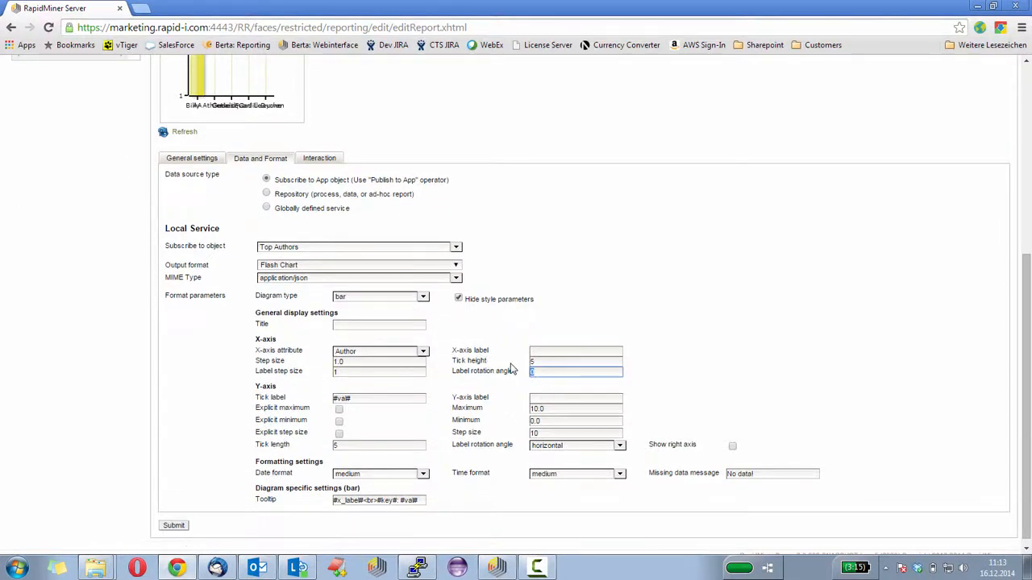
text(-45)
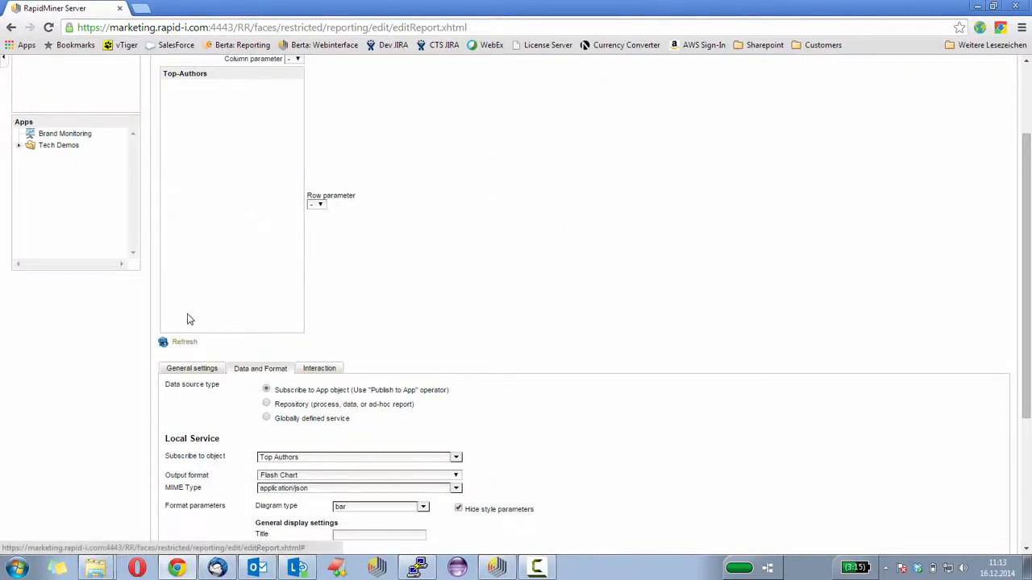
click(179, 341)
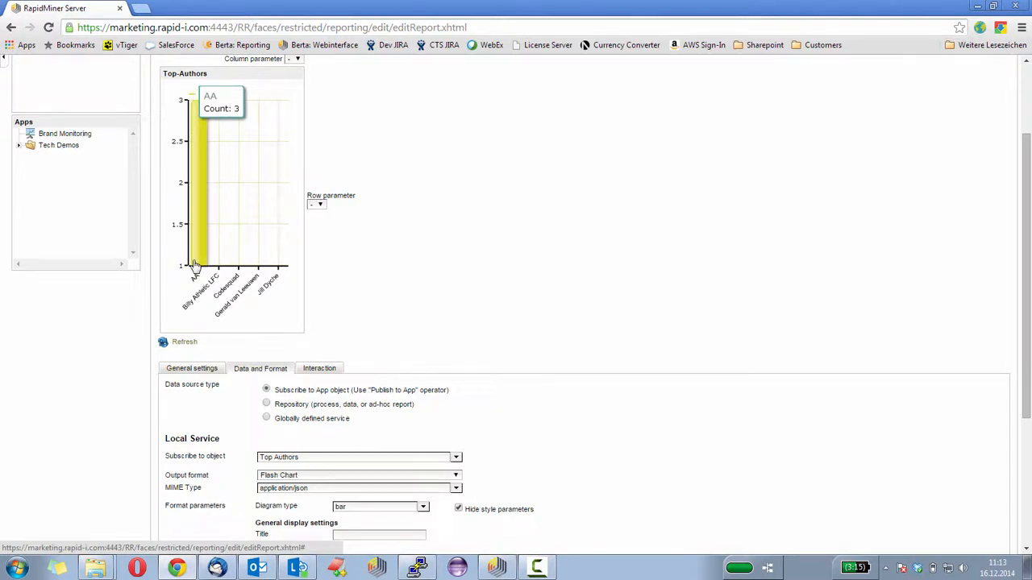
mouse_move(216, 272)
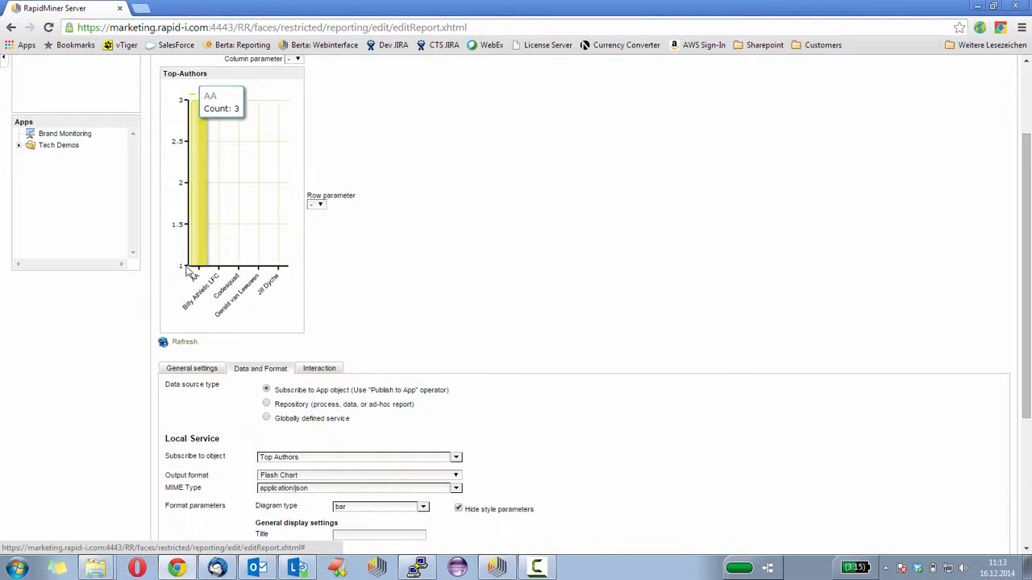
scroll(down, 3)
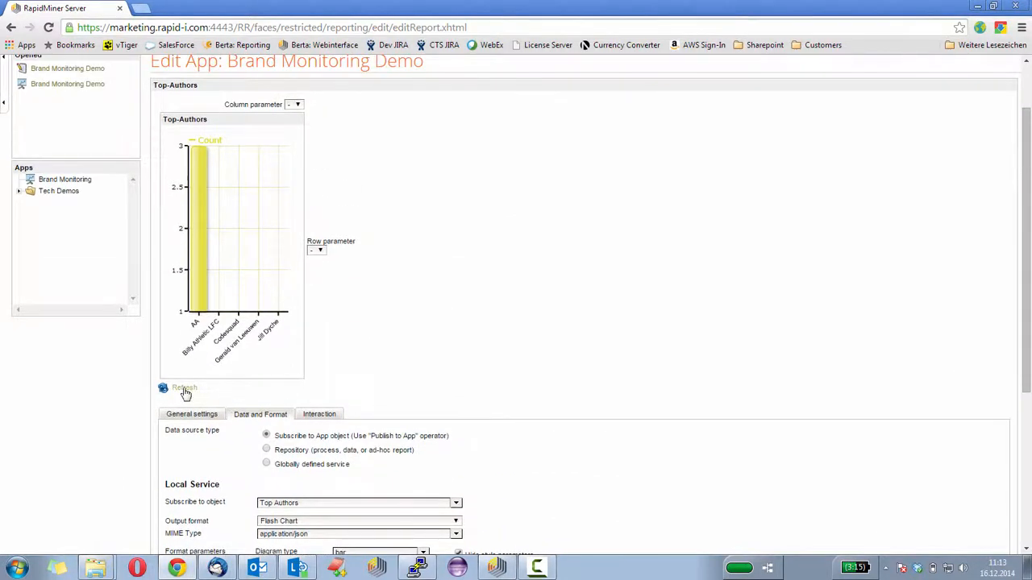
Refresh the Top-Authors chart, save Brand Monitoring Demo, and preview it again.
click(183, 388)
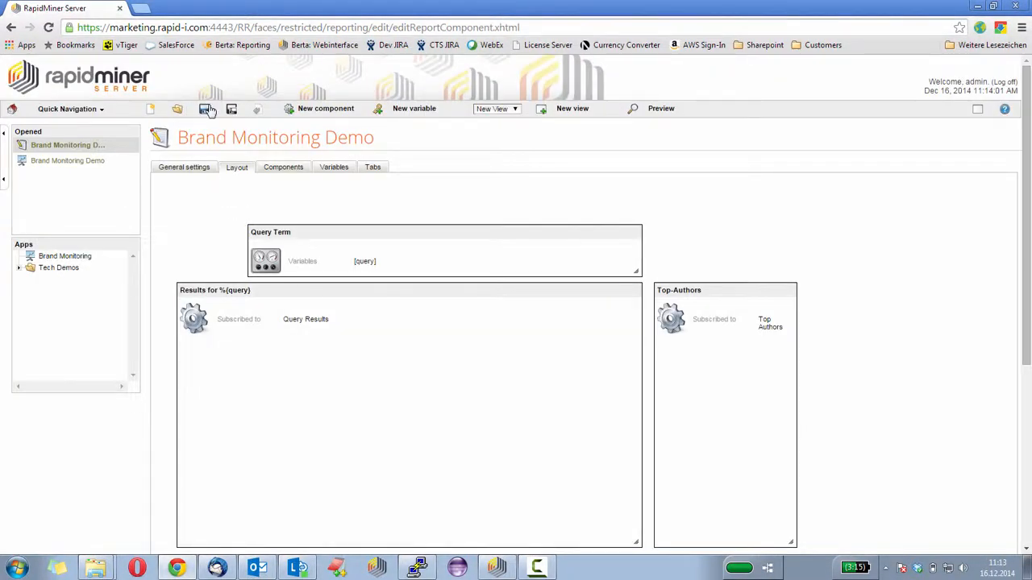
click(206, 108)
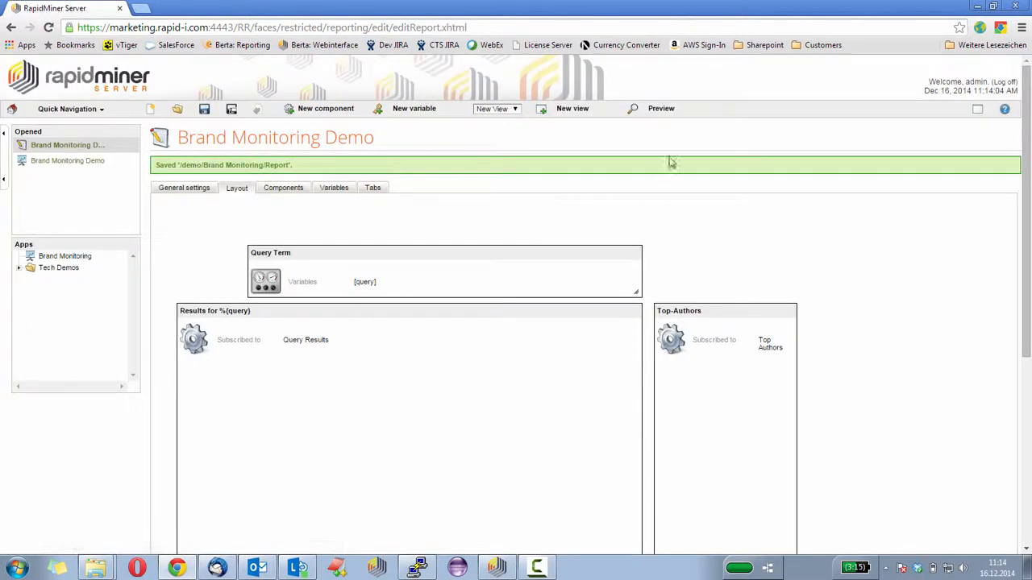
click(660, 109)
text(RapidM)
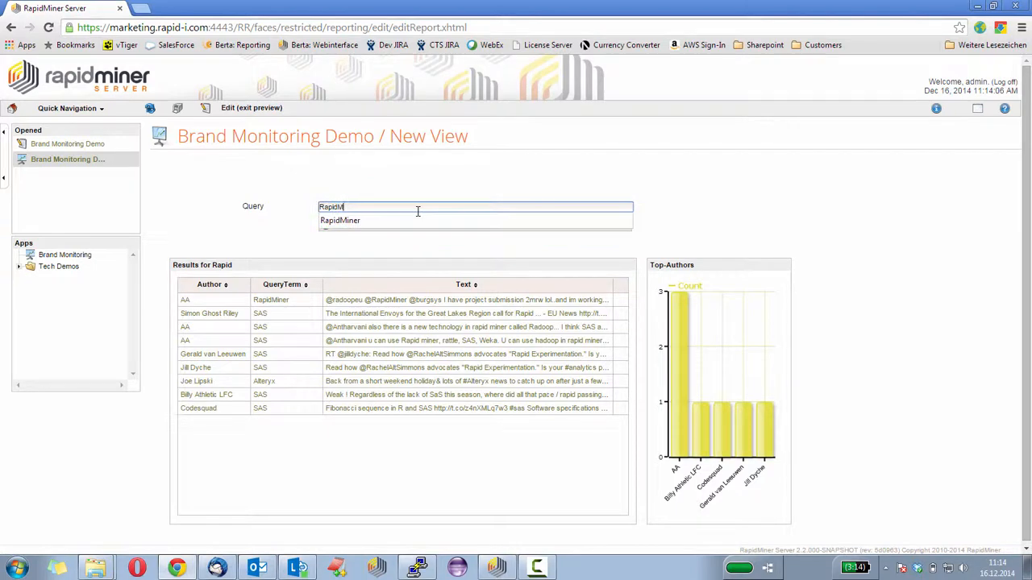
Submit the suggested query 'RapidMiner' to show its tweets and Top-Authors counts.
click(338, 220)
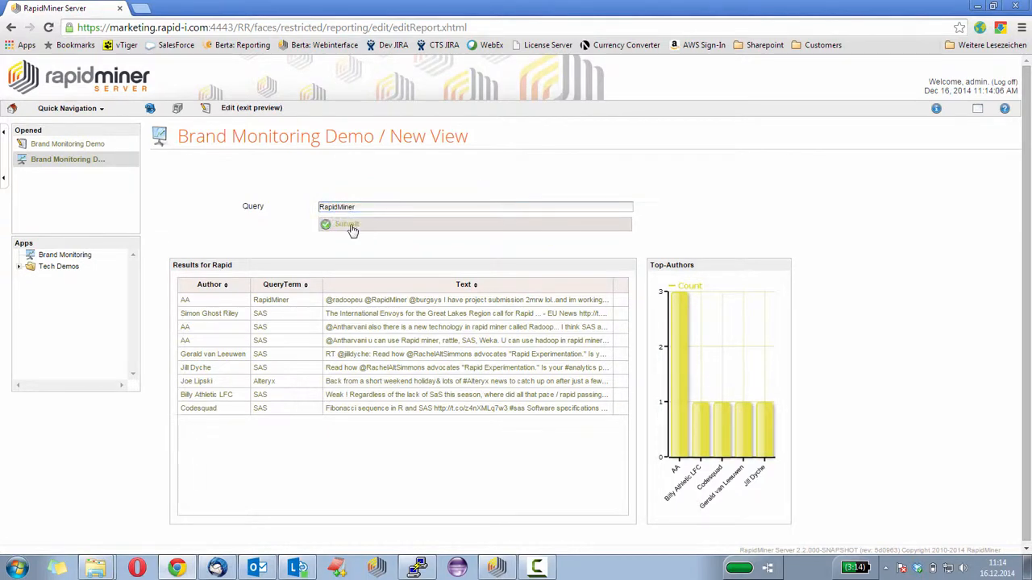
click(347, 225)
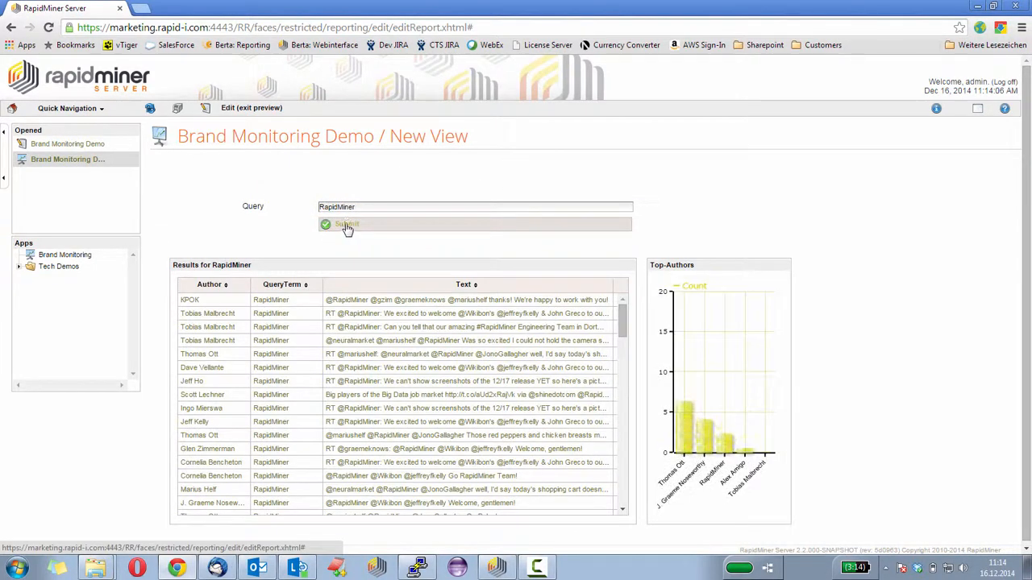
mouse_move(699, 368)
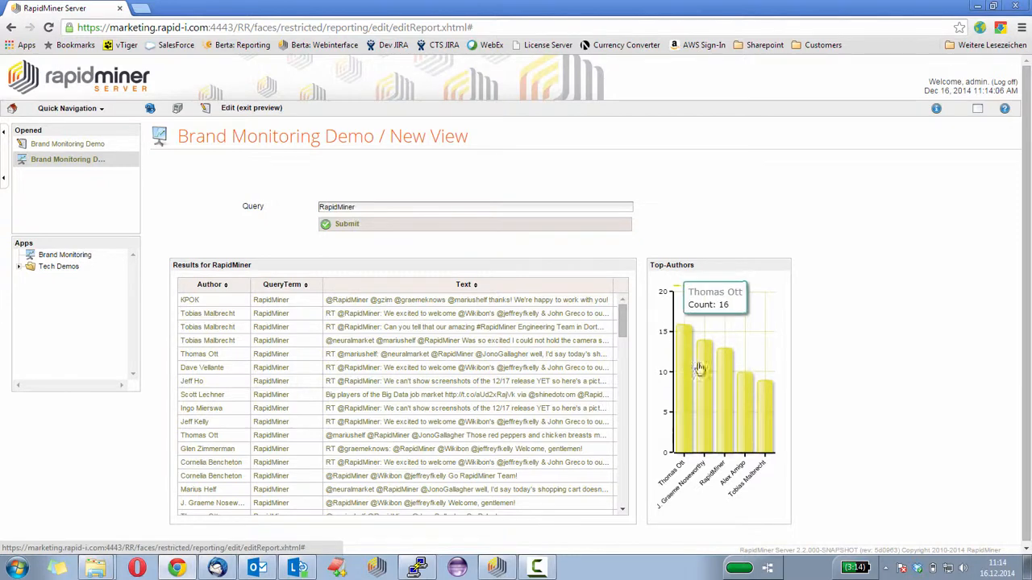
mouse_move(852, 397)
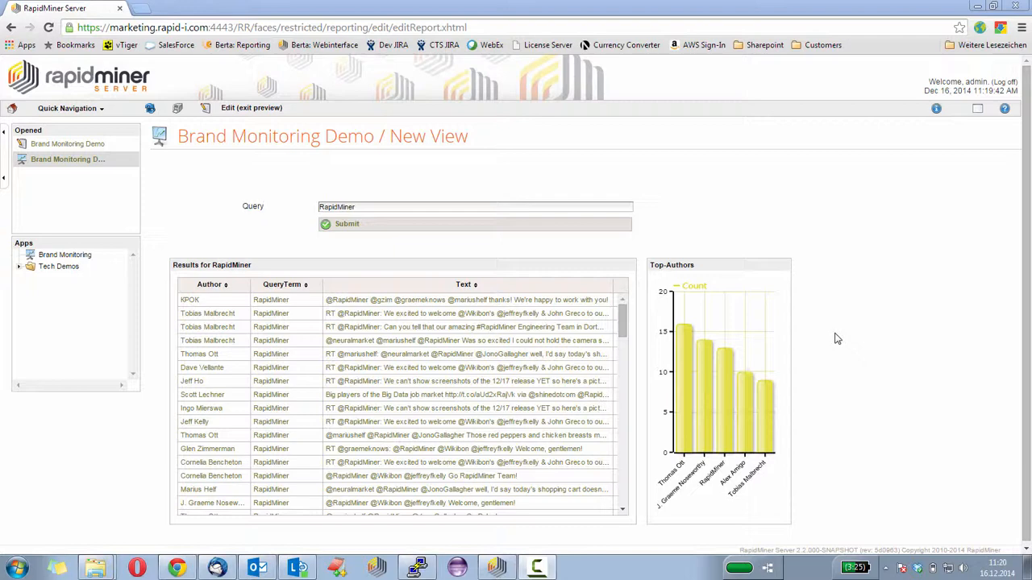
mouse_move(823, 359)
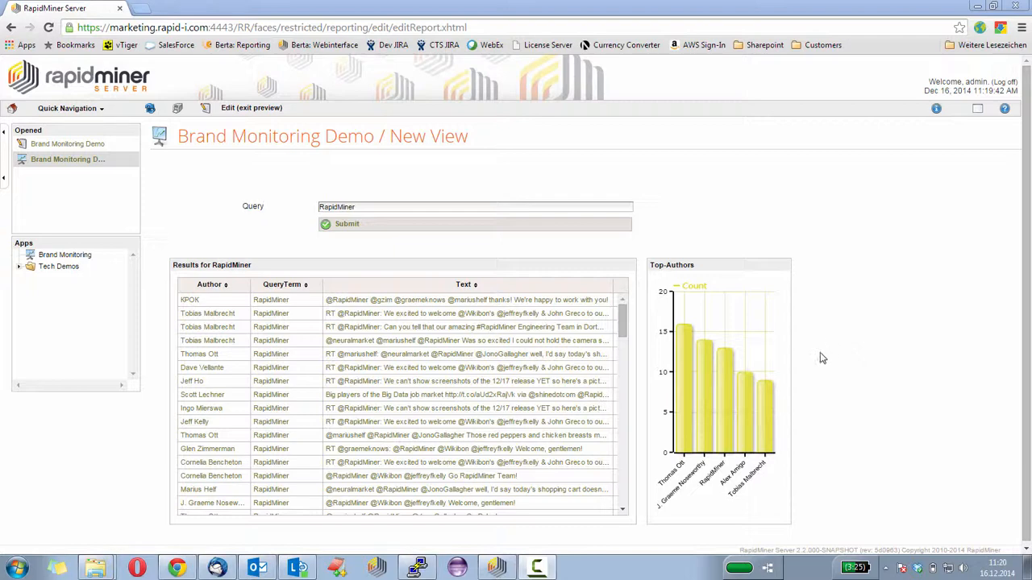
mouse_move(726, 423)
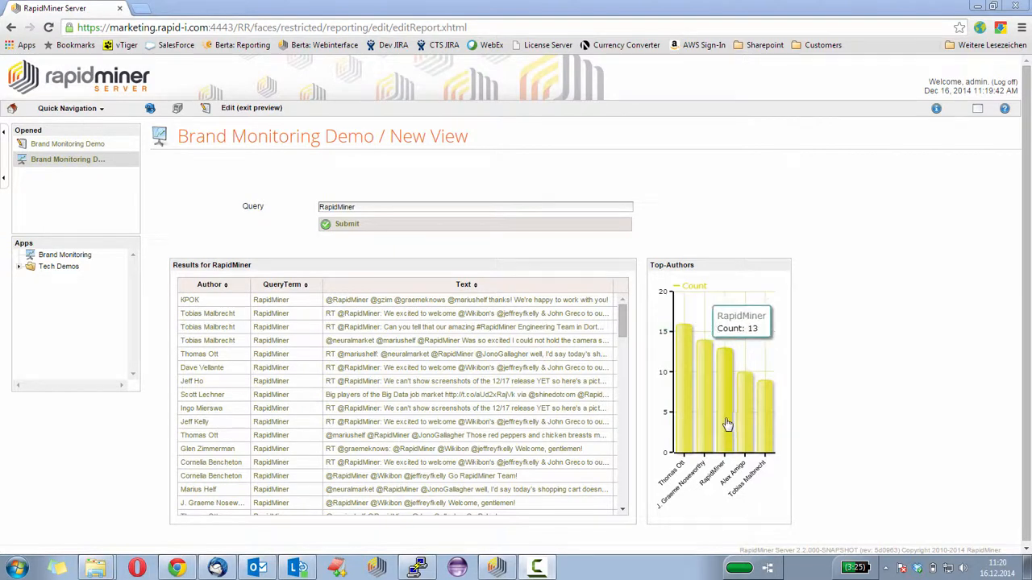
mouse_move(300, 214)
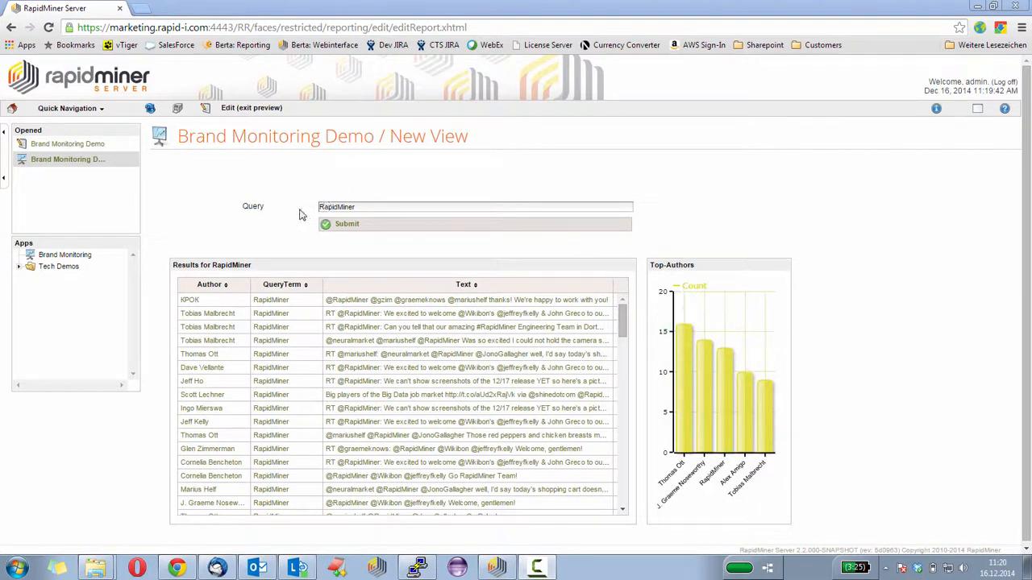
click(337, 207)
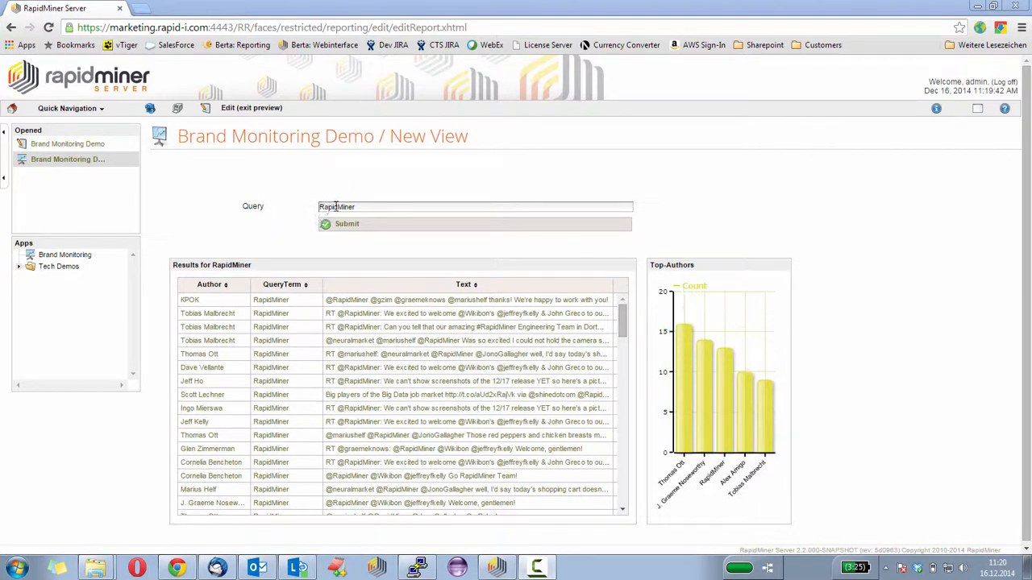
mouse_move(278, 218)
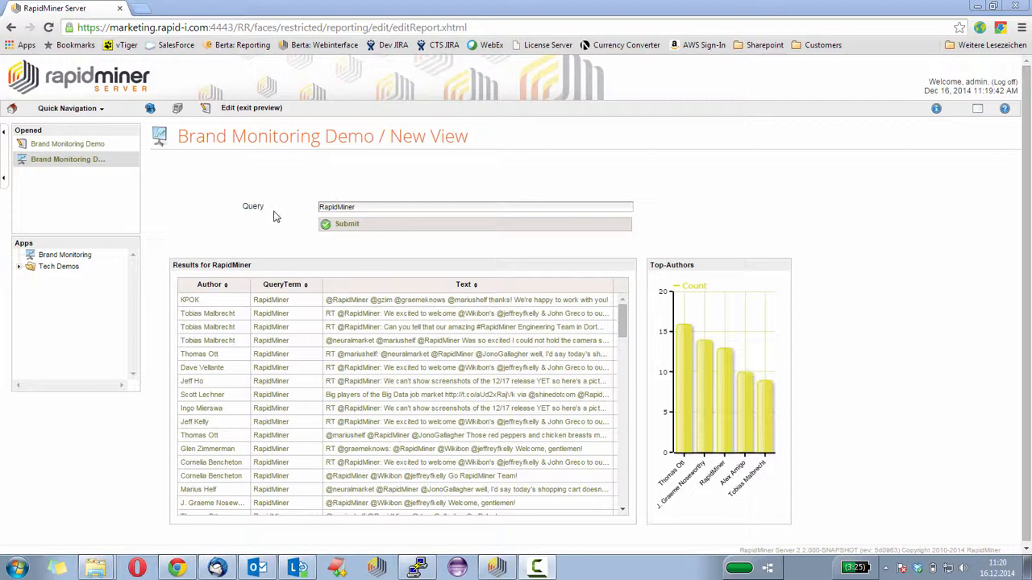
mouse_move(164, 530)
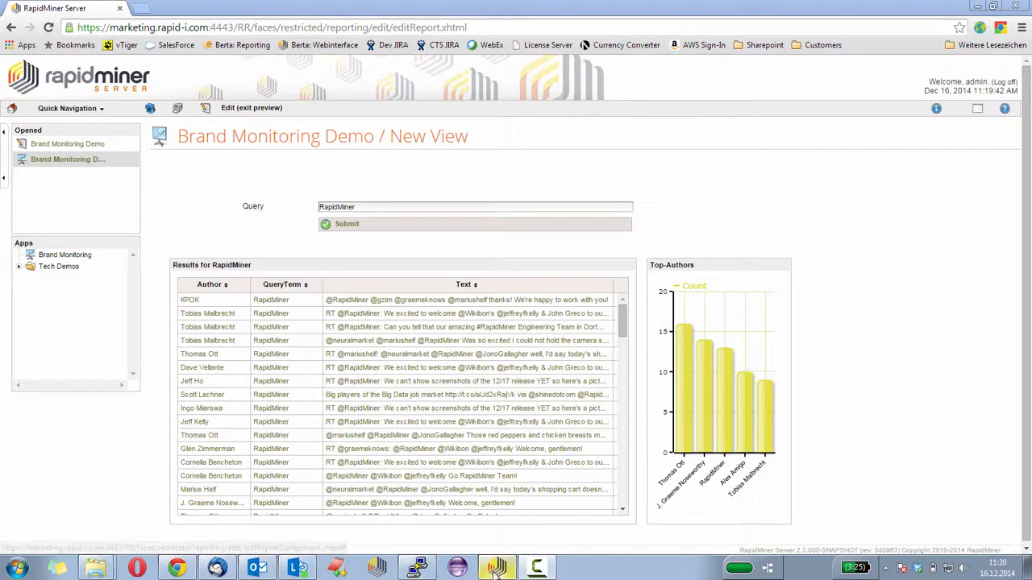
Back in Studio, select Search Solr and scroll its parameters down to date facets.
click(485, 566)
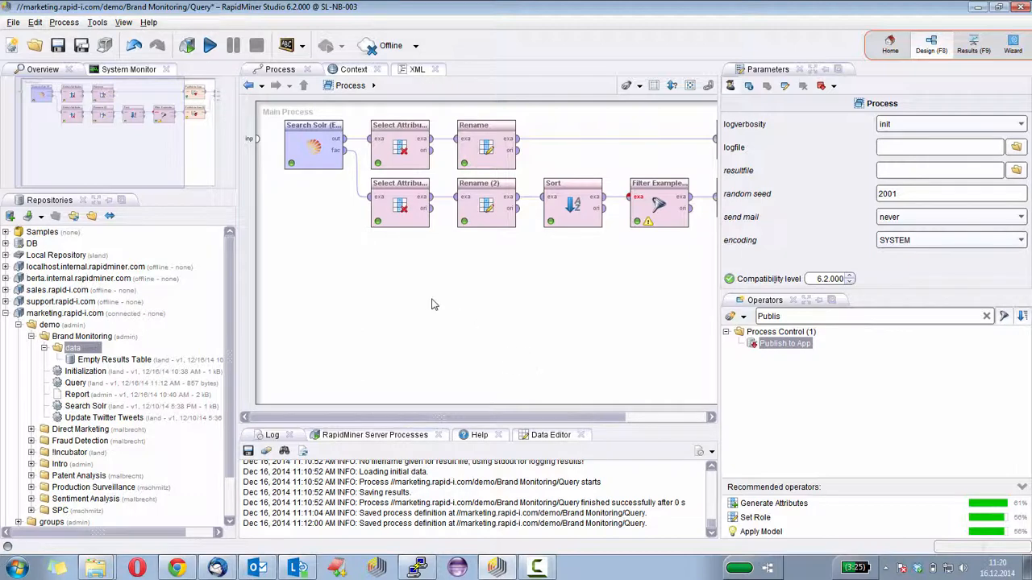
mouse_move(310, 169)
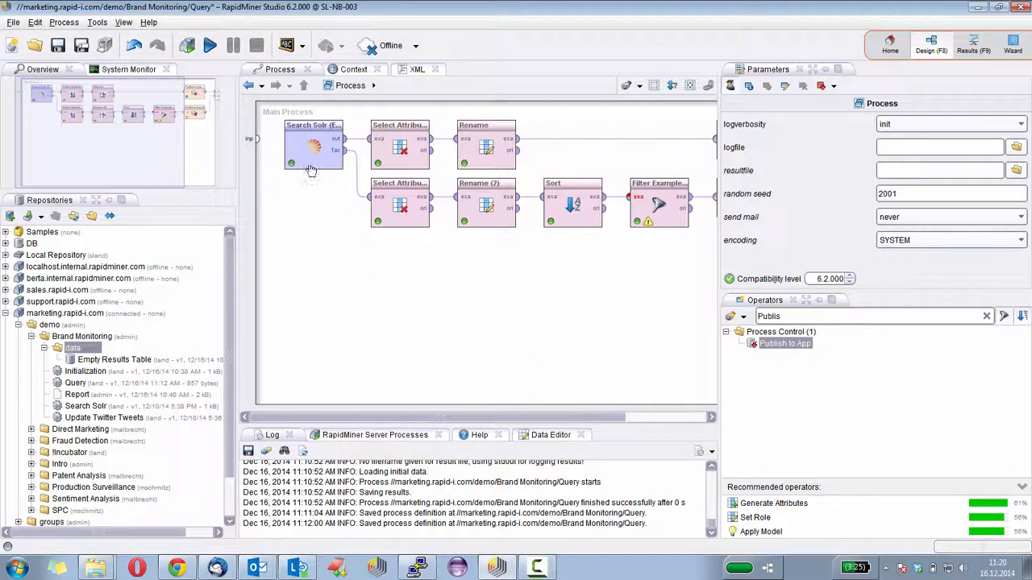
click(312, 145)
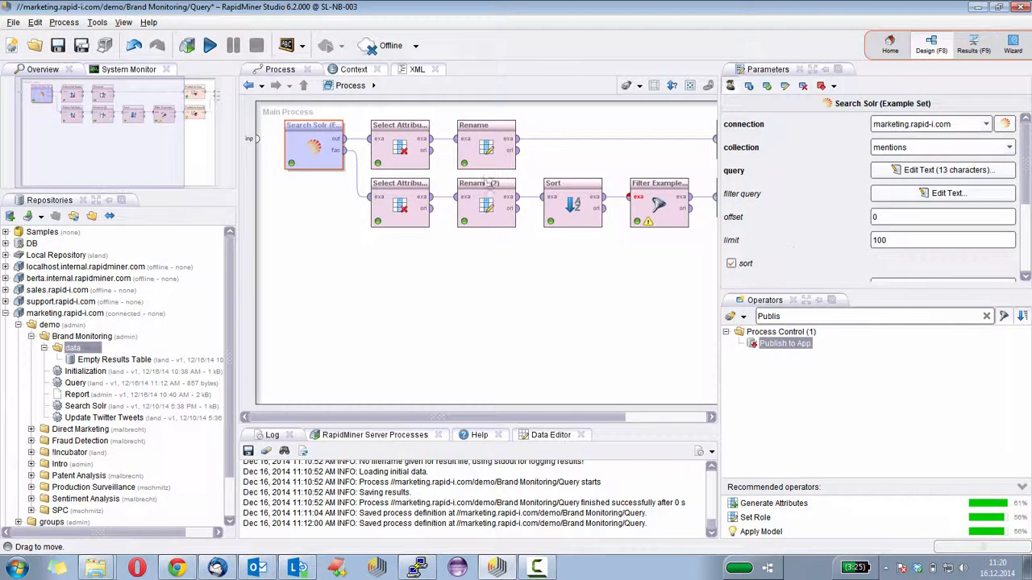
scroll(down, 3)
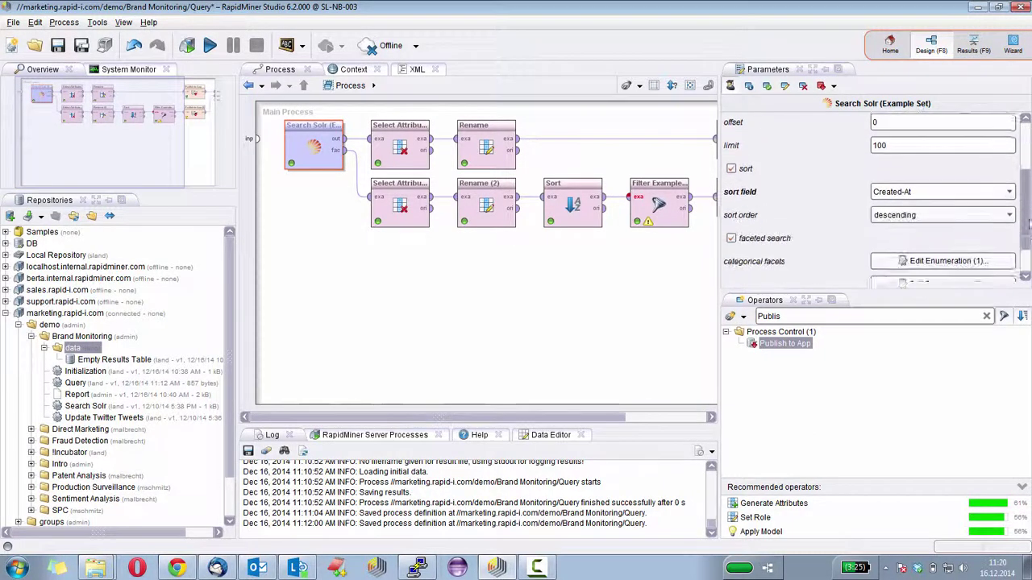
scroll(down, 3)
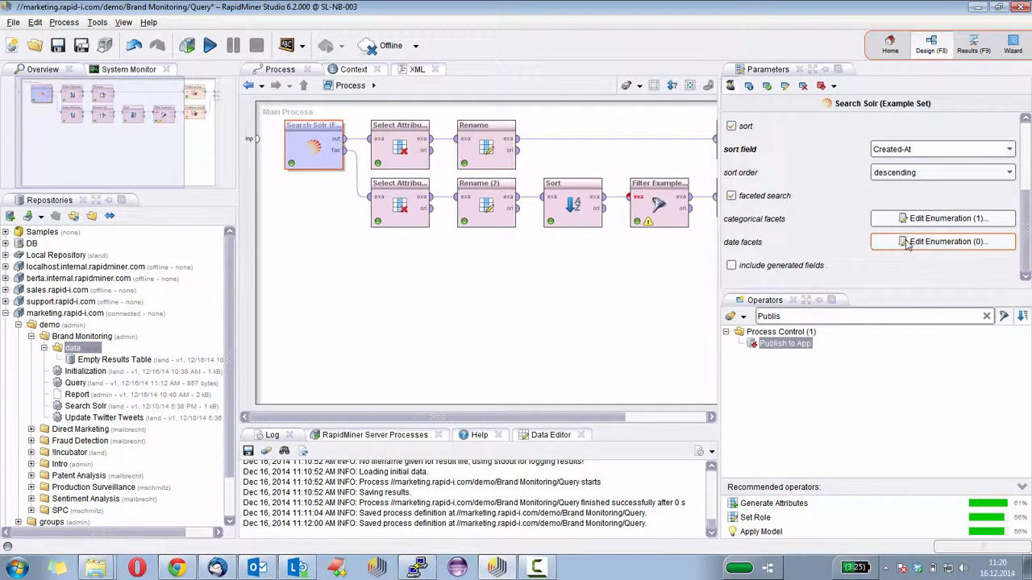
Add a Created-At date facet with start and end dates and a 1 DAYS gap.
click(943, 242)
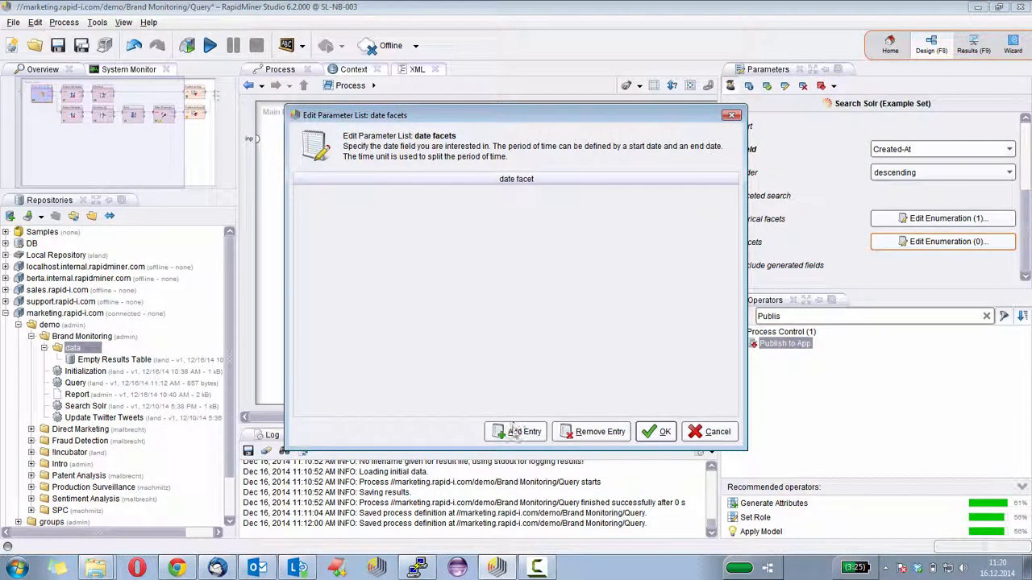
click(515, 431)
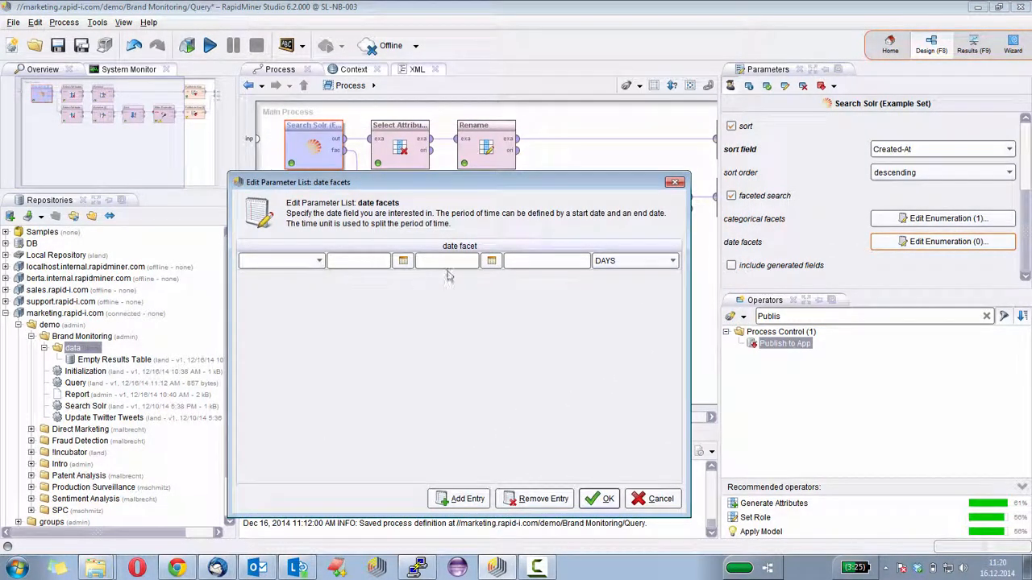
click(316, 260)
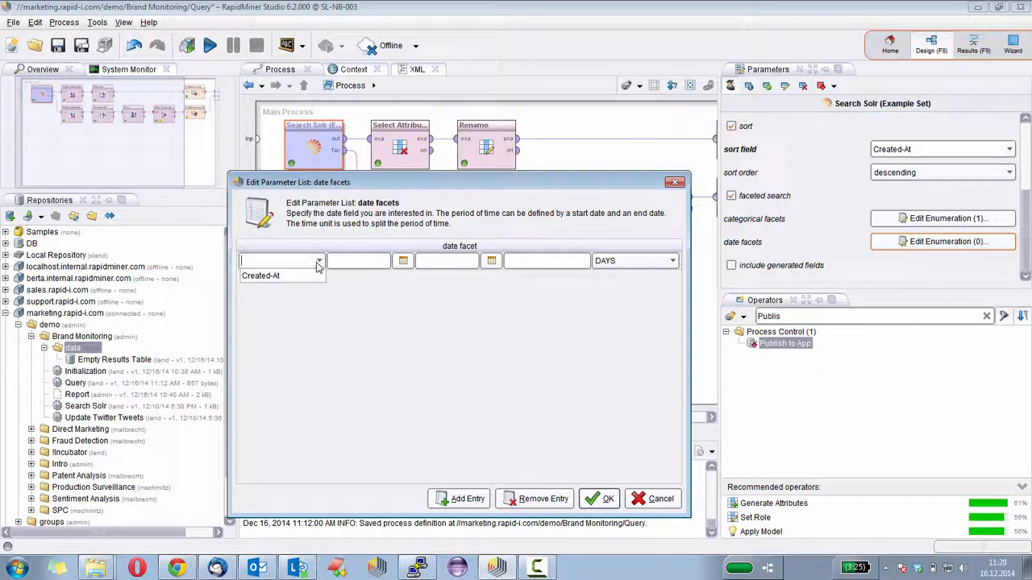
click(261, 274)
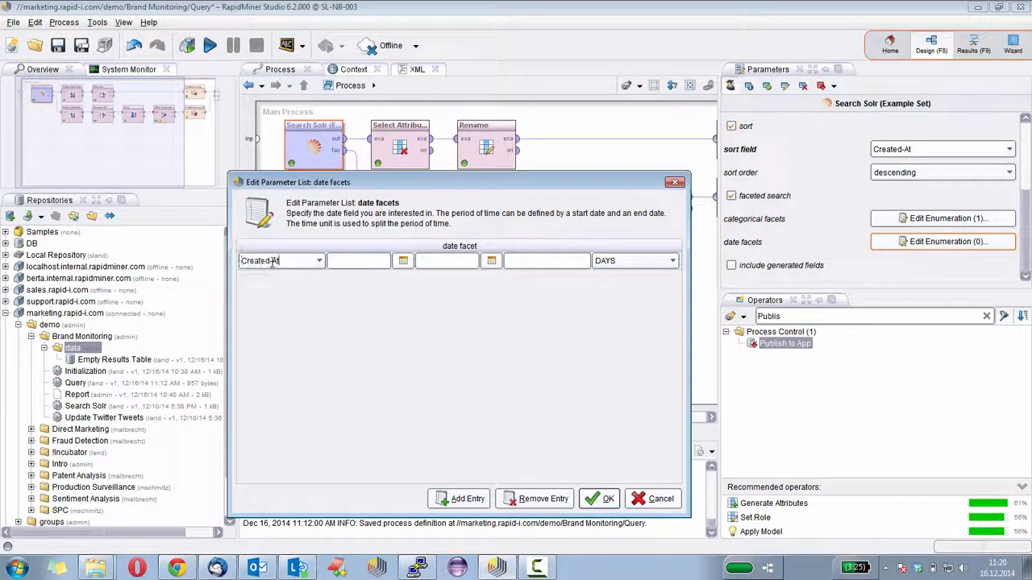
click(402, 260)
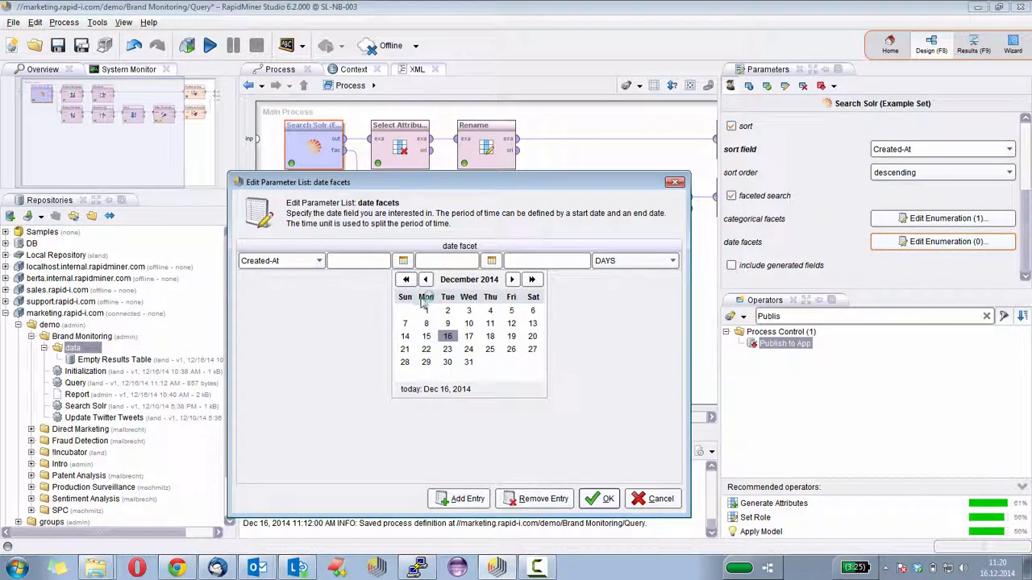
click(447, 336)
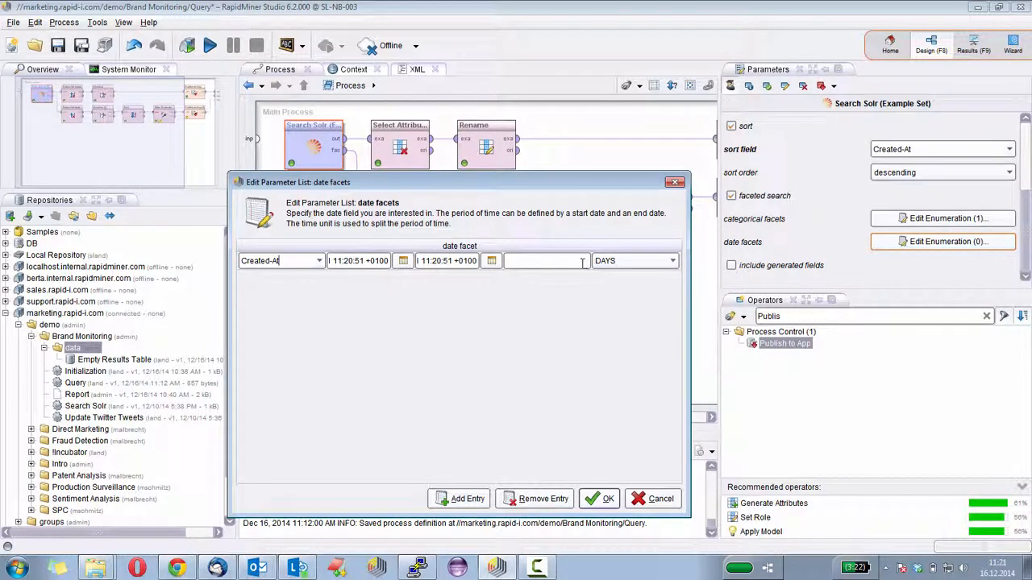
mouse_move(570, 235)
text(1)
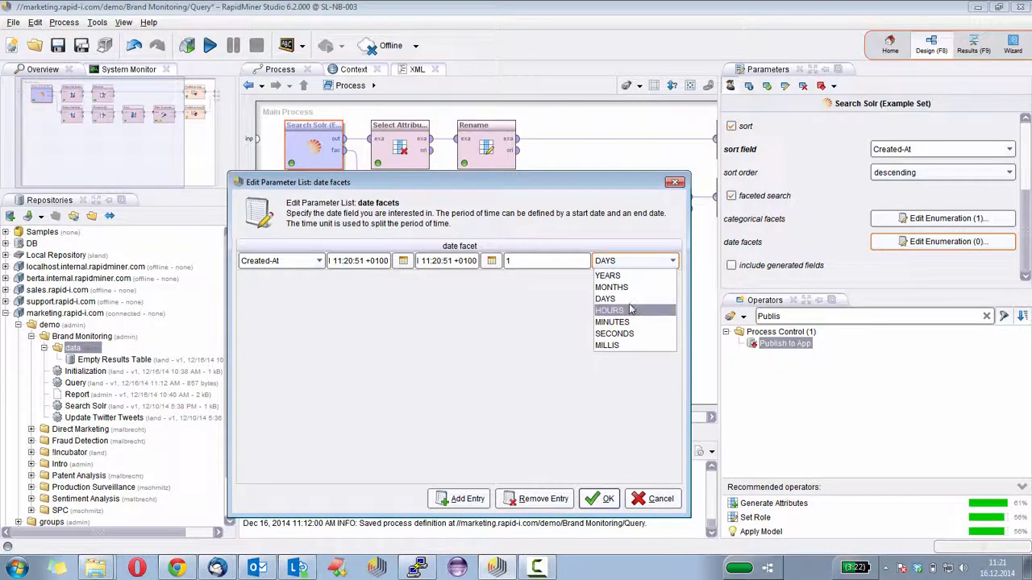
click(604, 298)
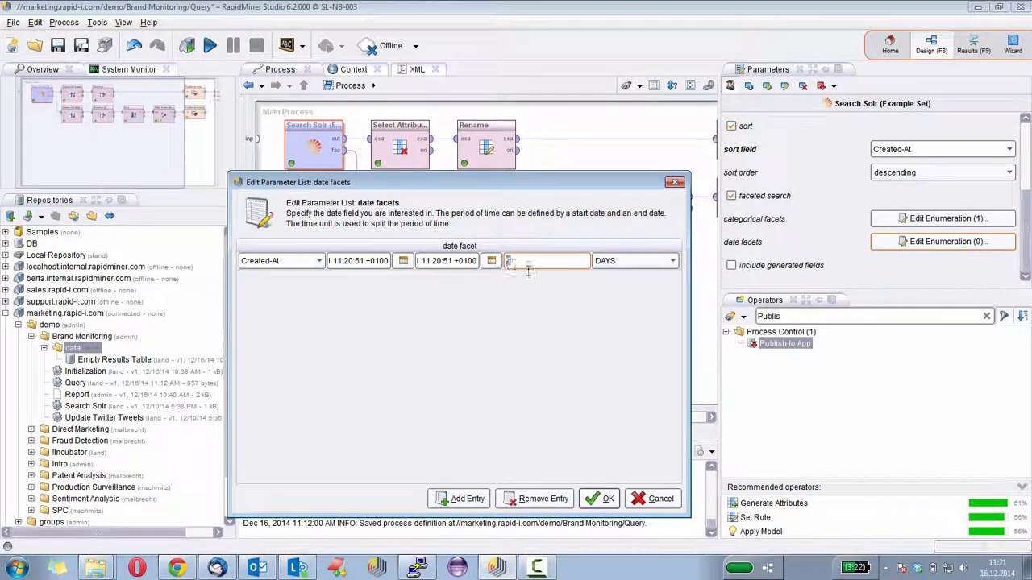
text(1)
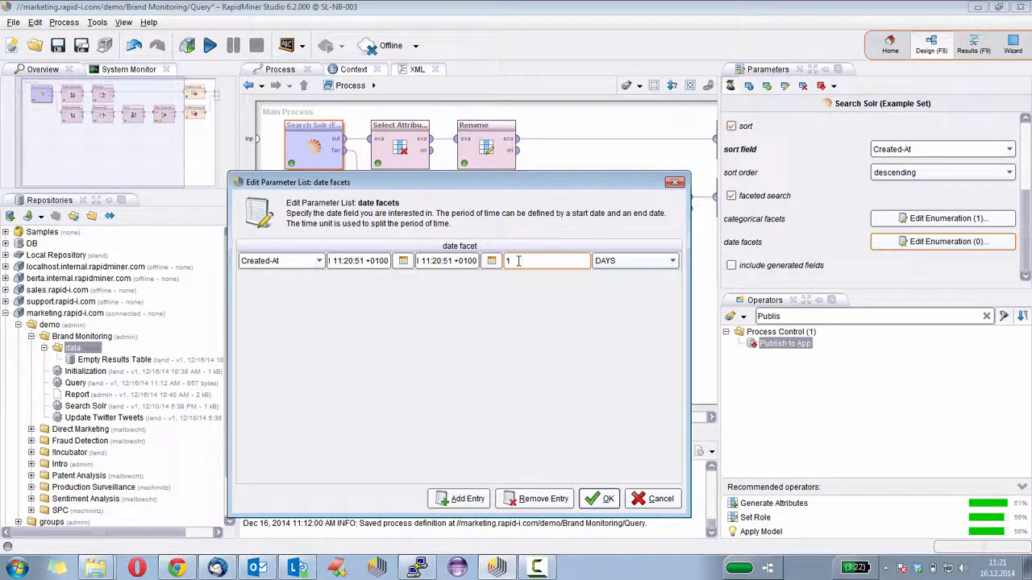
mouse_move(544, 260)
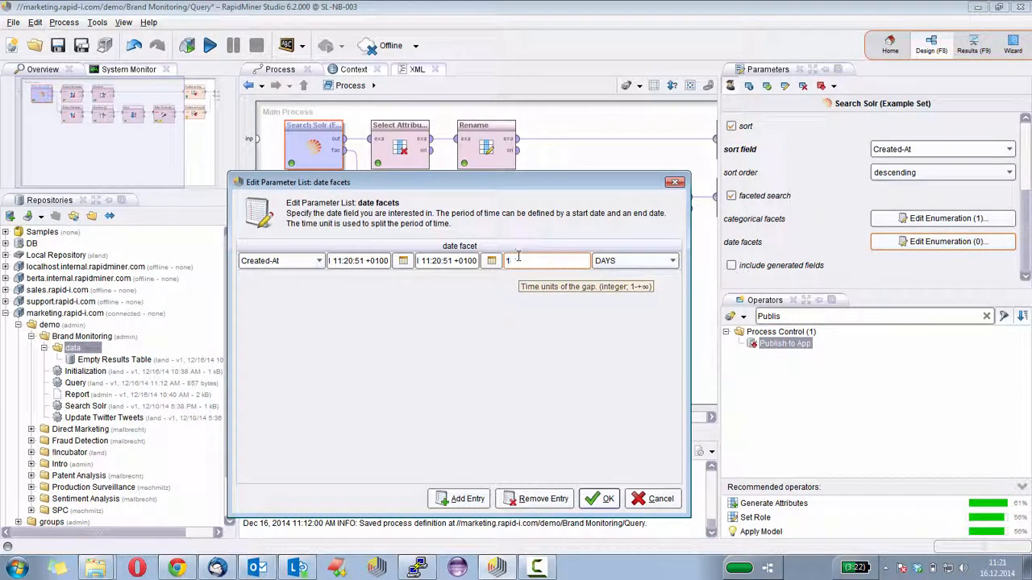
mouse_move(490, 298)
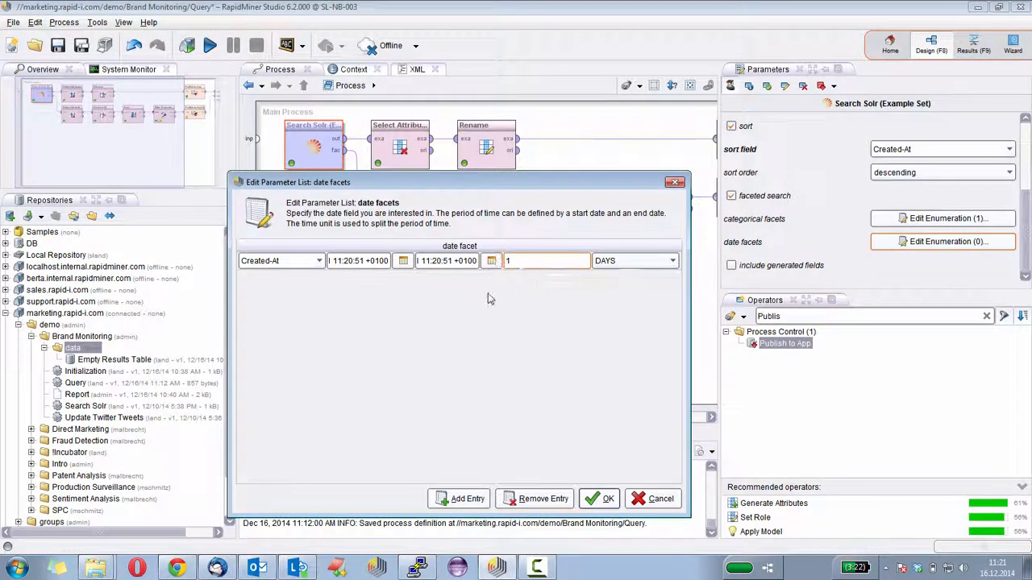
click(605, 499)
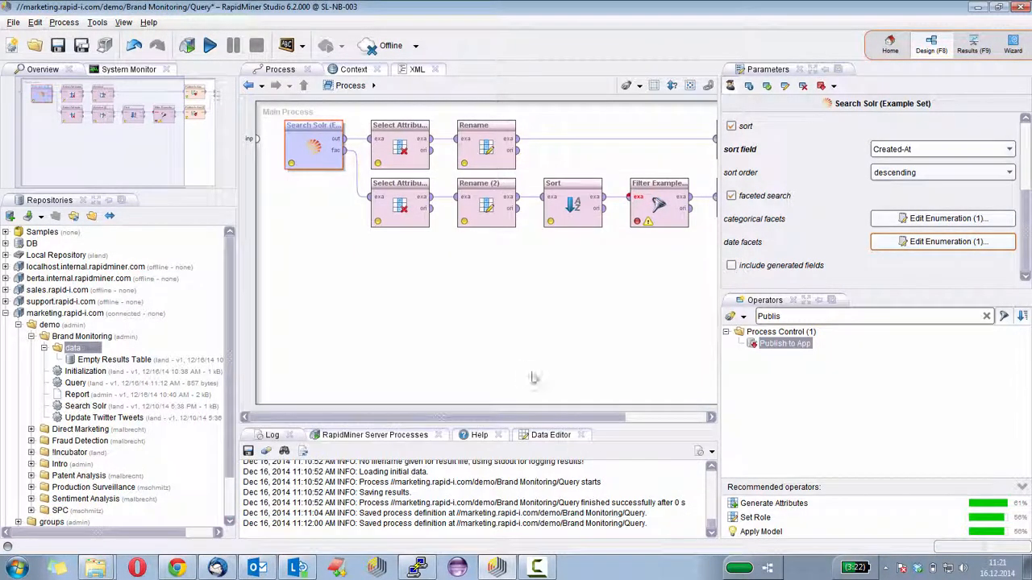
mouse_move(498, 354)
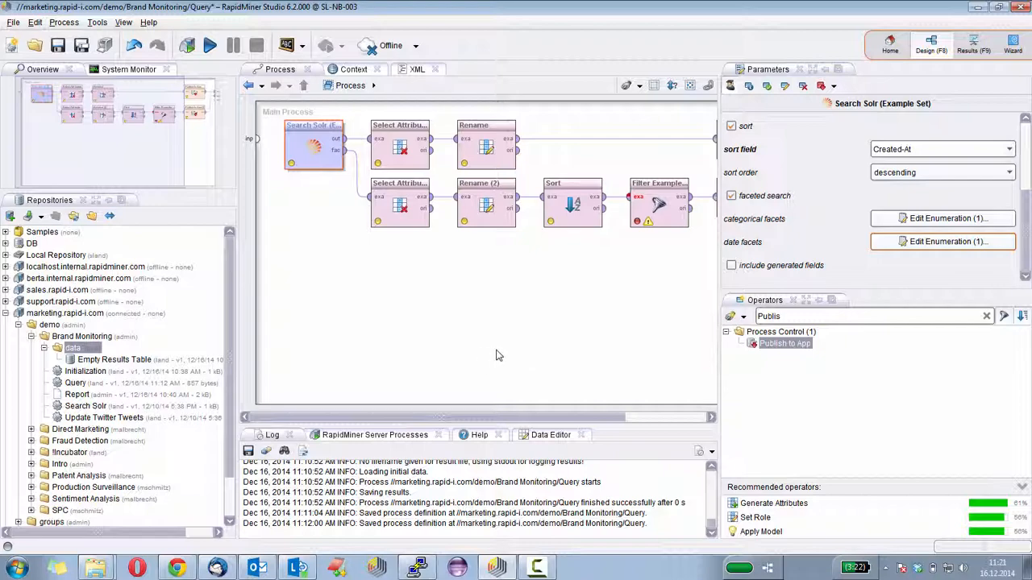
mouse_move(481, 353)
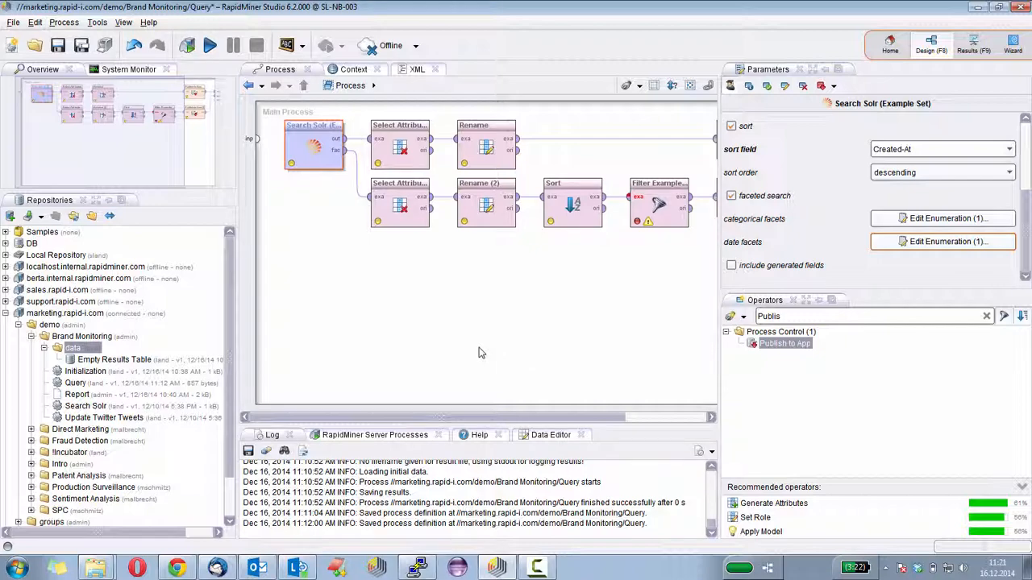